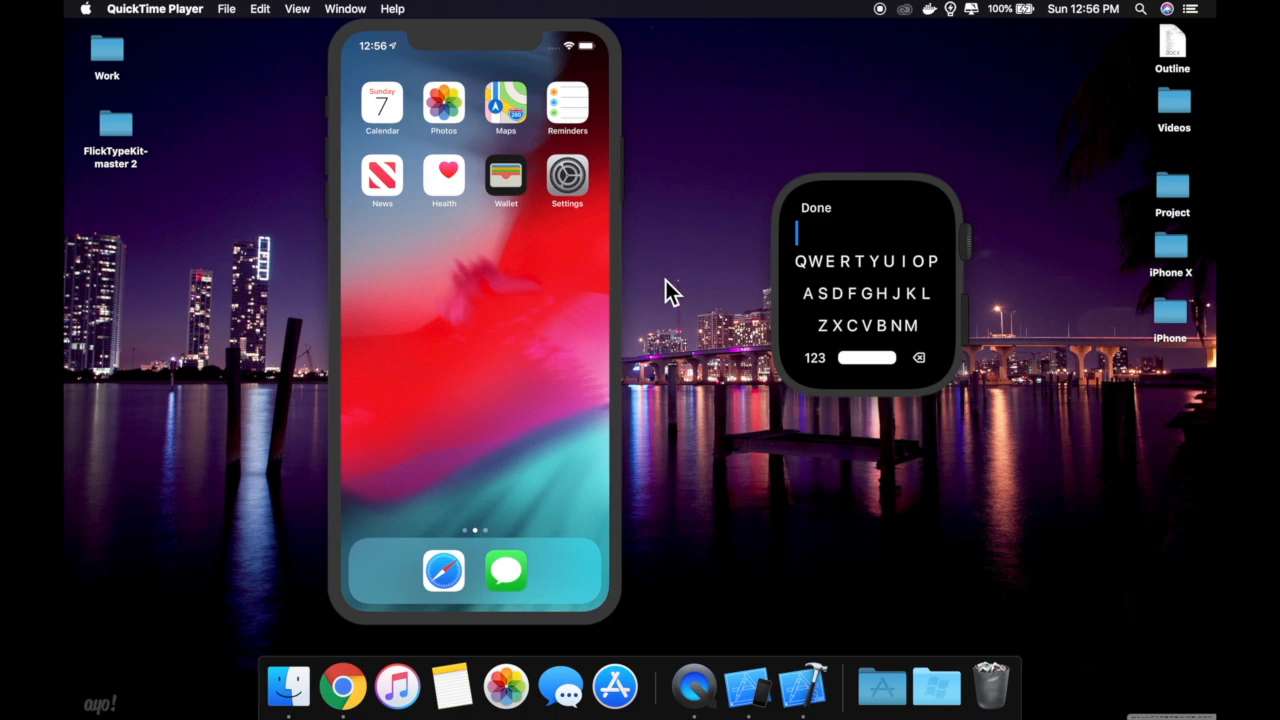
pyautogui.moveTo(717, 297)
pyautogui.write('Thes')
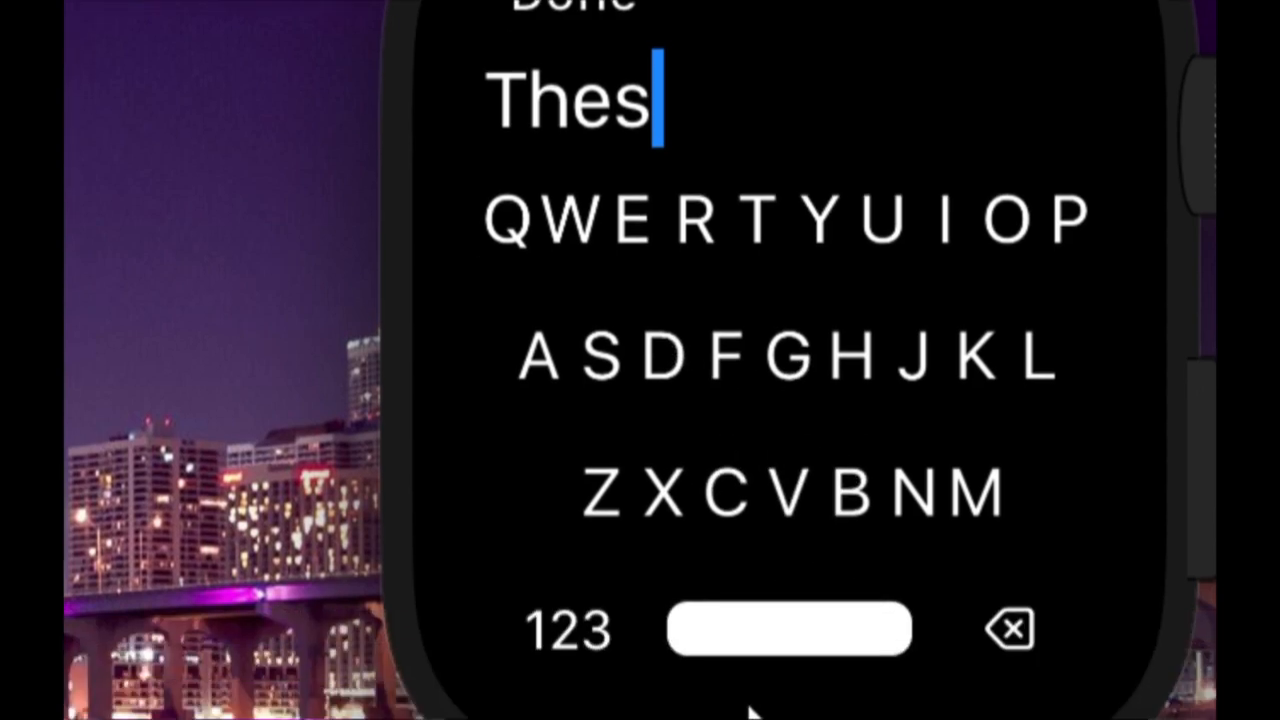
# Stop WristMail's running tasks, close its workspace, and force-quit Xcode from the Dock
pyautogui.click(1010, 629)
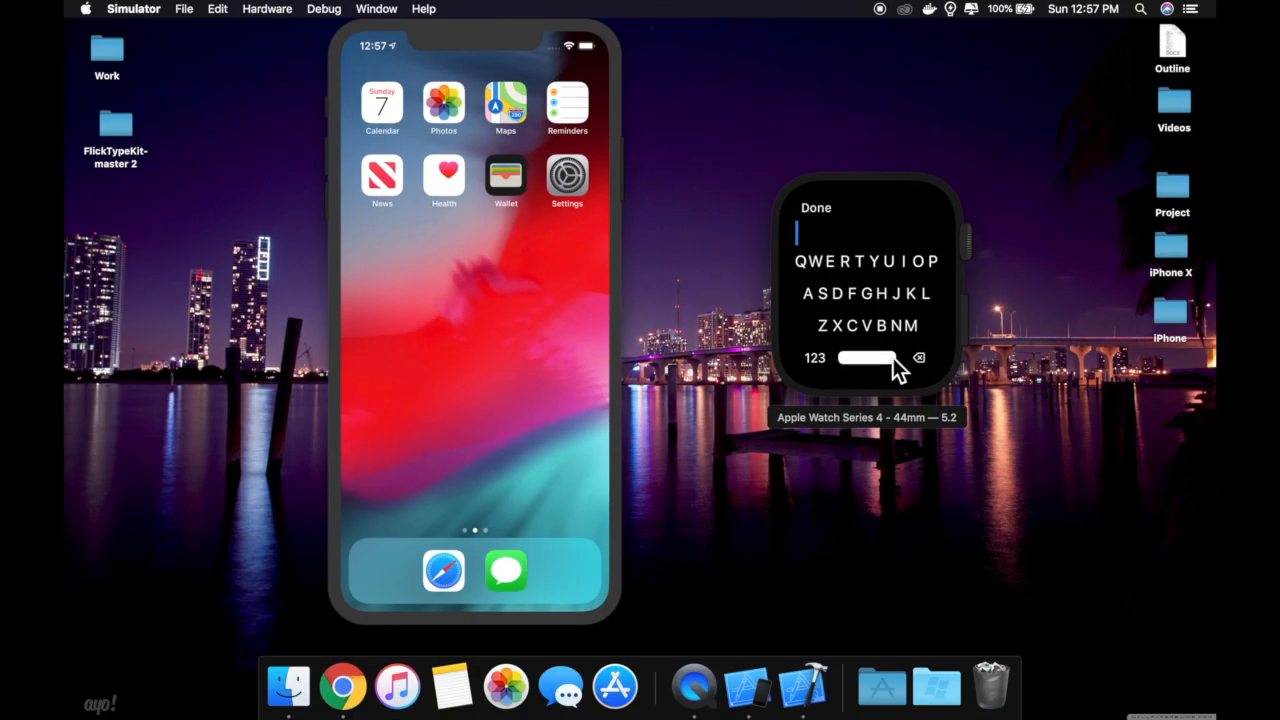
pyautogui.moveTo(753, 685)
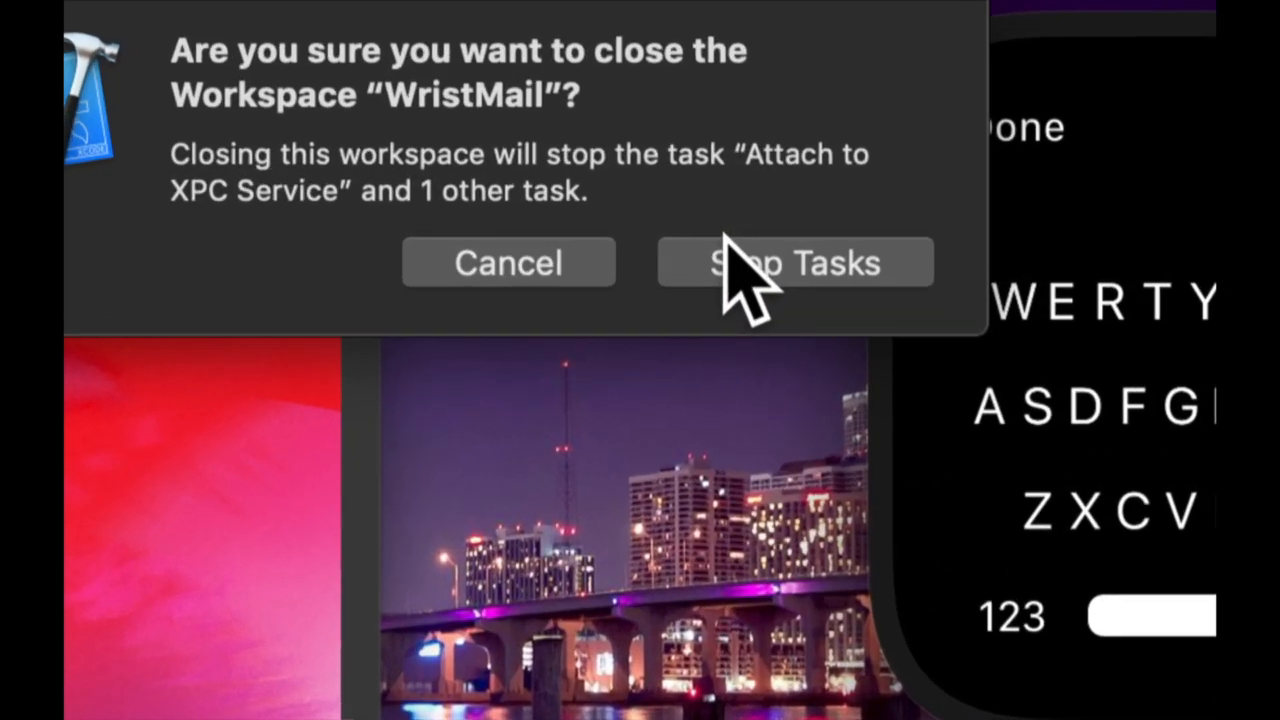
pyautogui.click(794, 262)
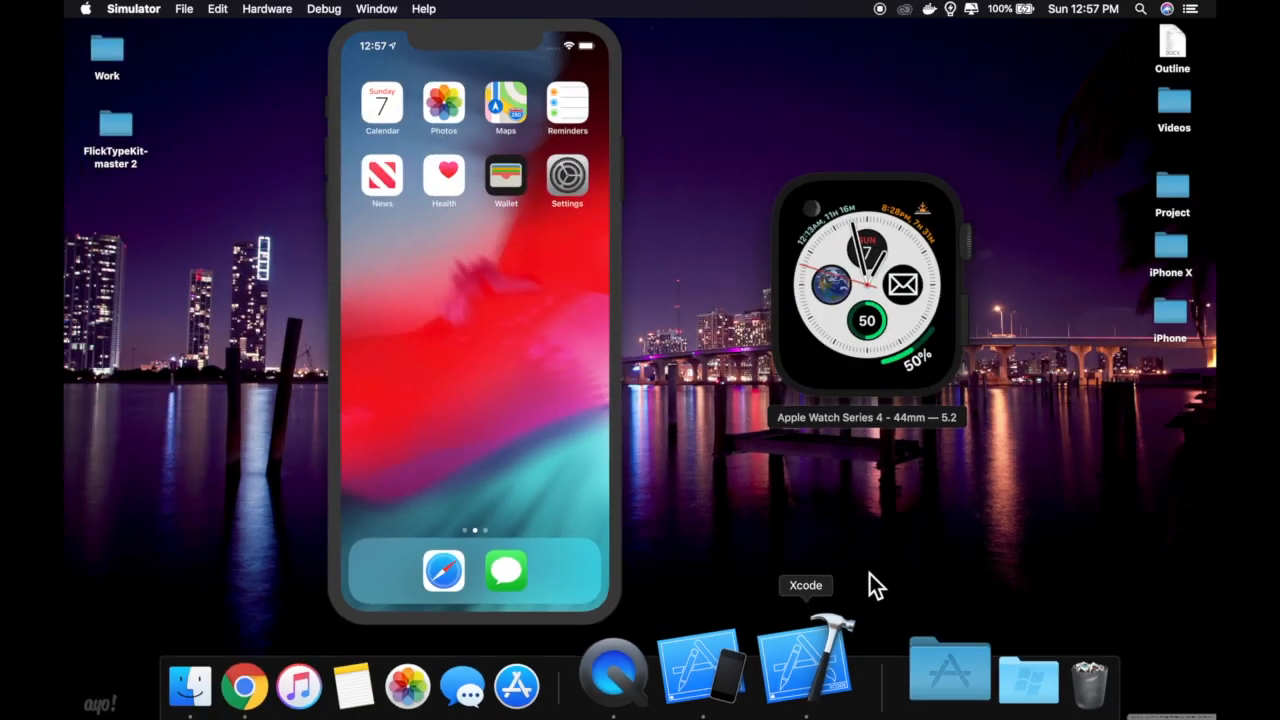
pyautogui.rightClick(820, 670)
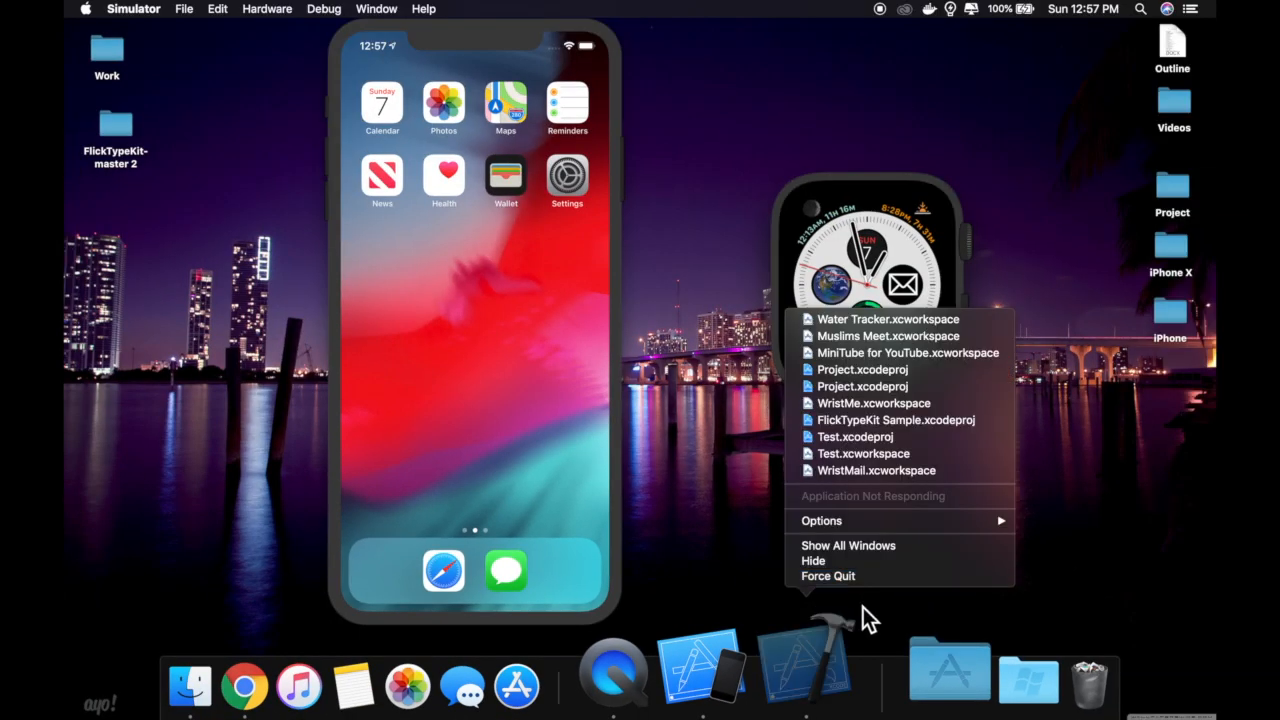
pyautogui.click(829, 575)
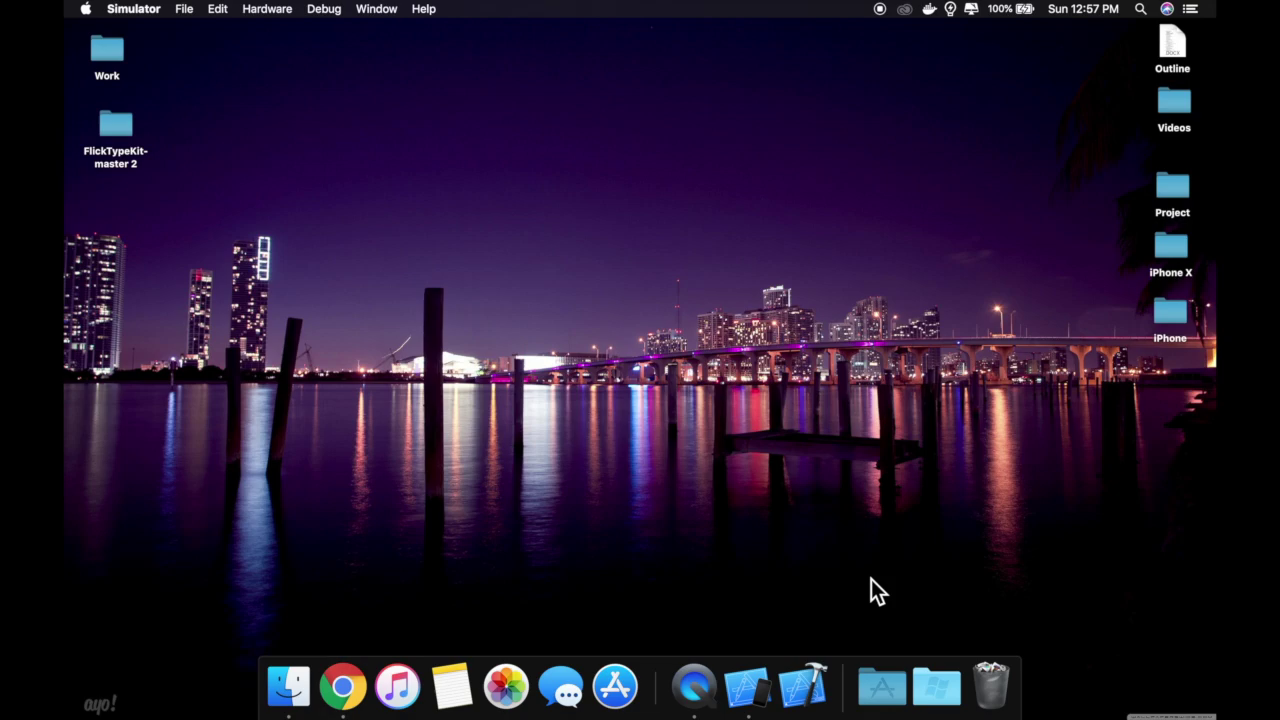
pyautogui.moveTo(832, 491)
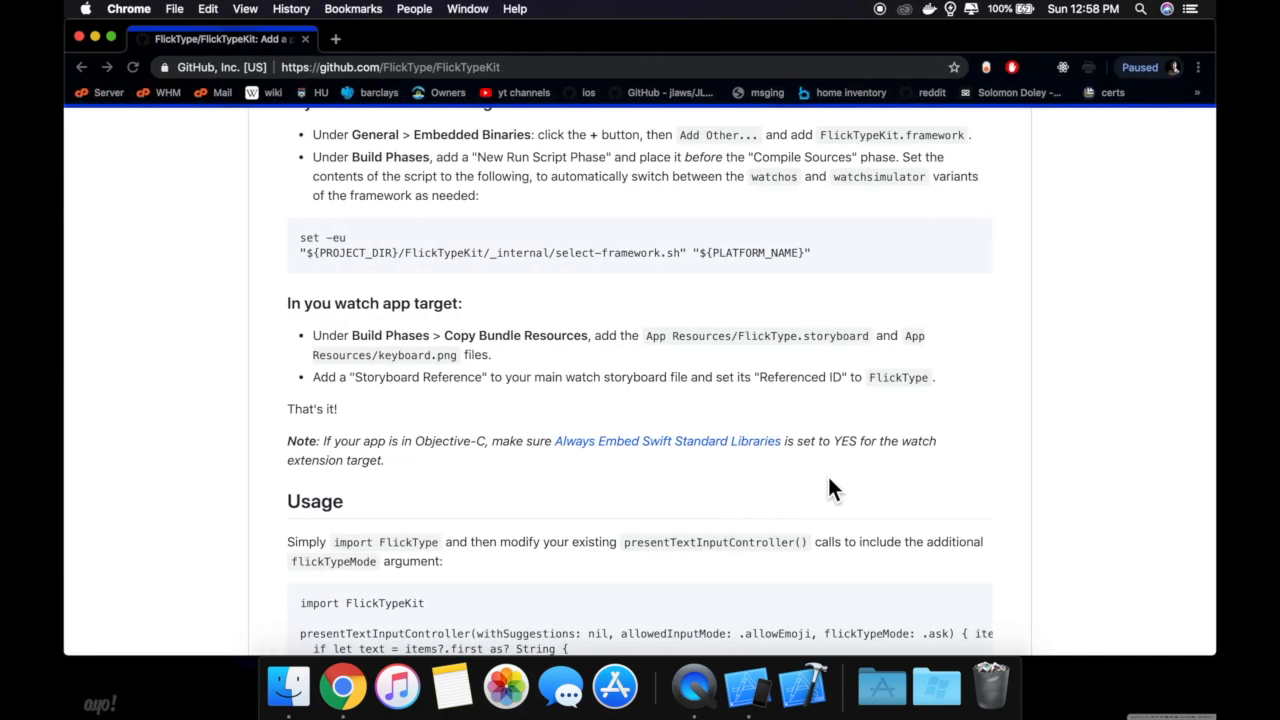
# Relaunch Xcode and create a Single View App project named 'Test' on the Desktop
pyautogui.press('cmd+space')
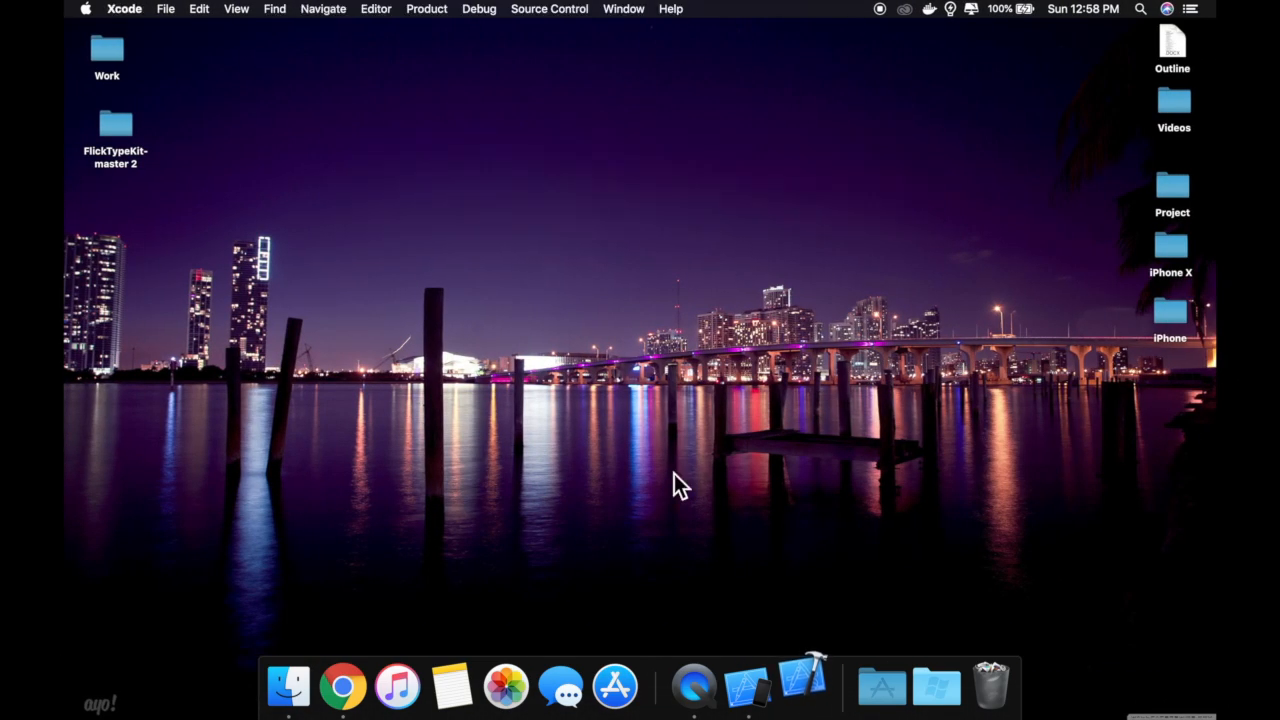
pyautogui.click(805, 693)
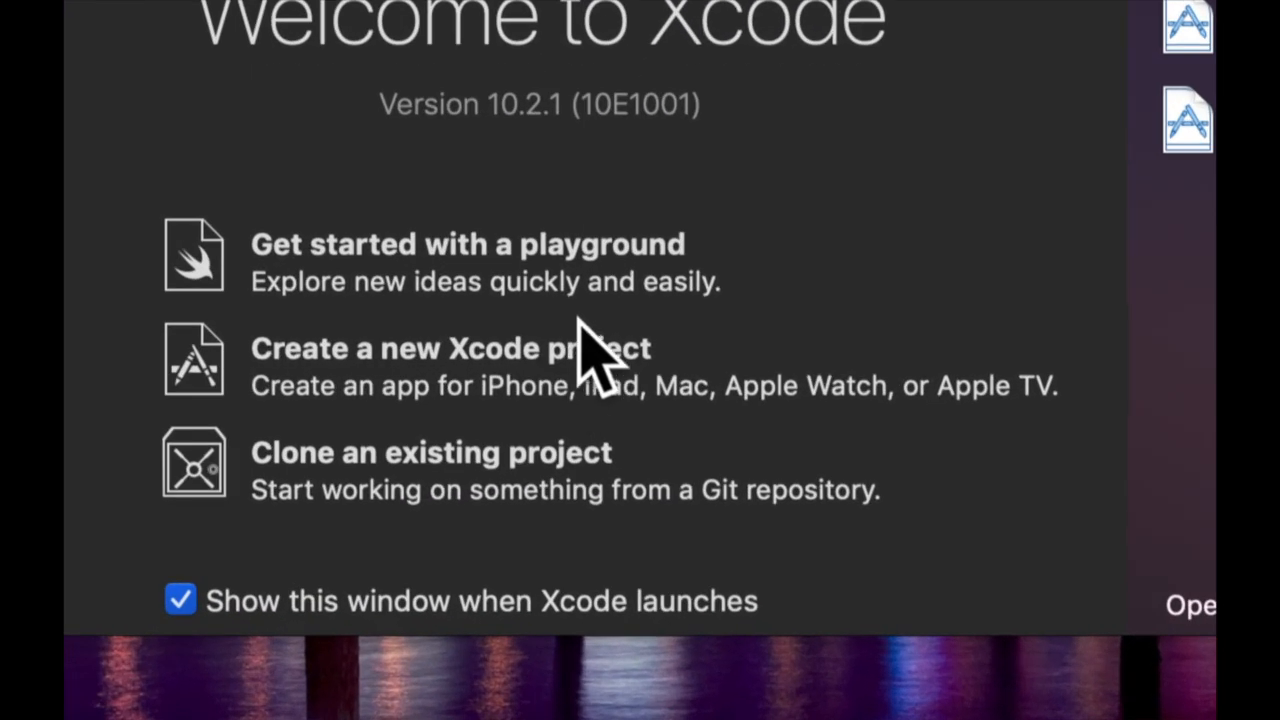
pyautogui.click(429, 348)
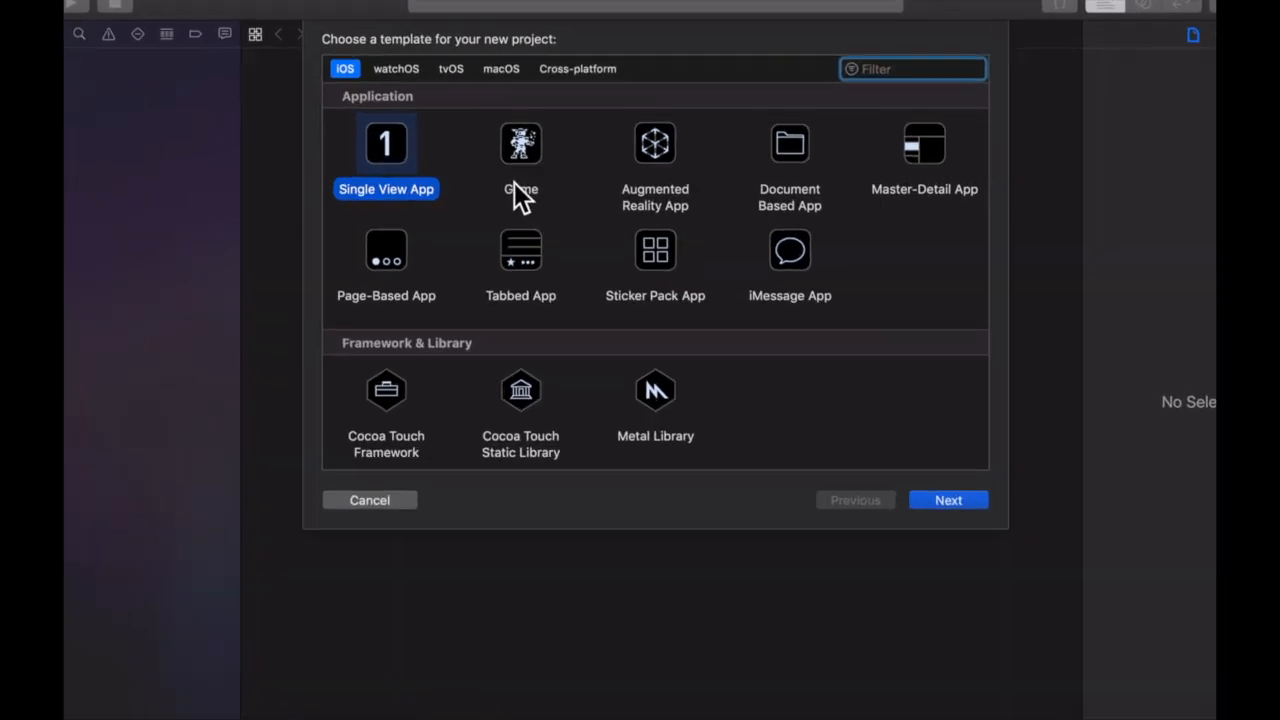
pyautogui.click(948, 500)
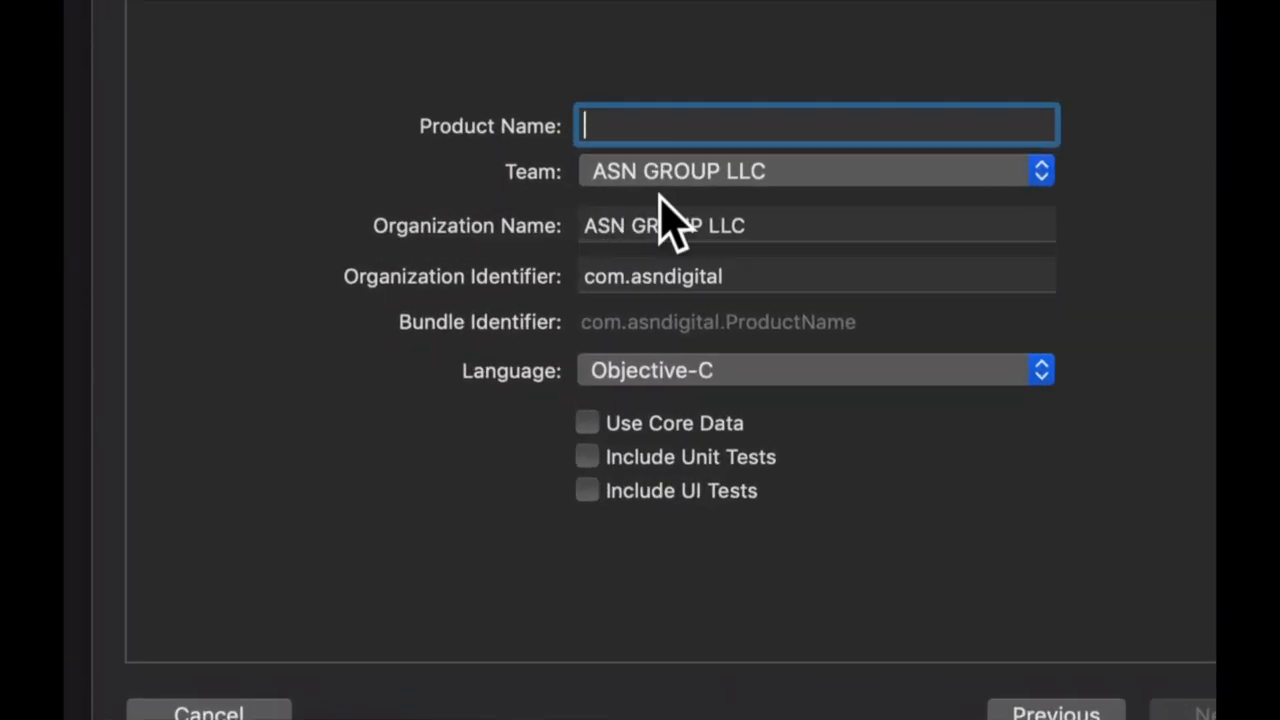
pyautogui.write('Test')
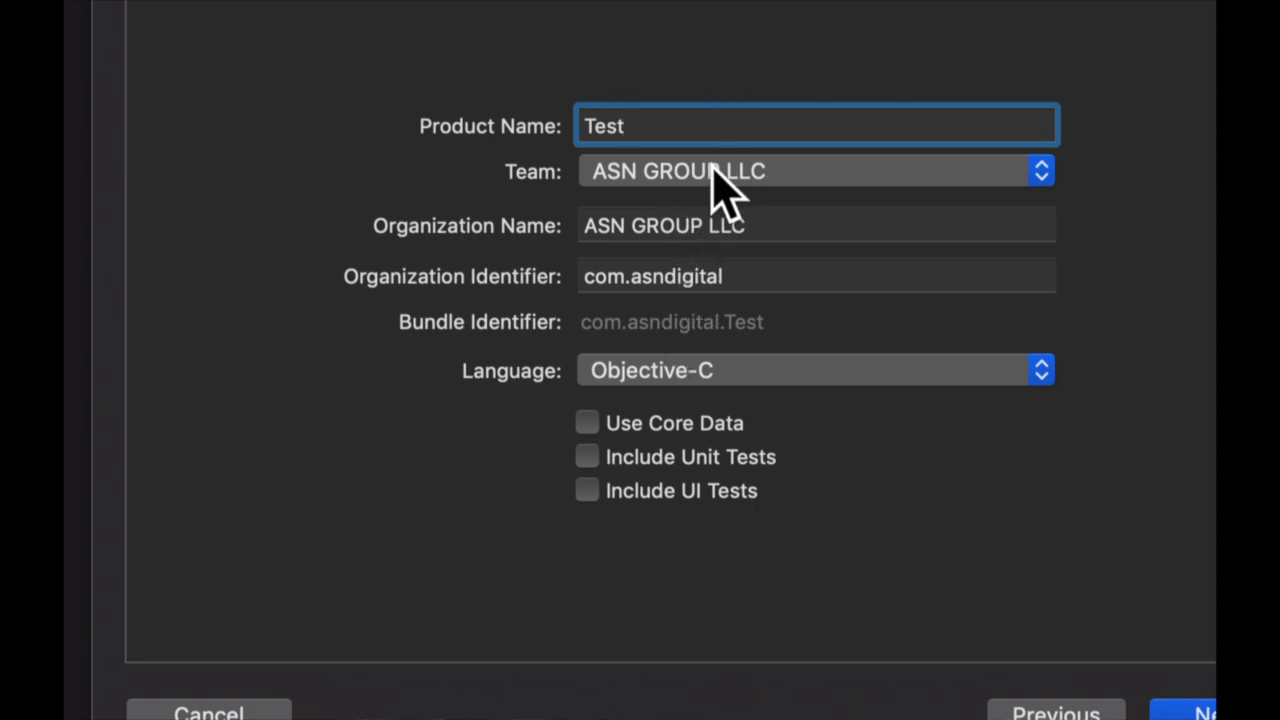
pyautogui.click(816, 370)
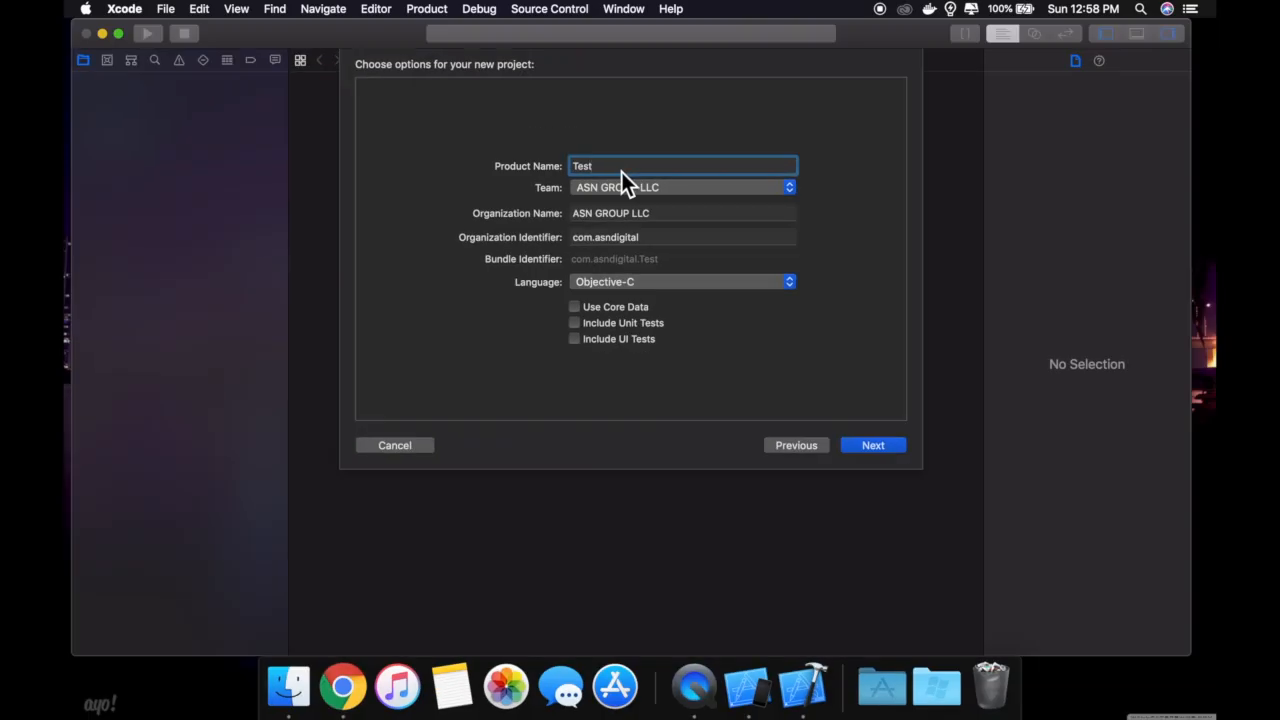
pyautogui.click(872, 445)
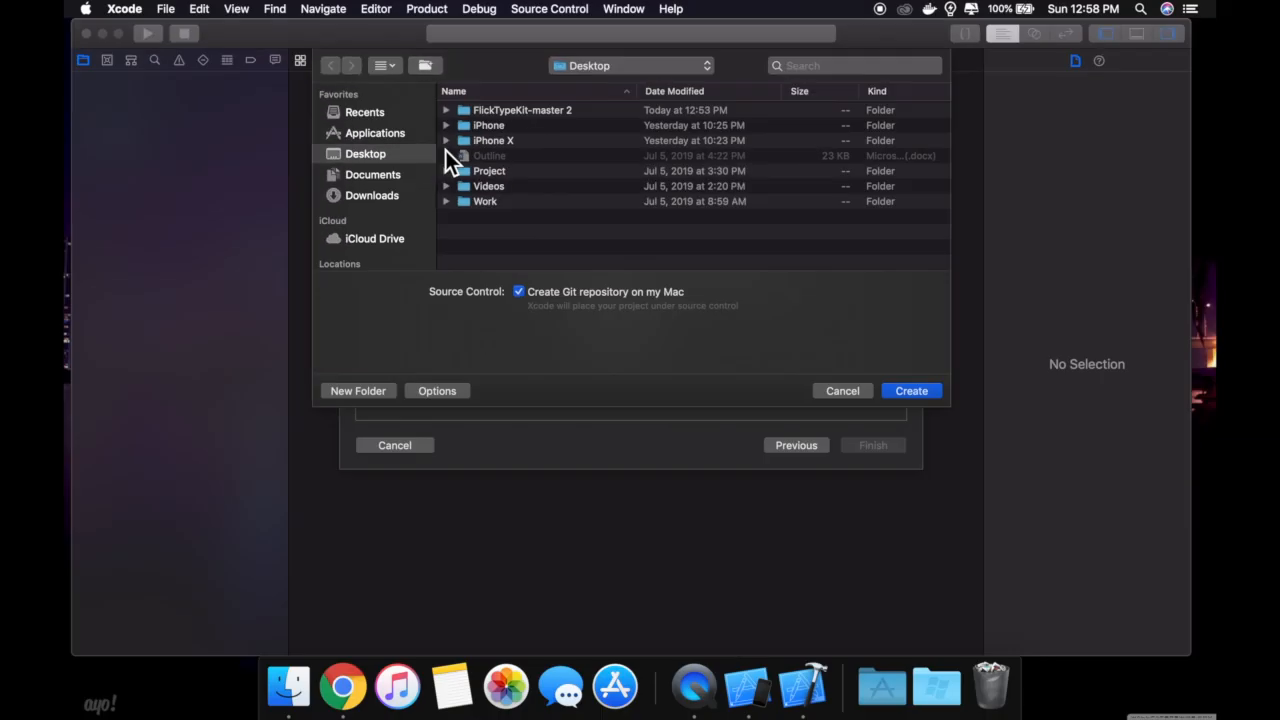
pyautogui.click(842, 390)
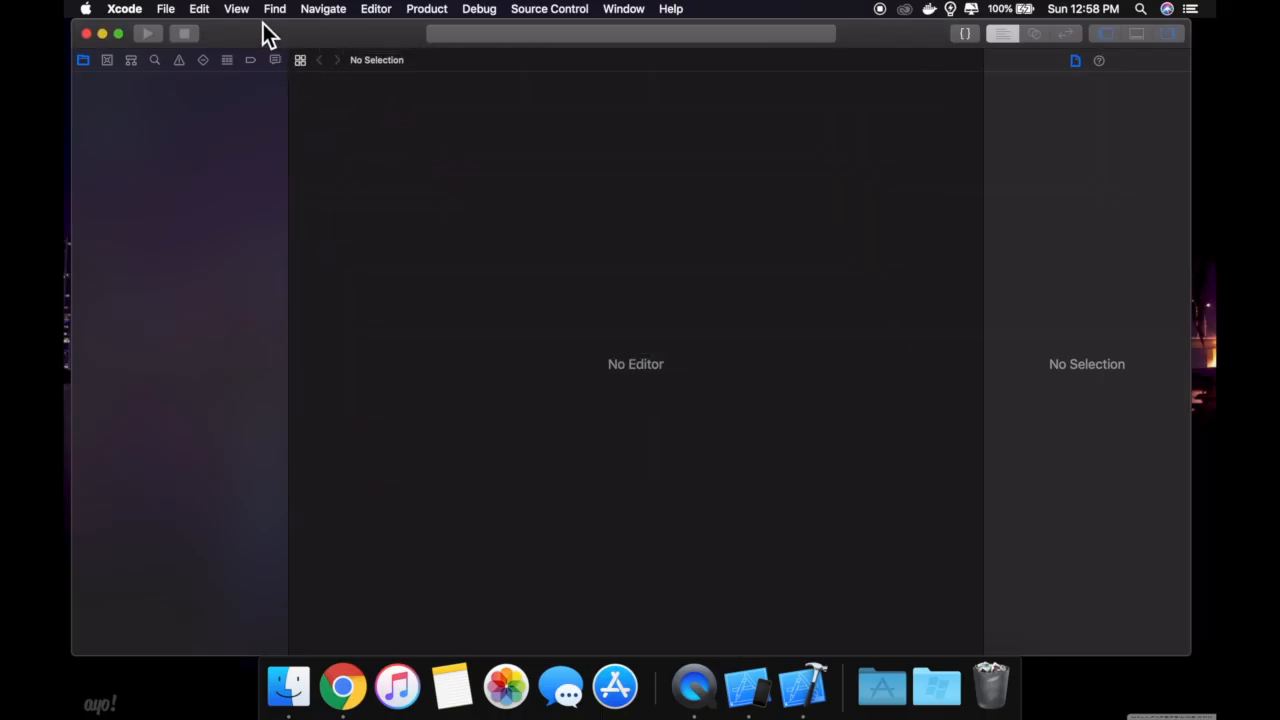
# Add a WatchKit App target named 'Test Watch' via File > New > Target
pyautogui.click(166, 9)
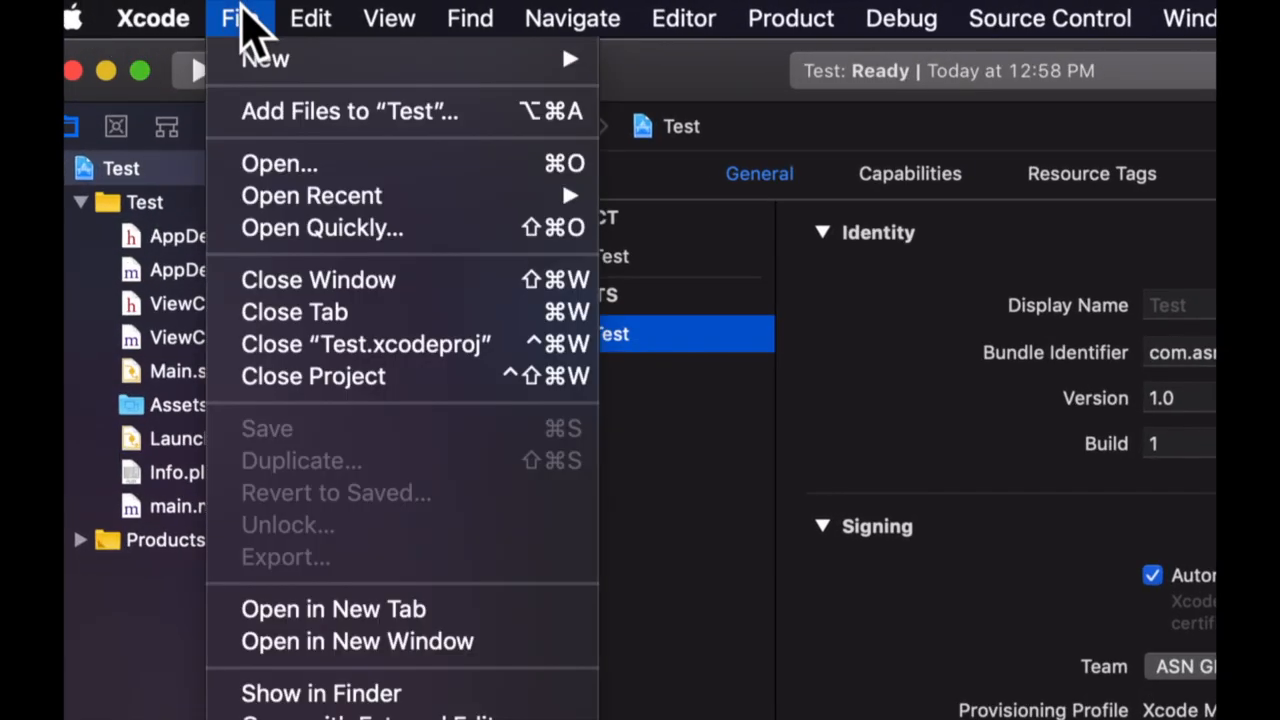
pyautogui.moveTo(265, 58)
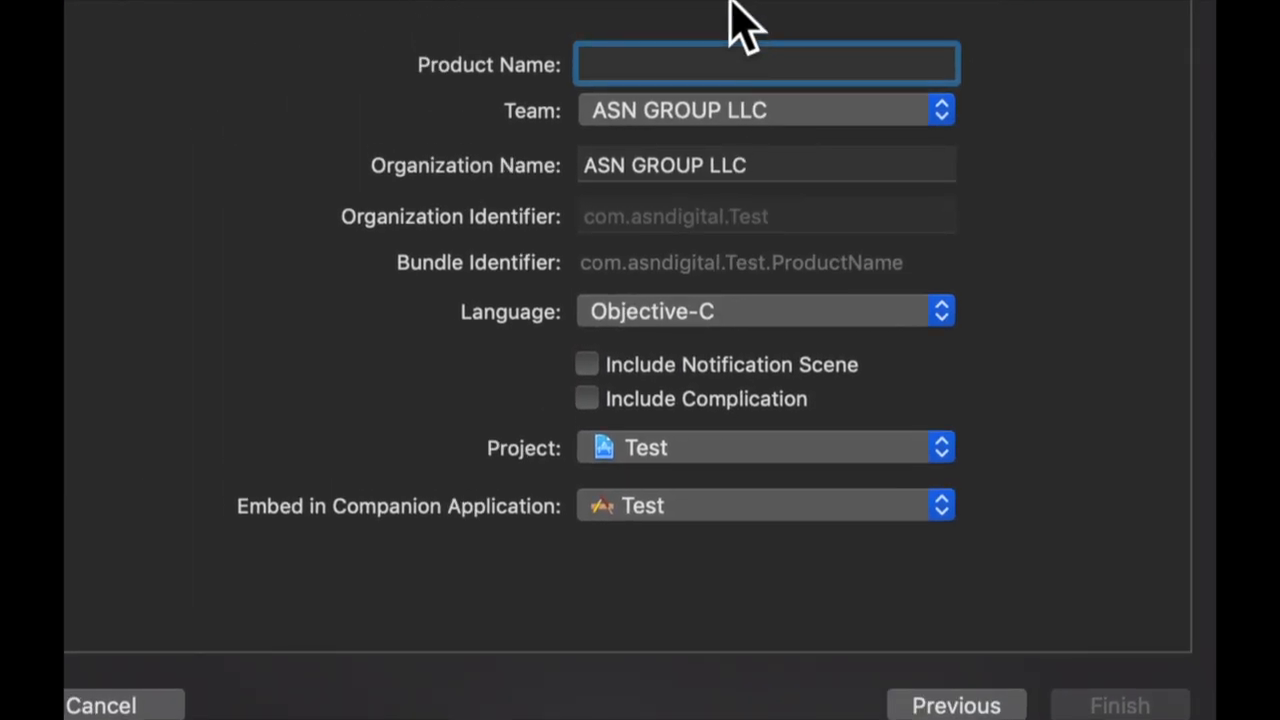
pyautogui.write('Test Watch')
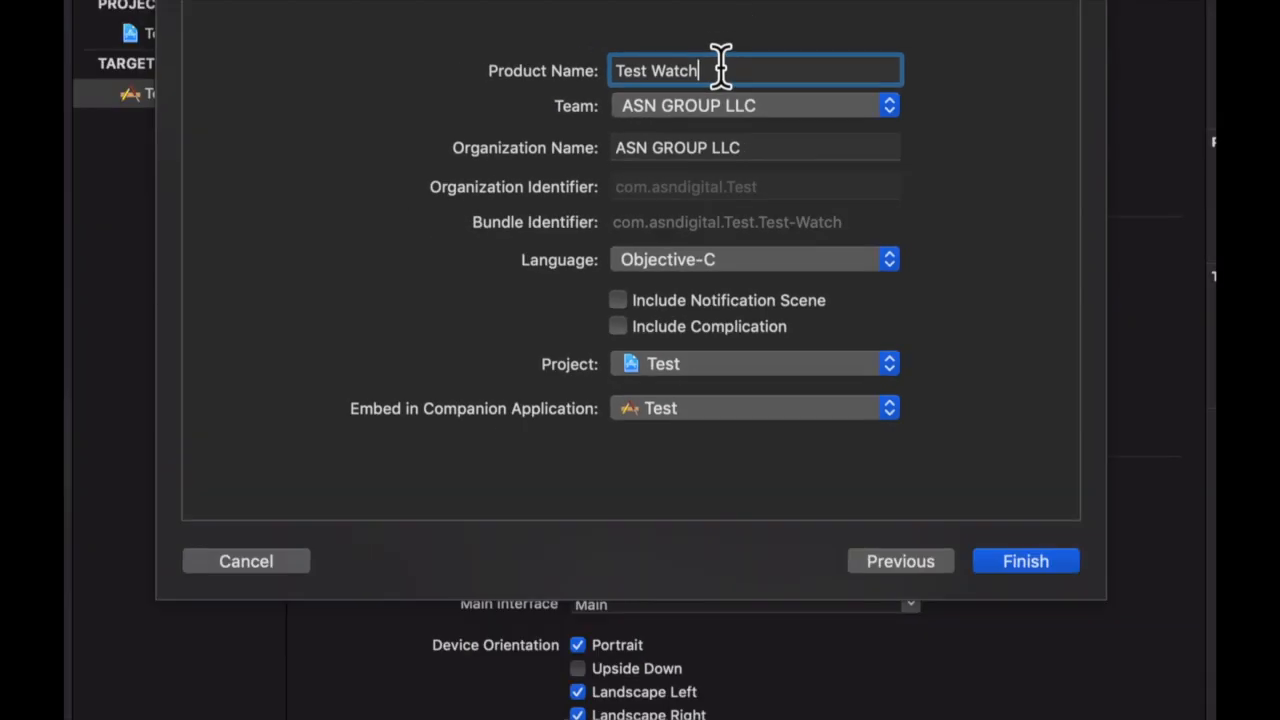
pyautogui.click(1025, 560)
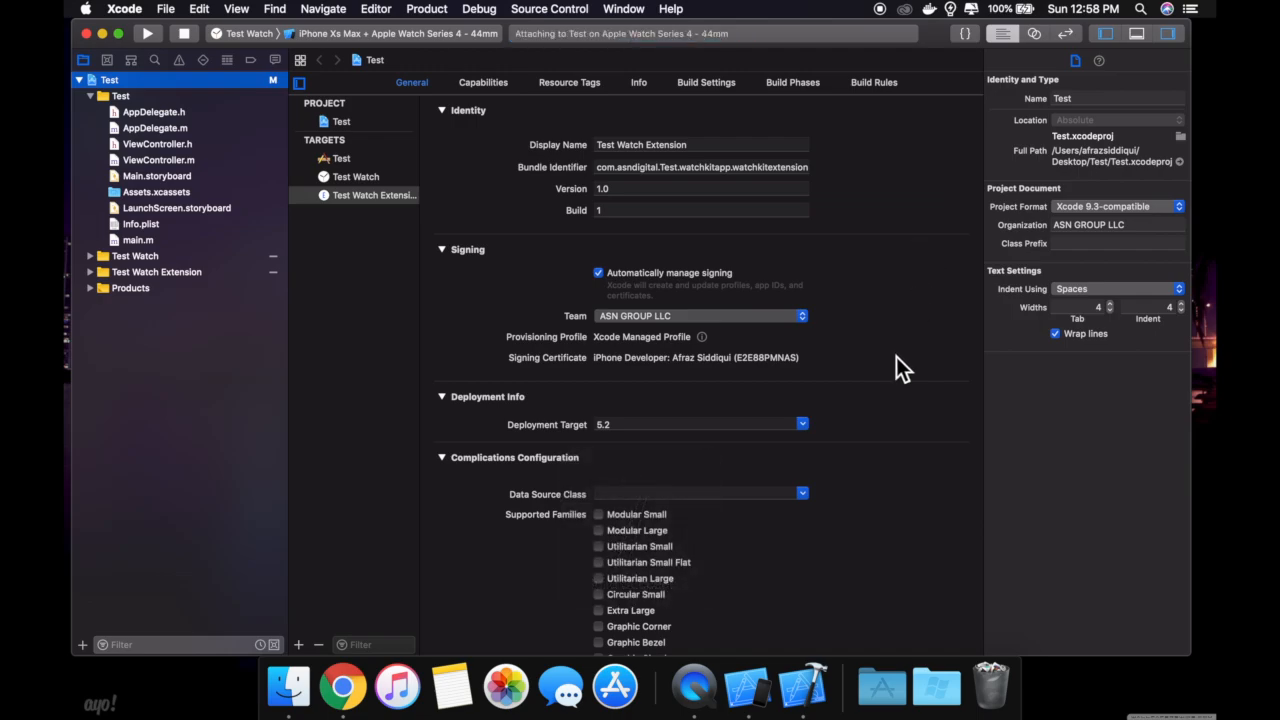
# Run the Test Watch scheme on the iPhone Xs Max + Apple Watch Series 4 simulator
pyautogui.press('f3')
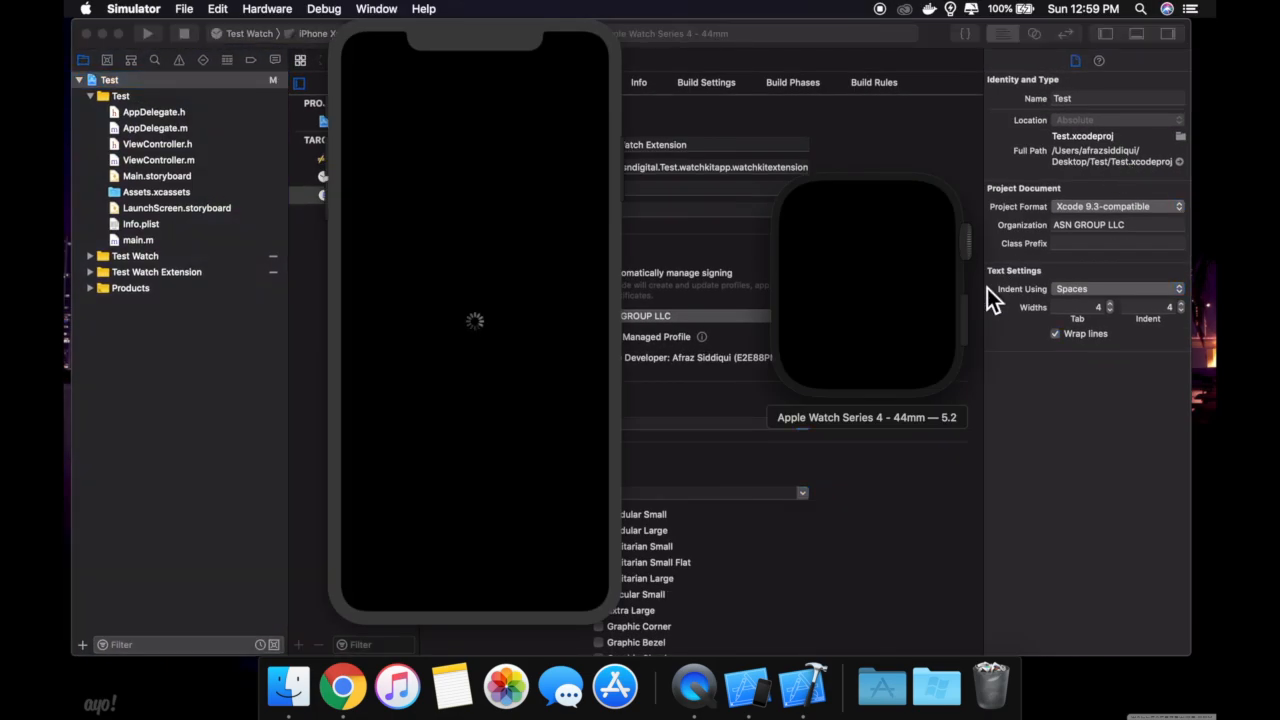
pyautogui.moveTo(863, 367)
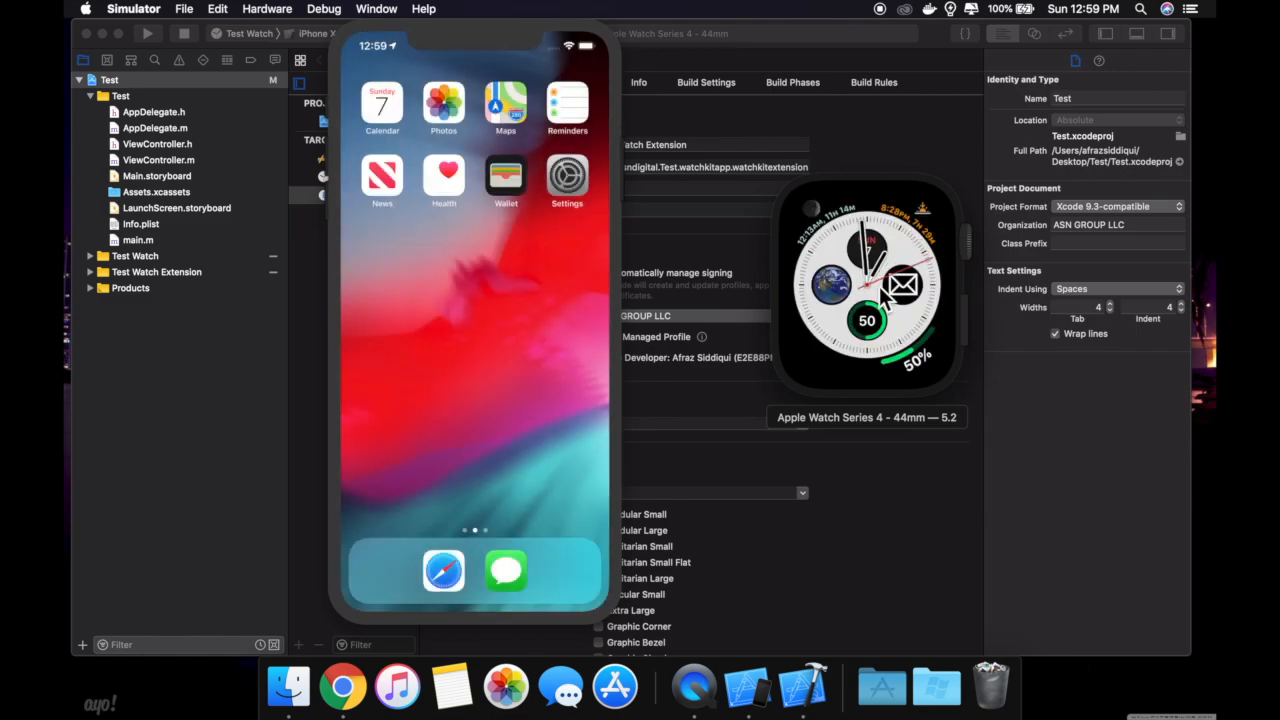
pyautogui.moveTo(877, 447)
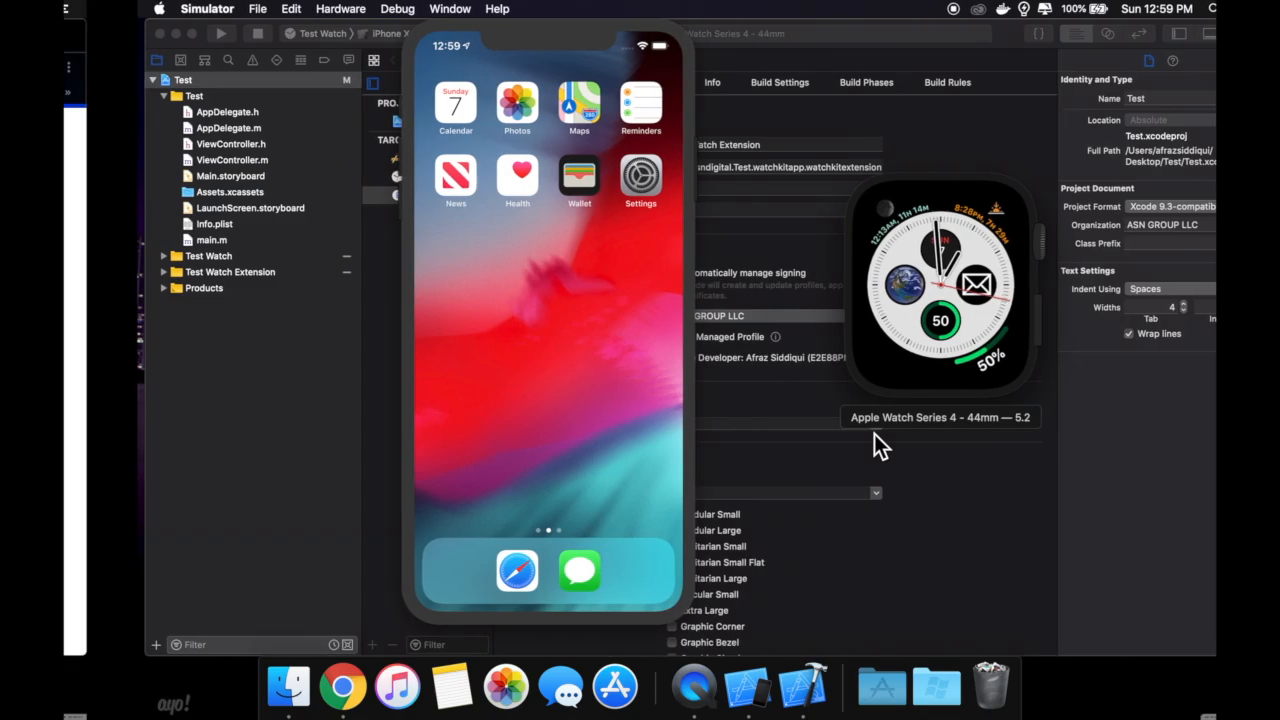
# Scroll the FlickTypeKit README in Chrome and open the downloaded FlickTypeKit-master 2 folder
pyautogui.click(345, 687)
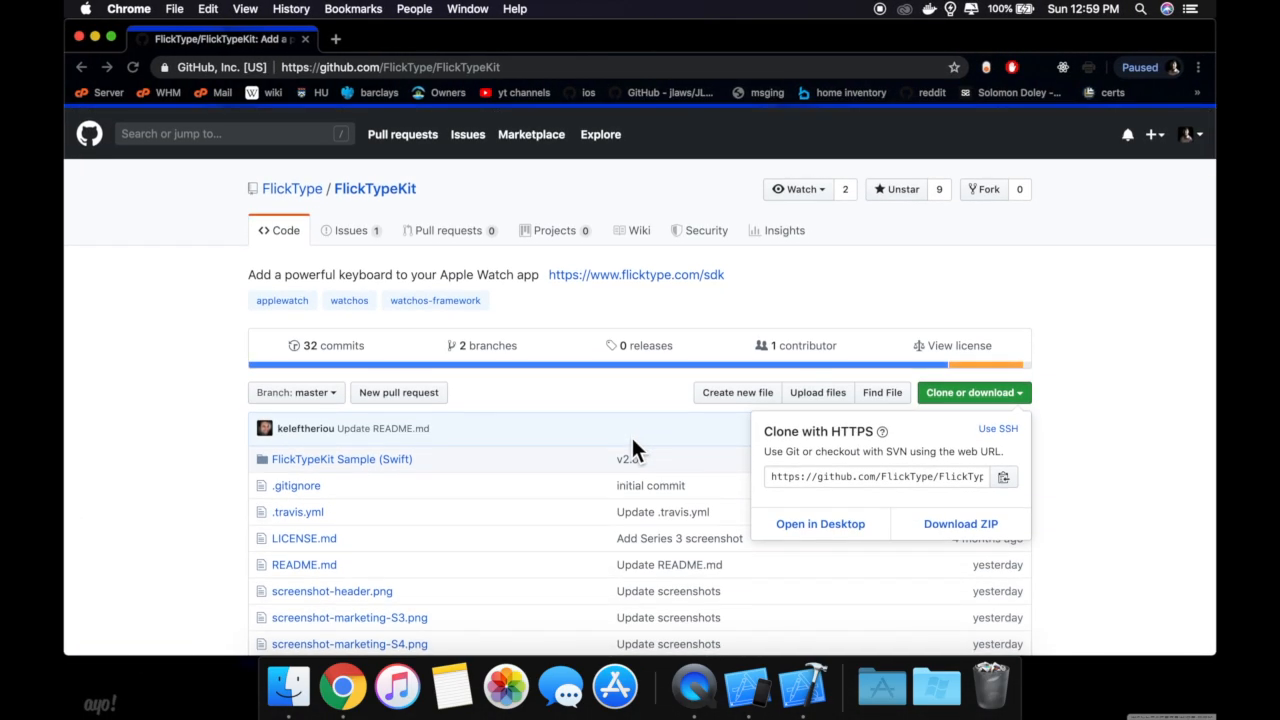
pyautogui.scroll(-3)
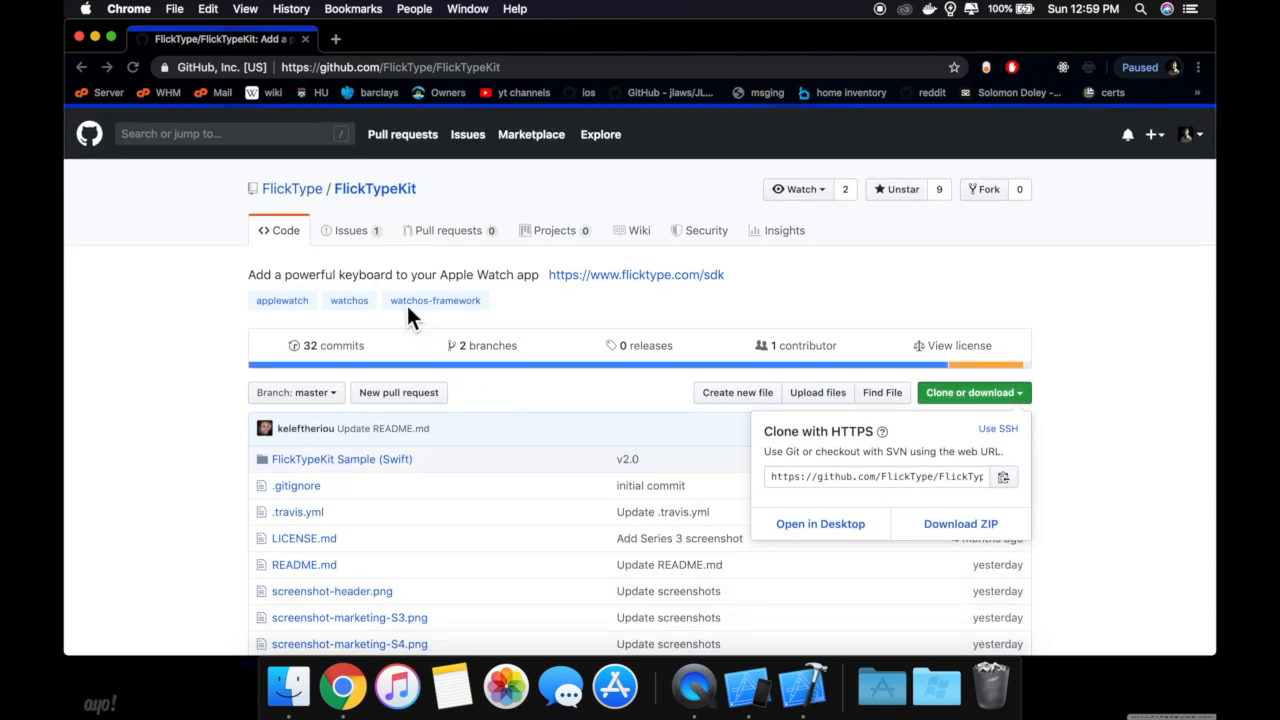
pyautogui.moveTo(612, 524)
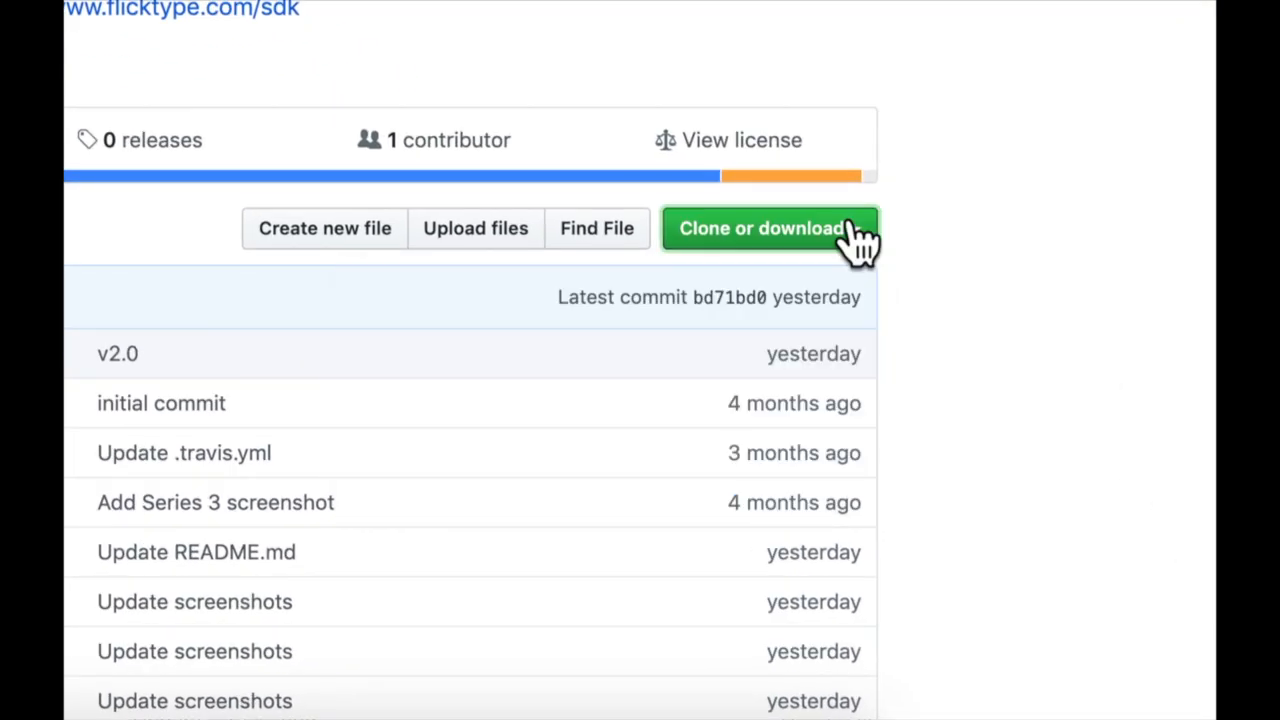
pyautogui.click(767, 228)
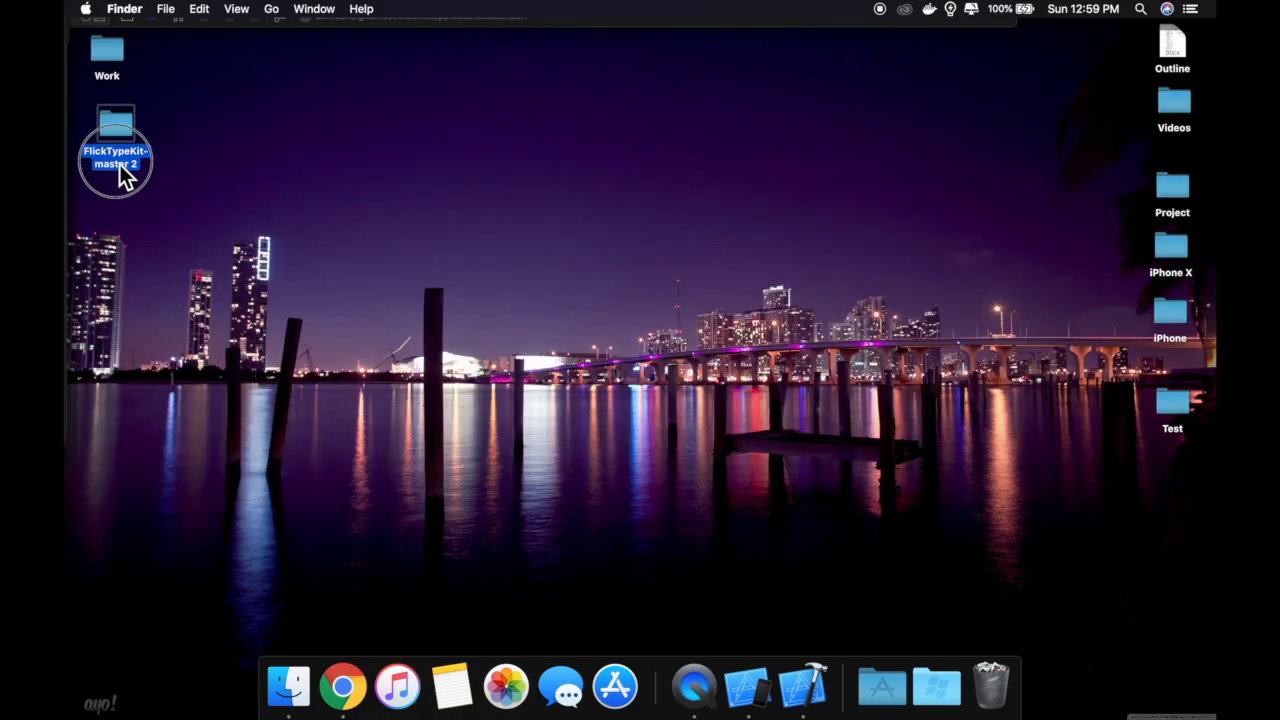
pyautogui.doubleClick(115, 120)
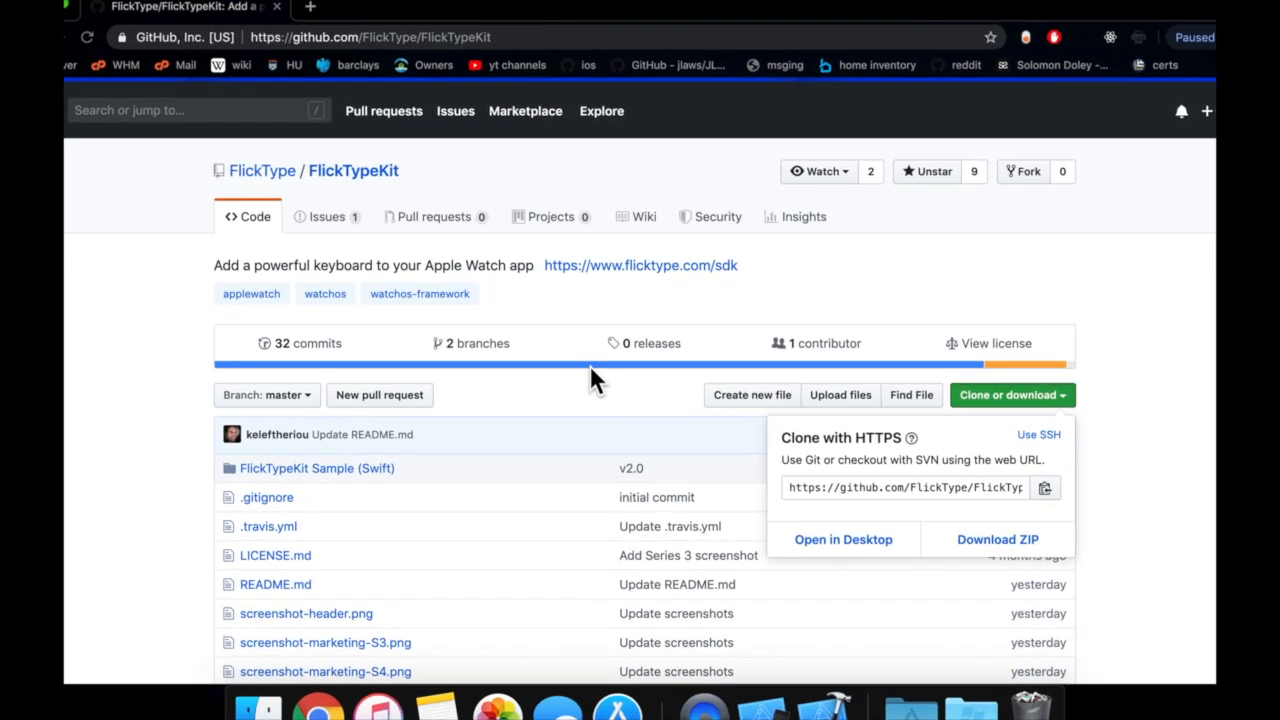
pyautogui.scroll(-3)
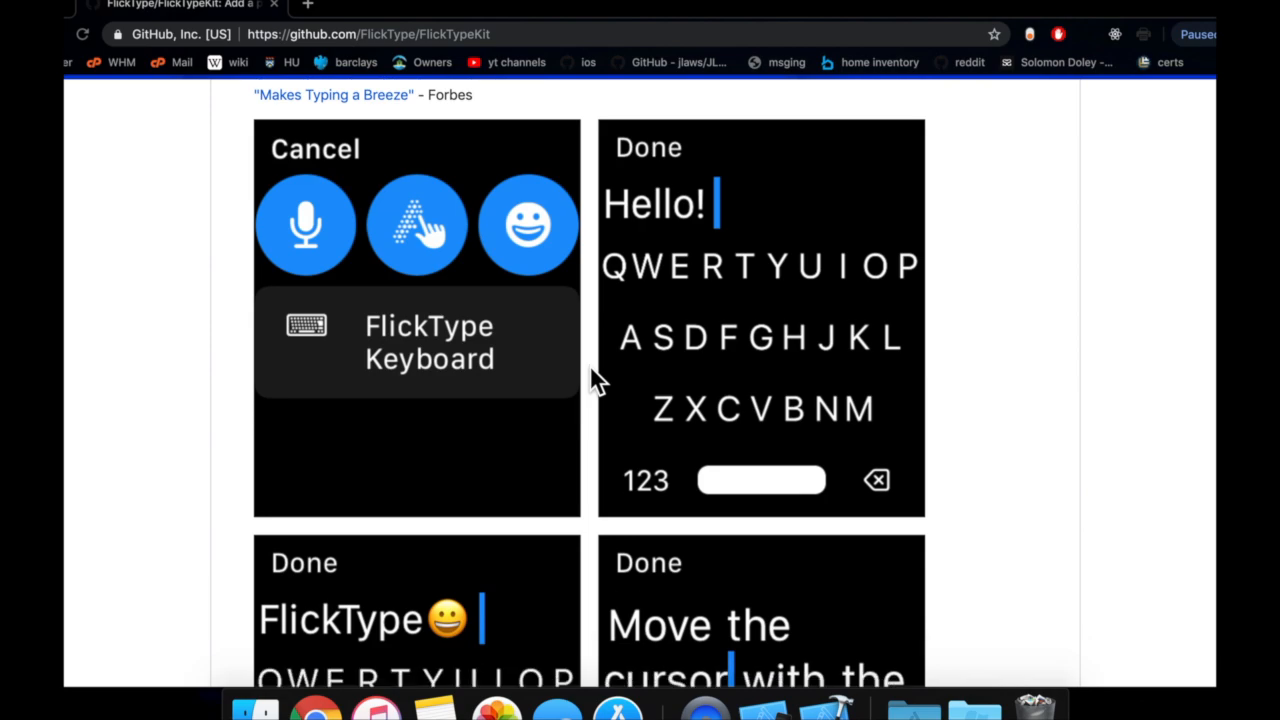
pyautogui.scroll(-3)
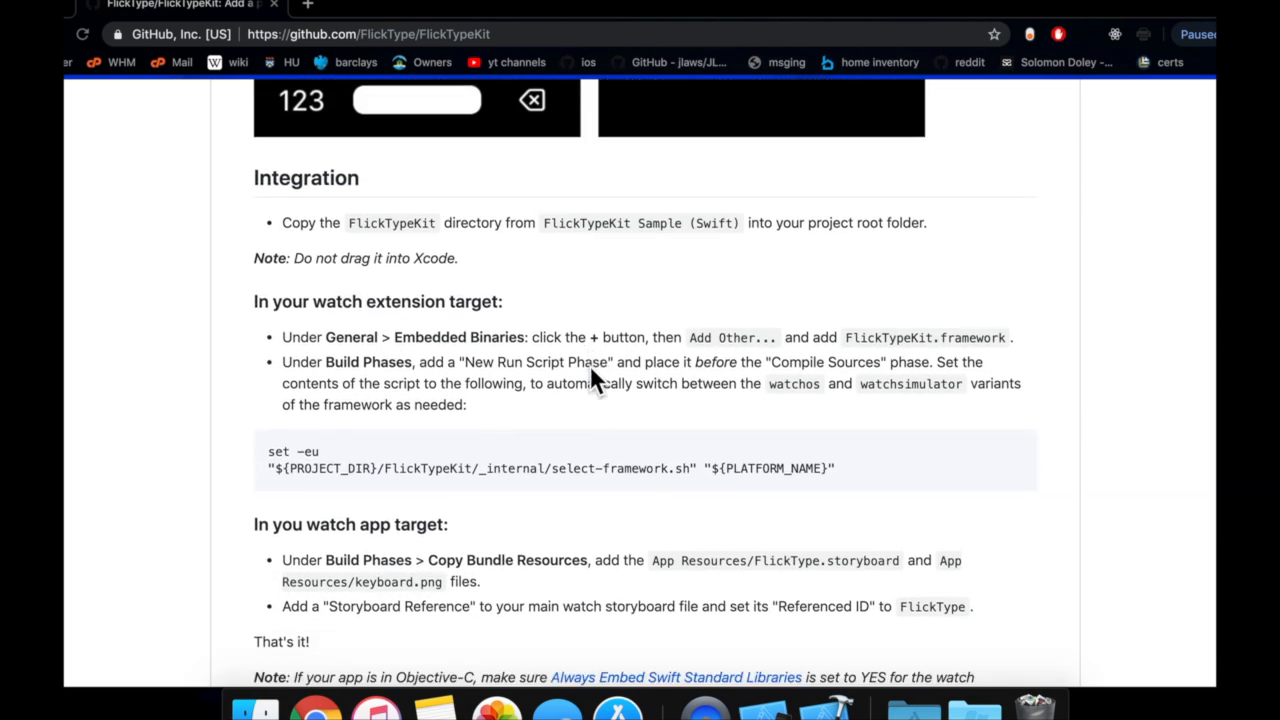
pyautogui.scroll(-3)
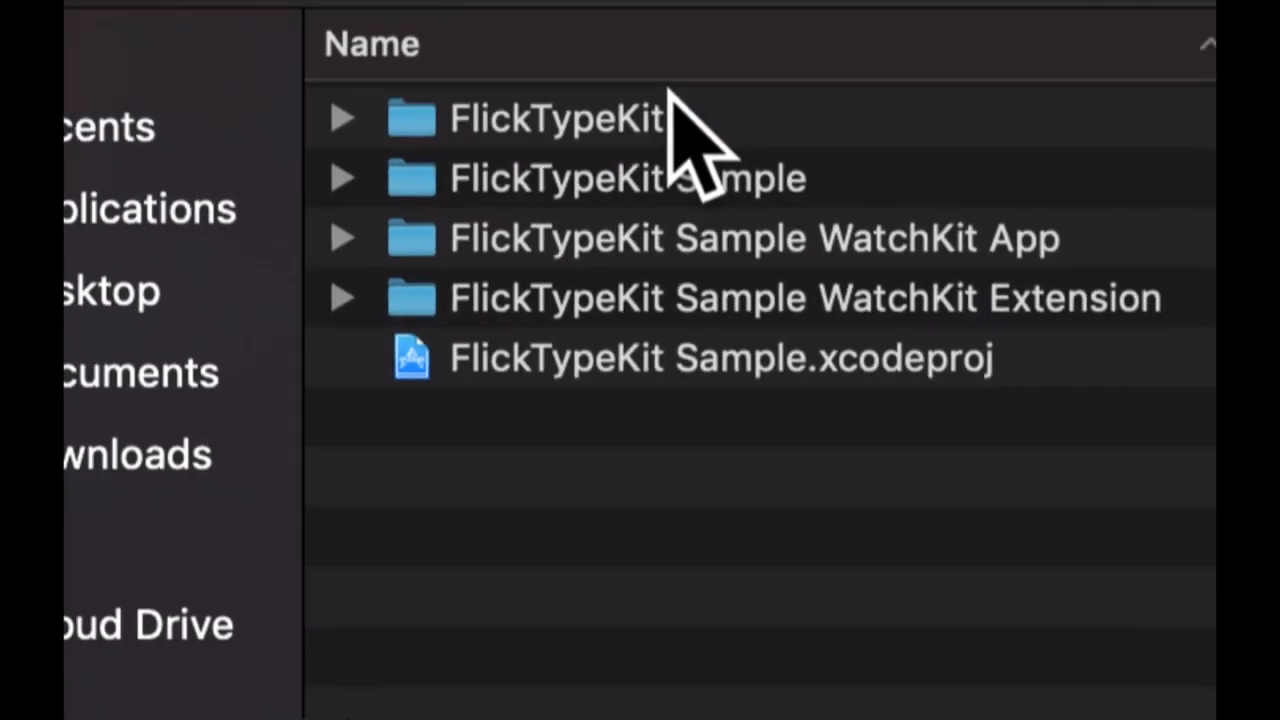
# Move the FlickTypeKit folder from the Swift sample into the Test project folder
pyautogui.click(633, 108)
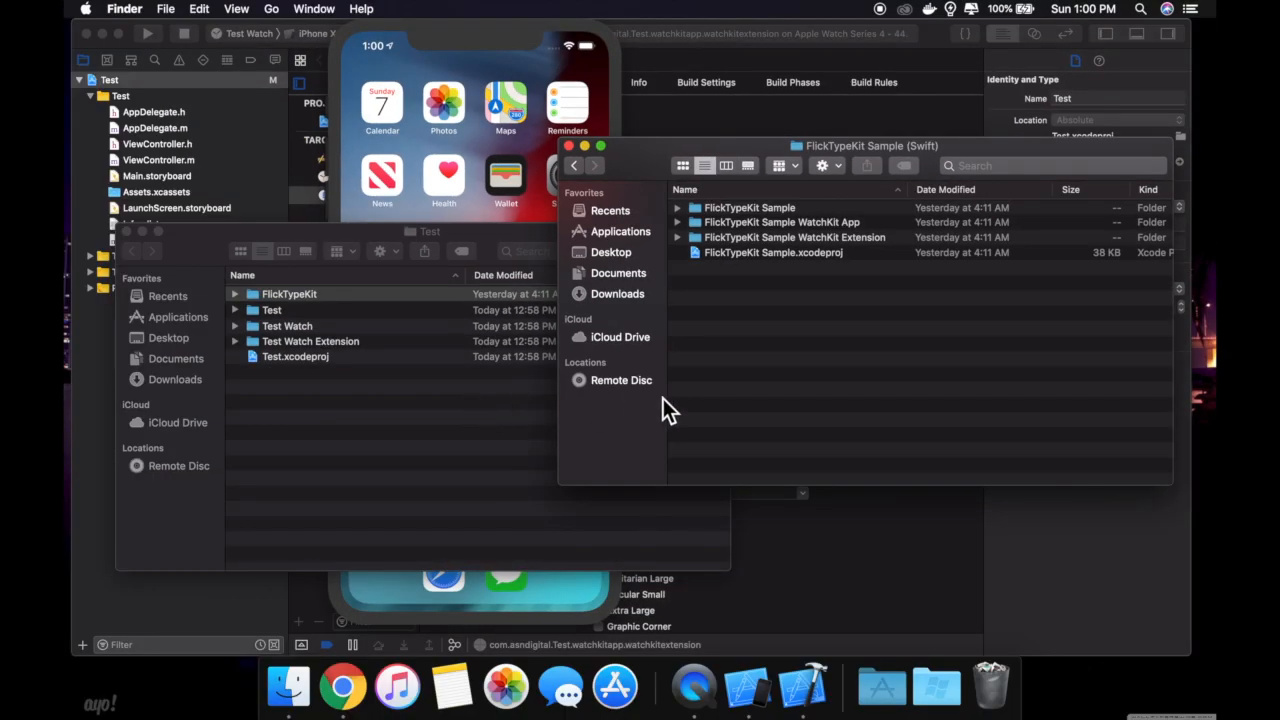
pyautogui.moveTo(784, 399)
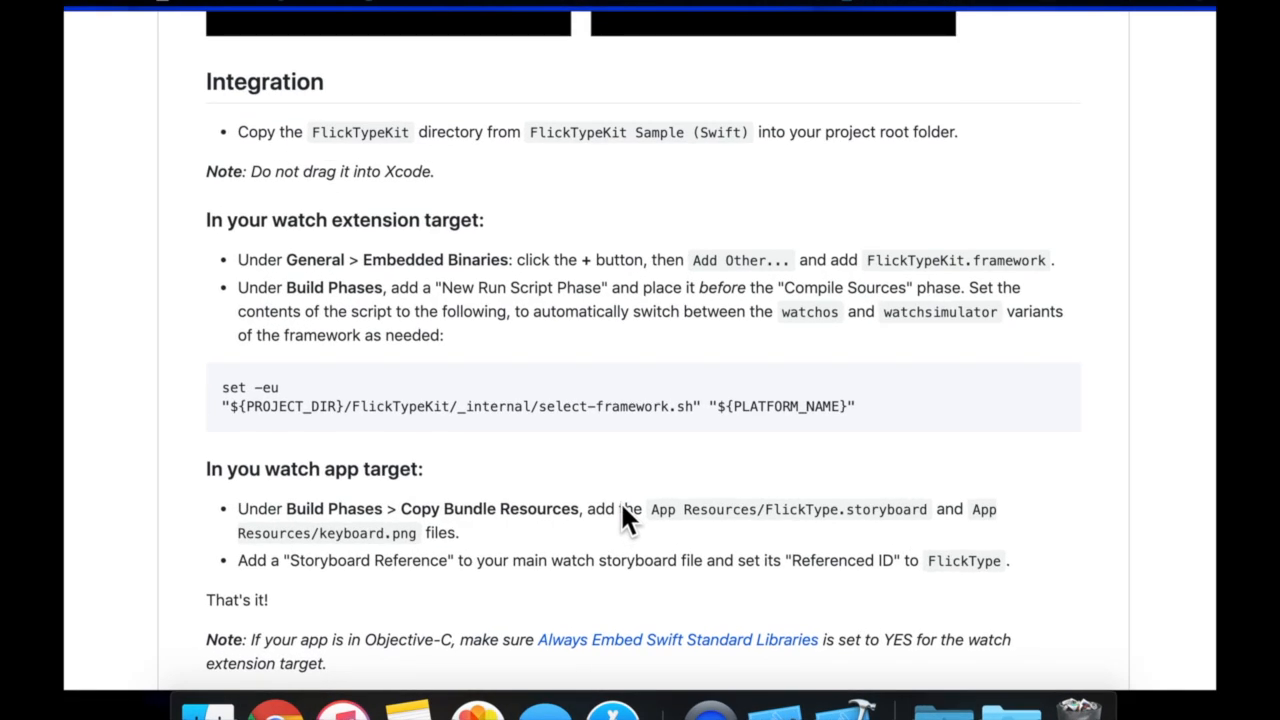
pyautogui.moveTo(680, 456)
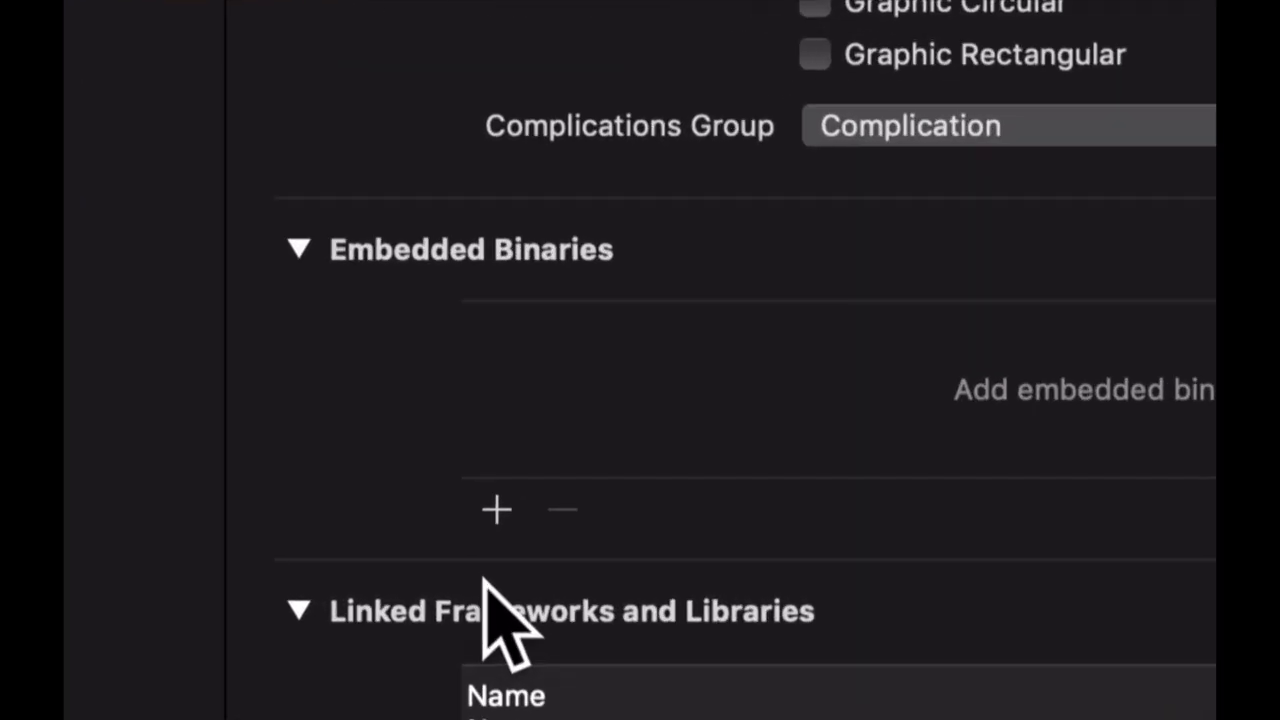
# Add FlickTypeKit.framework from Desktop > Test > FlickTypeKit under Embedded Binaries
pyautogui.click(496, 510)
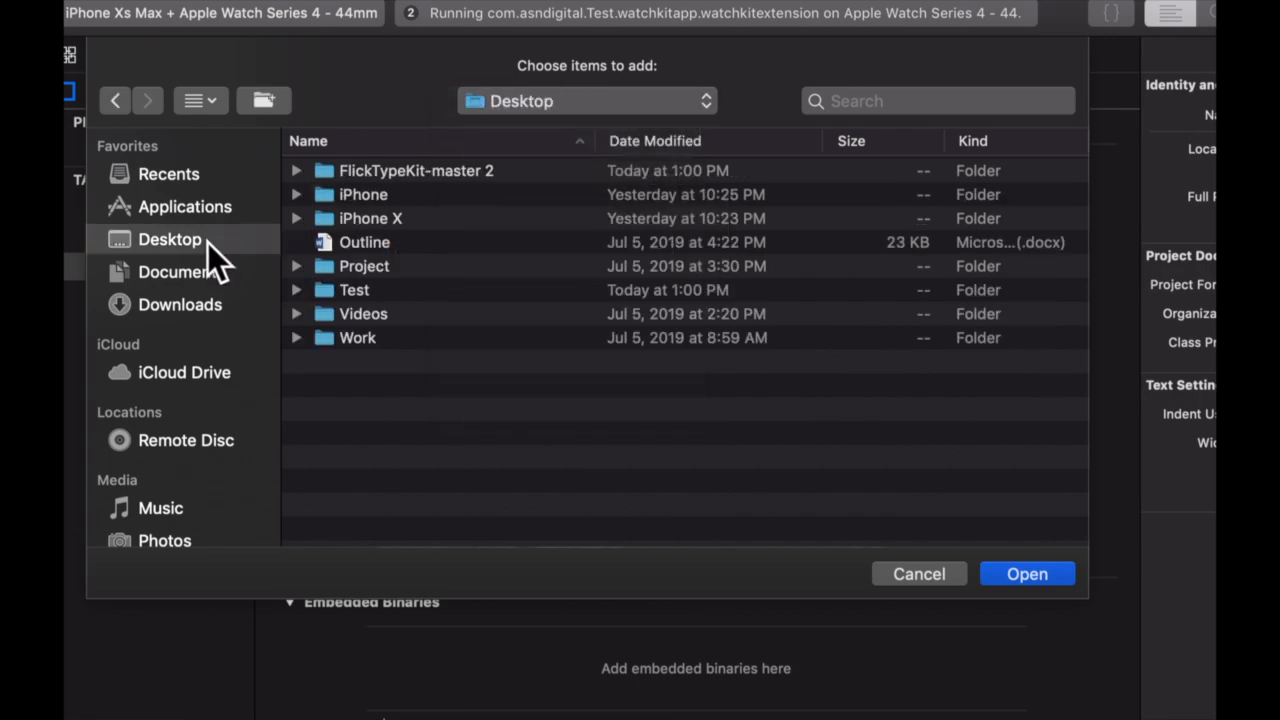
pyautogui.doubleClick(357, 337)
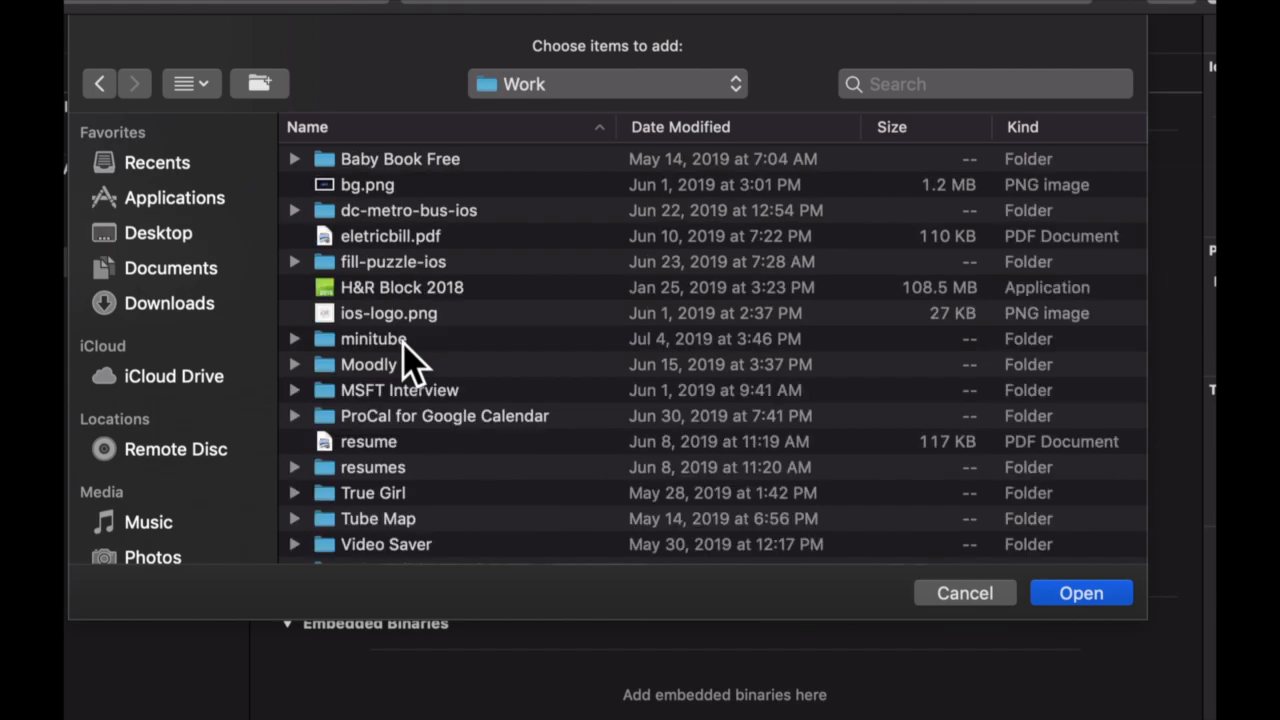
pyautogui.click(158, 232)
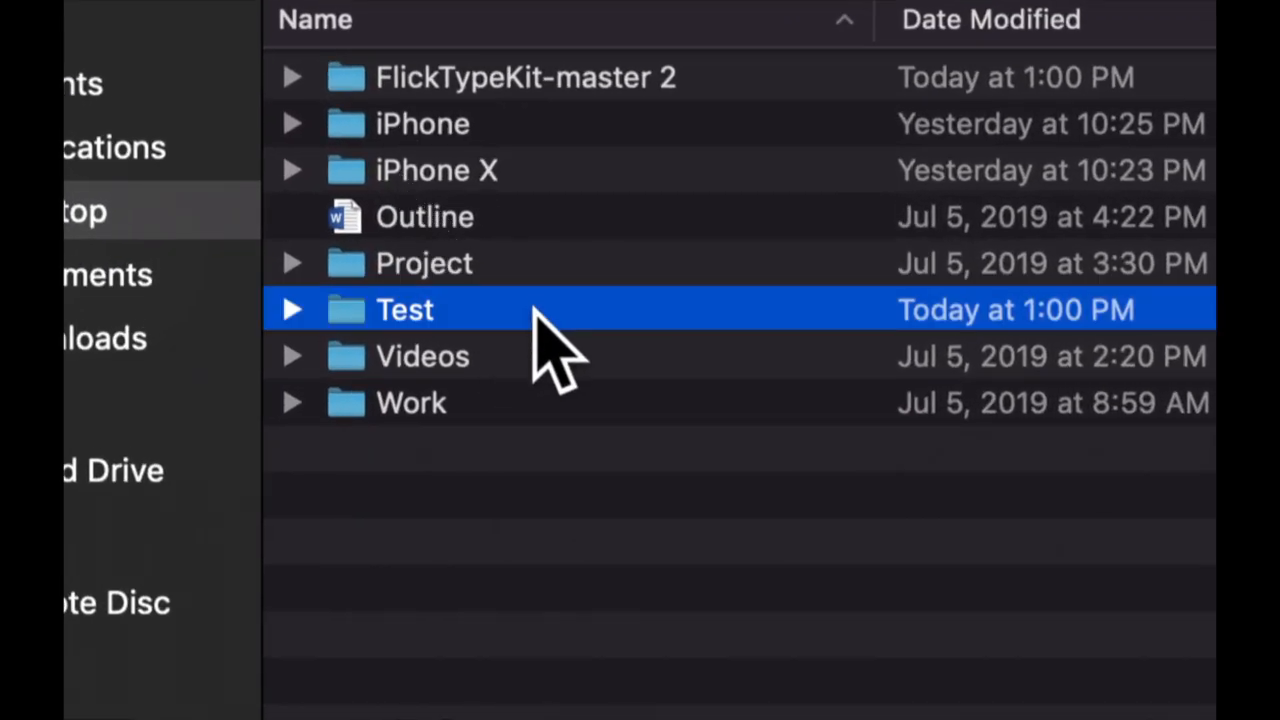
pyautogui.doubleClick(404, 309)
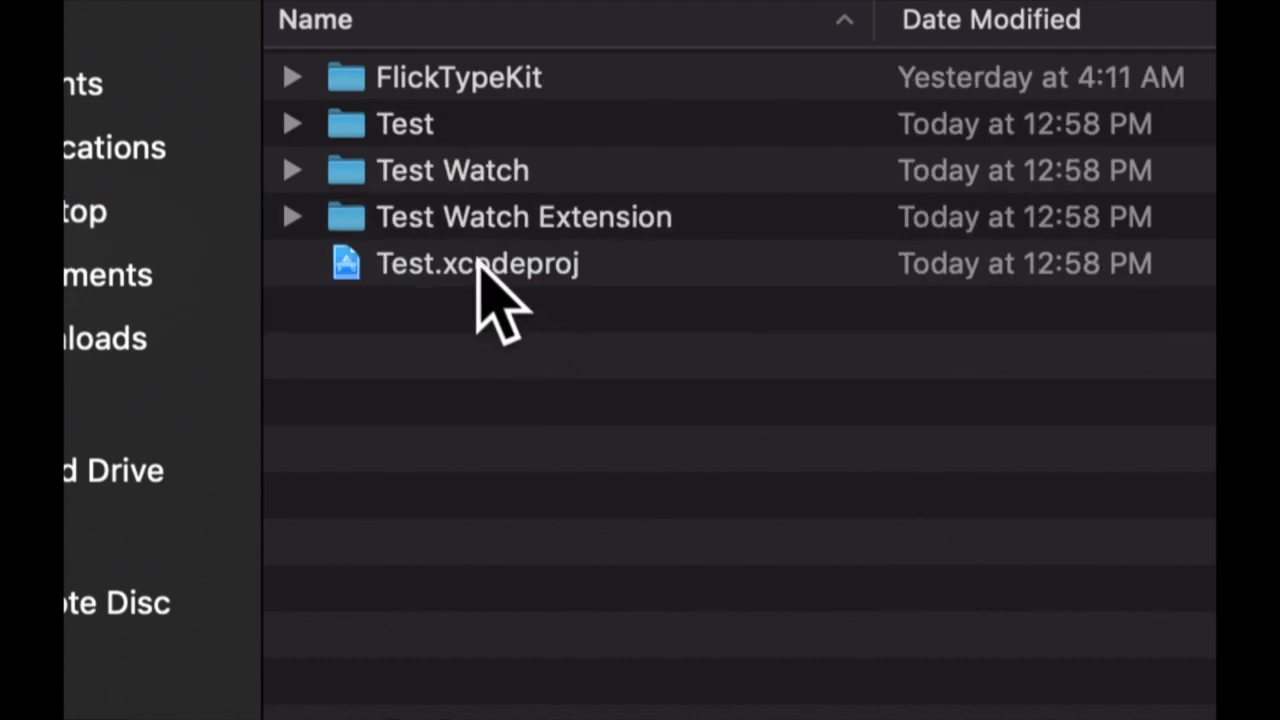
pyautogui.click(296, 77)
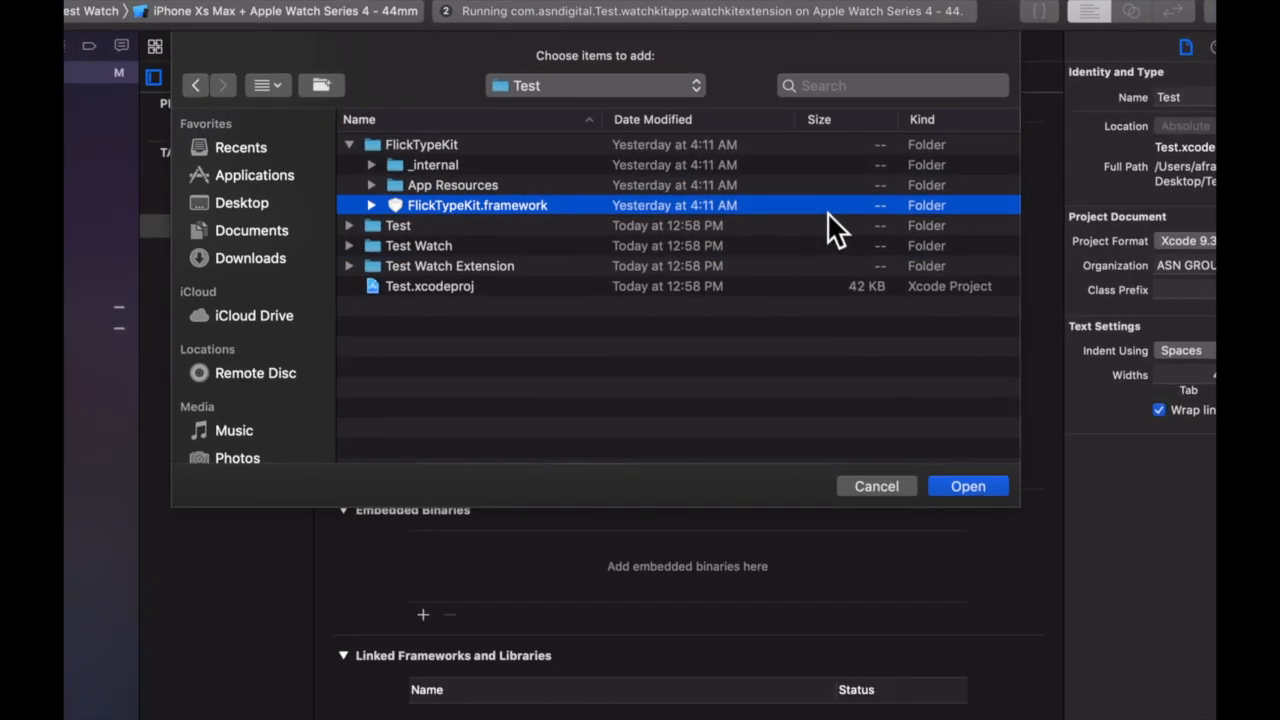
pyautogui.click(968, 486)
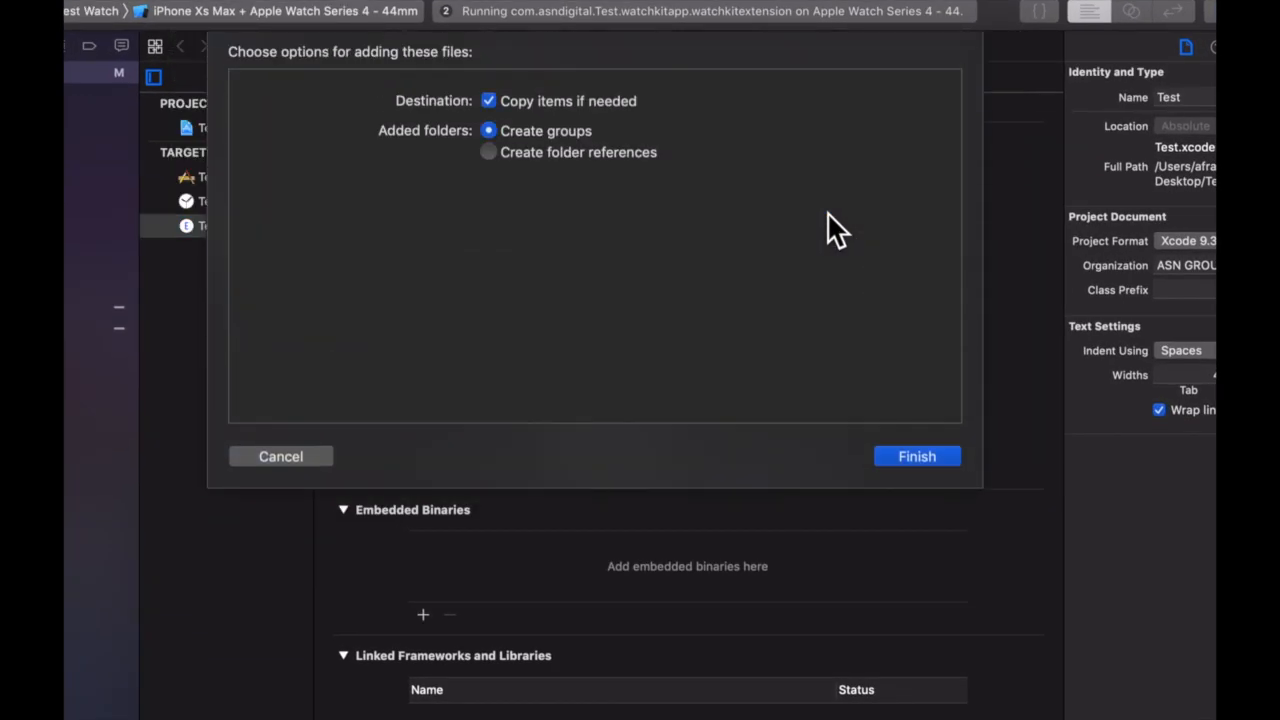
pyautogui.click(917, 456)
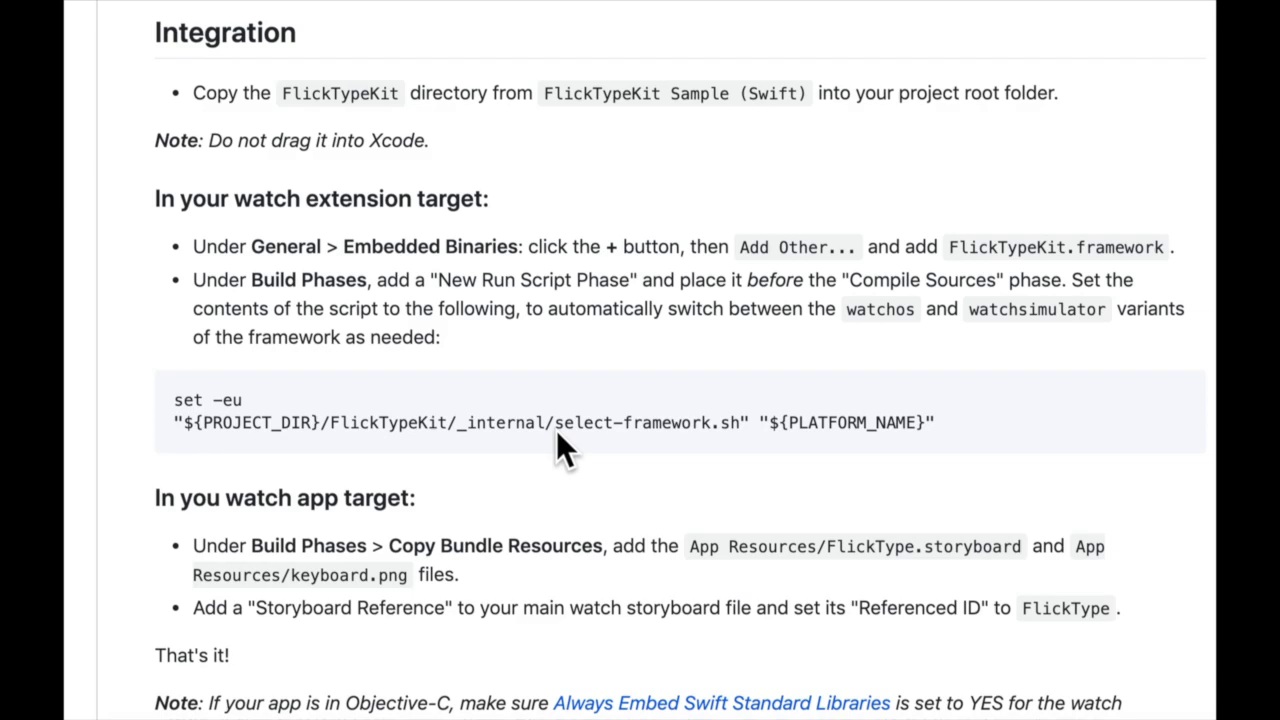
pyautogui.moveTo(312, 393)
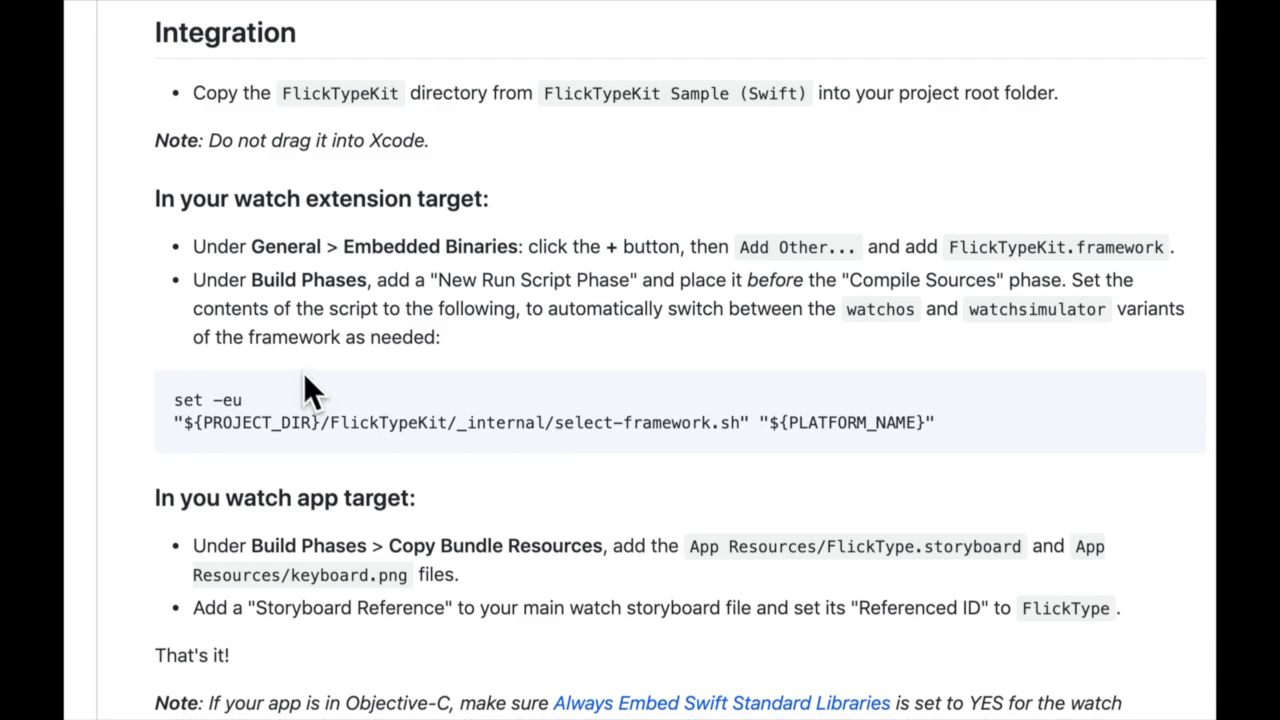
pyautogui.moveTo(373, 465)
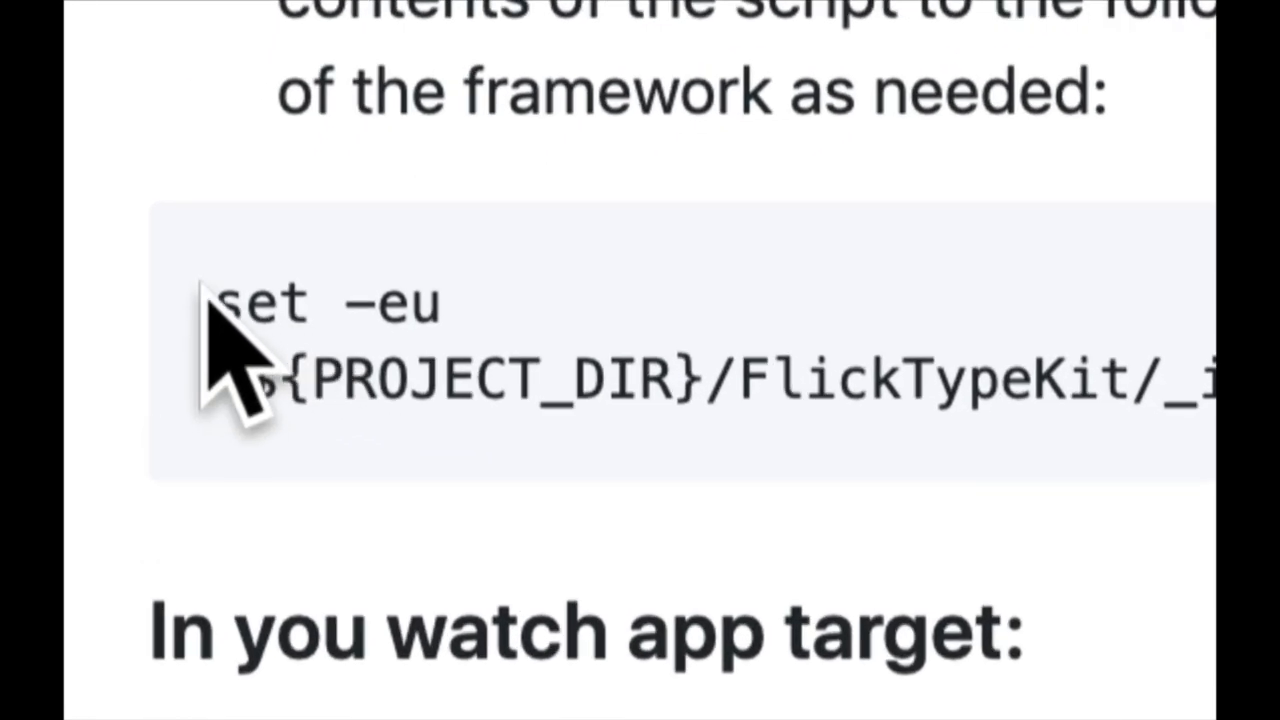
# Scroll the GitHub README down to the set -eu run-script code block
pyautogui.scroll(-3)
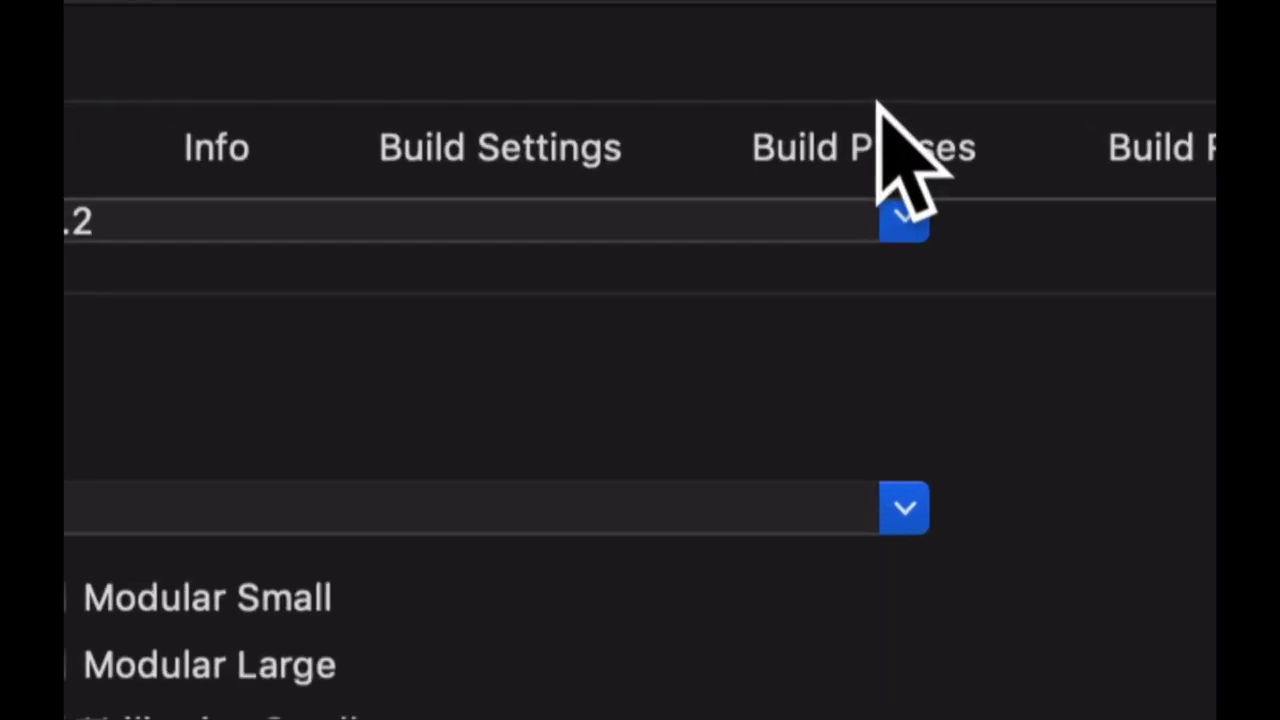
# Add a New Run Script Phase in the watch extension's Build Phases
pyautogui.click(864, 147)
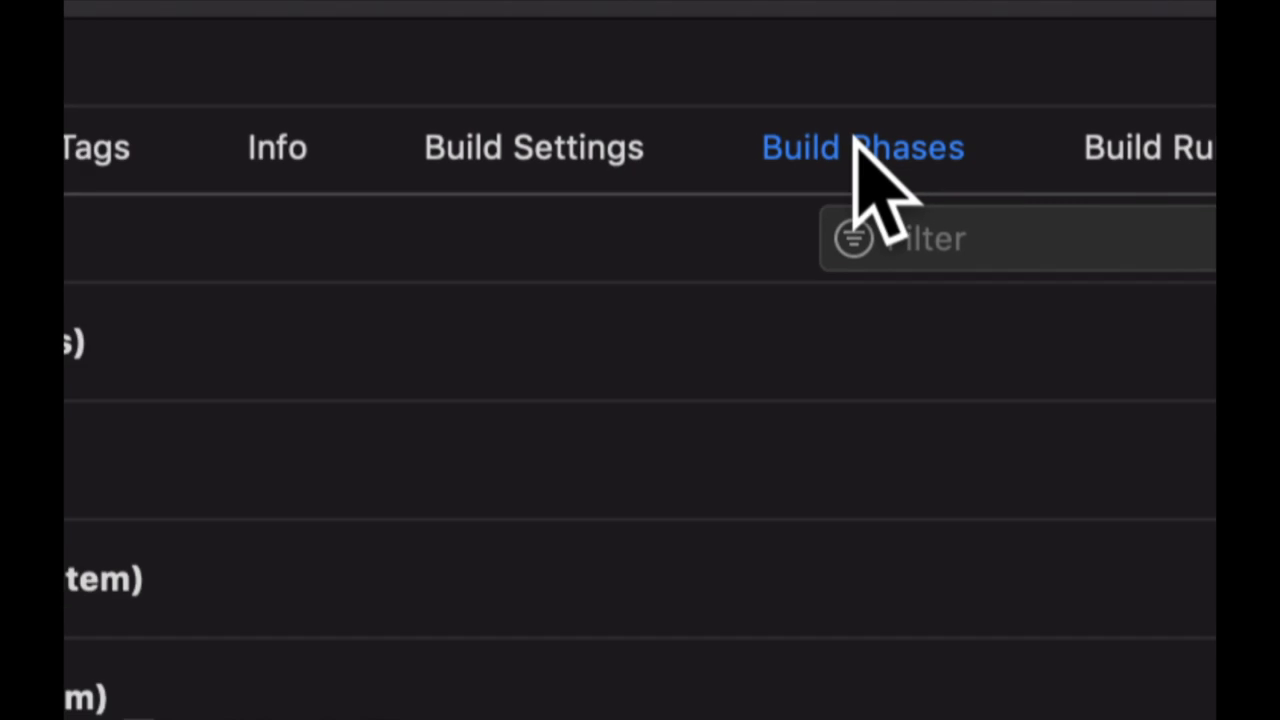
pyautogui.click(360, 140)
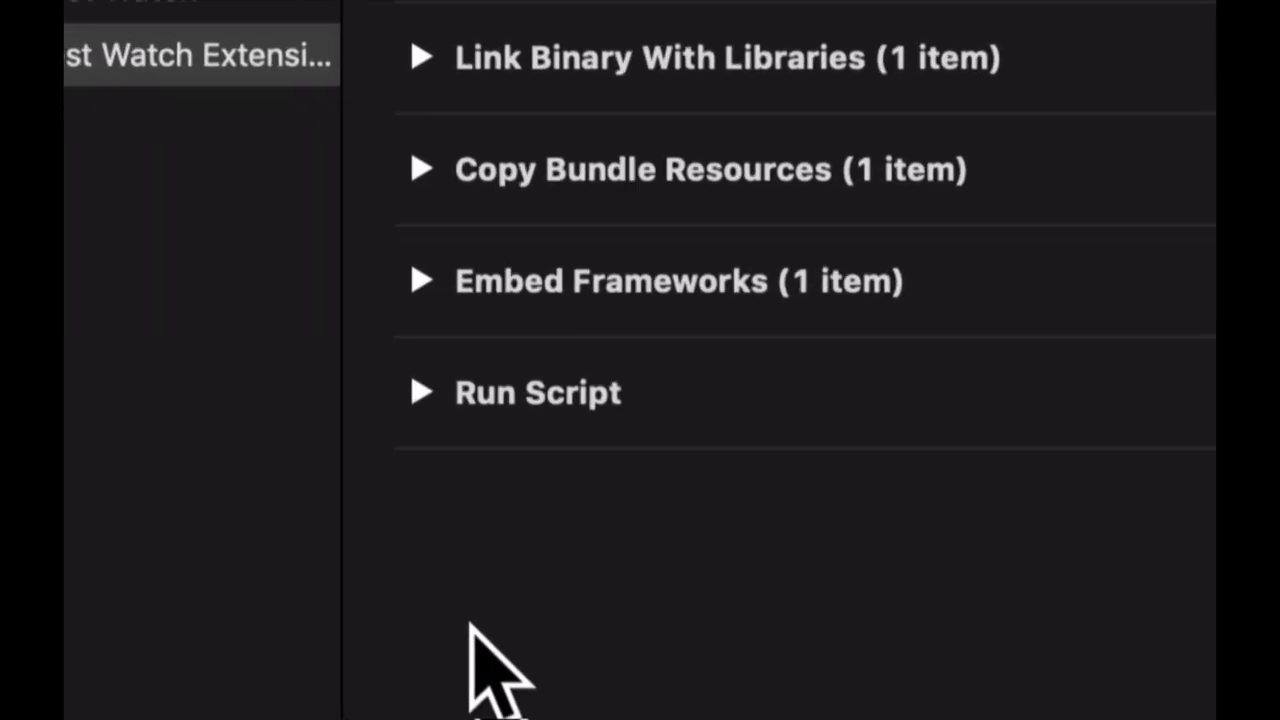
pyautogui.click(422, 392)
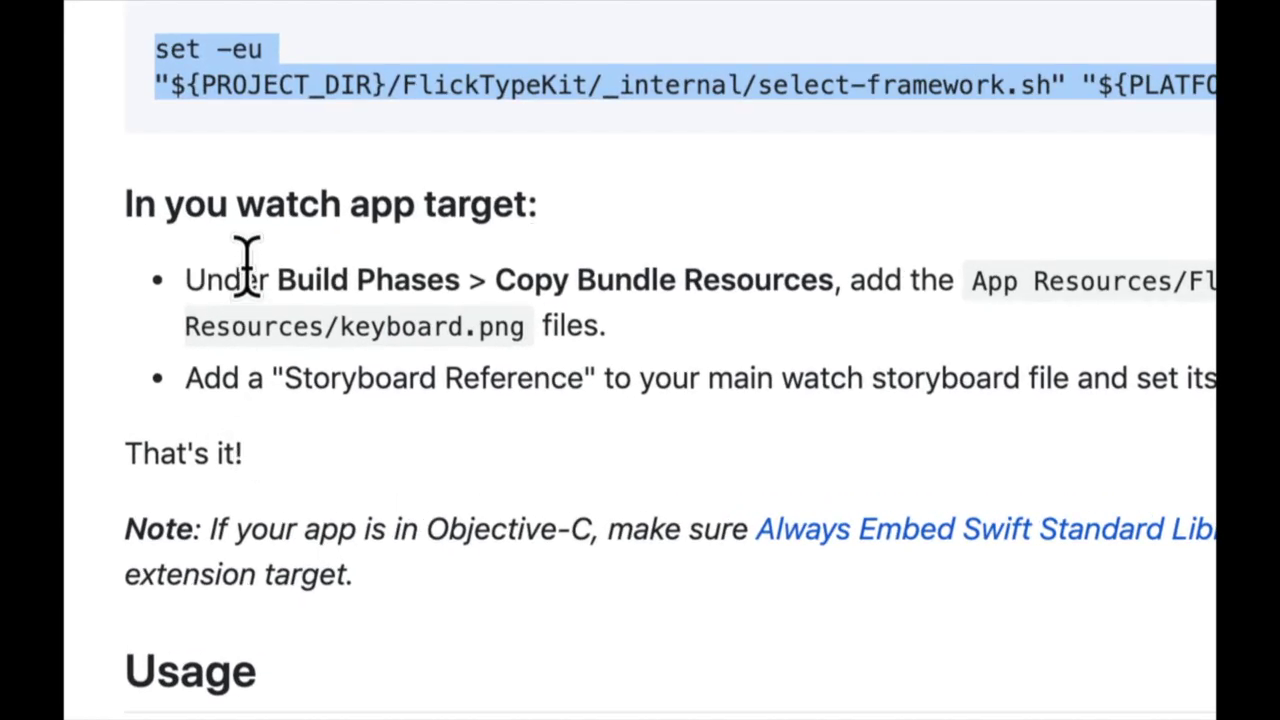
# Scroll the README to the watch app target steps for FlickType resources
pyautogui.scroll(-3)
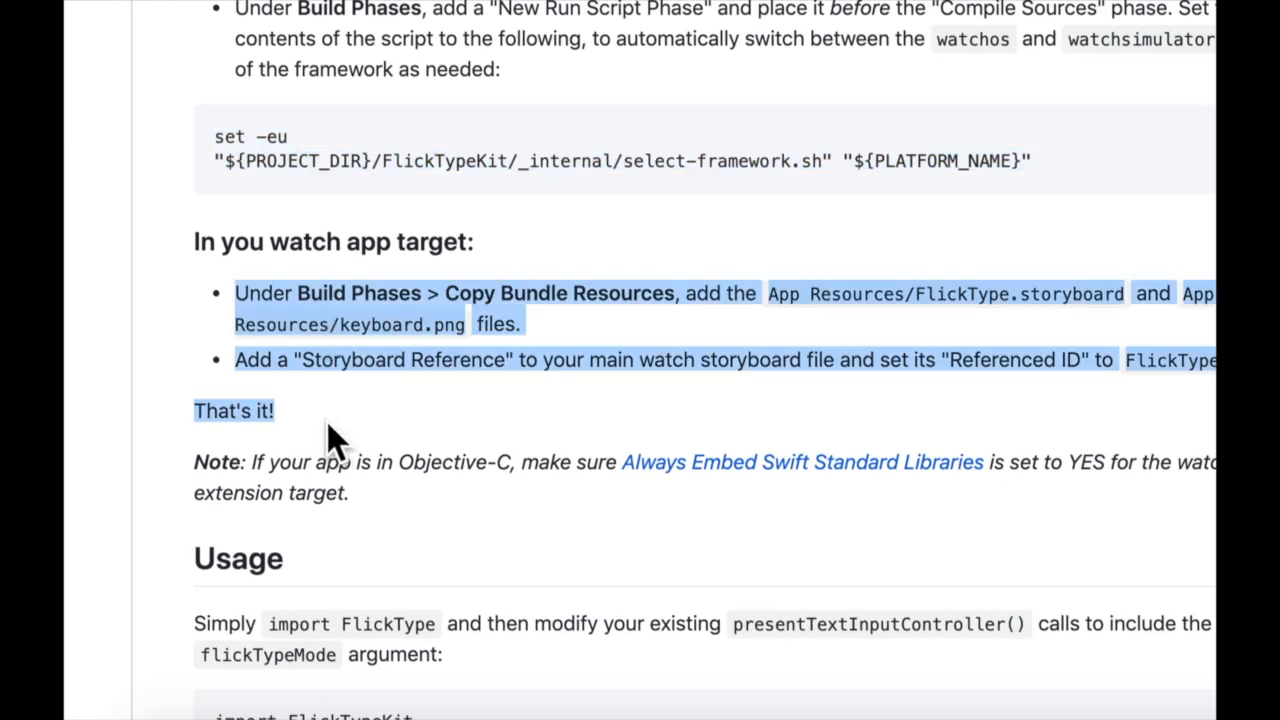
pyautogui.moveTo(940, 455)
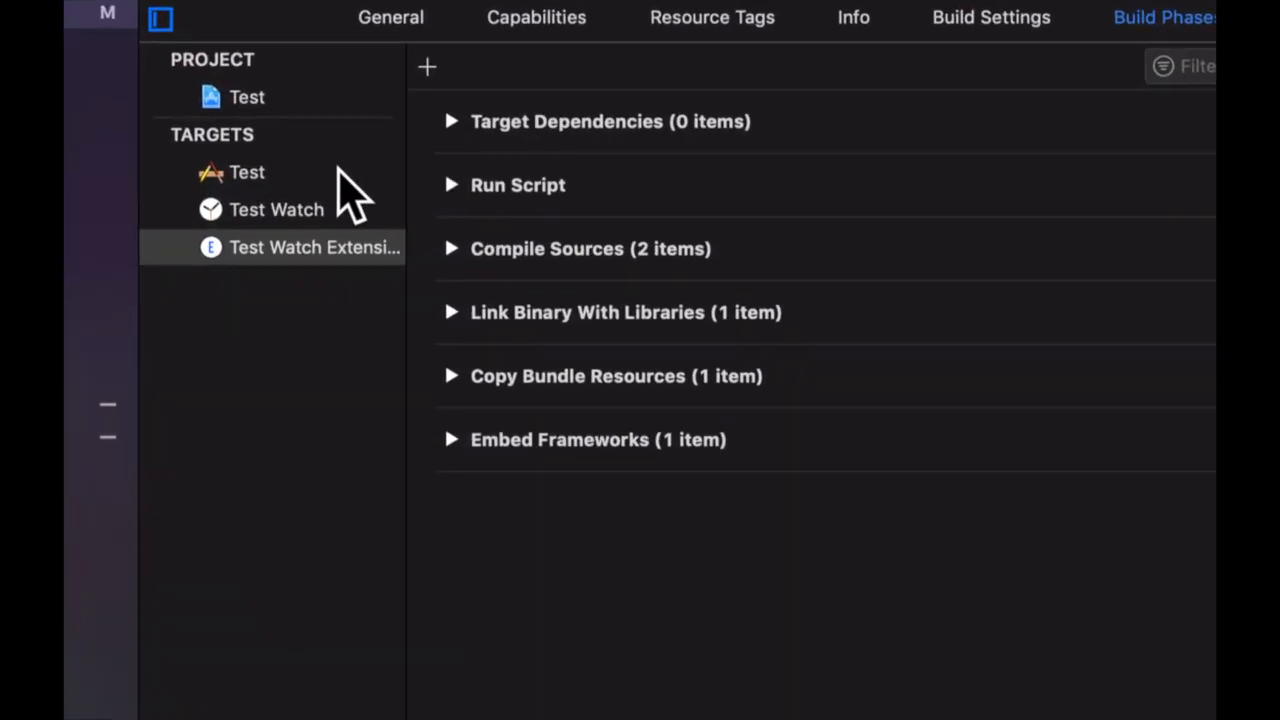
# Add App Resources/FlickType.storyboard to the Test Watch target's Copy Bundle Resources phase
pyautogui.click(275, 209)
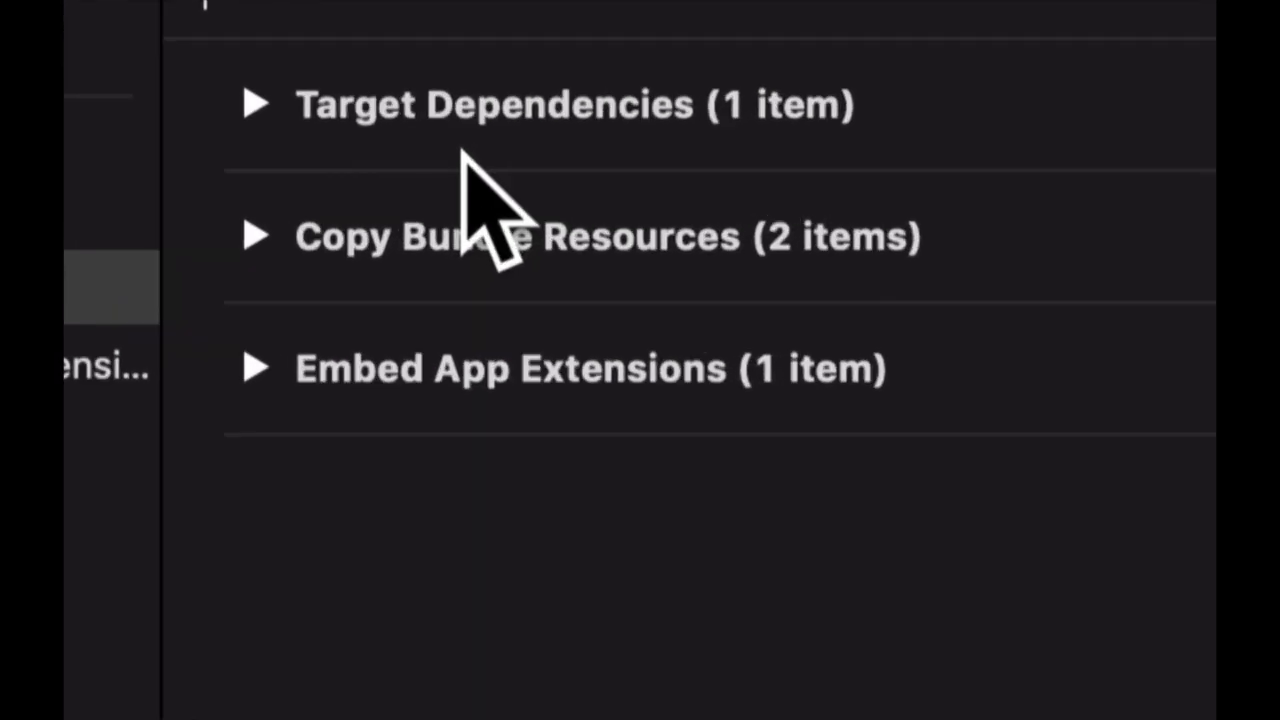
pyautogui.click(256, 236)
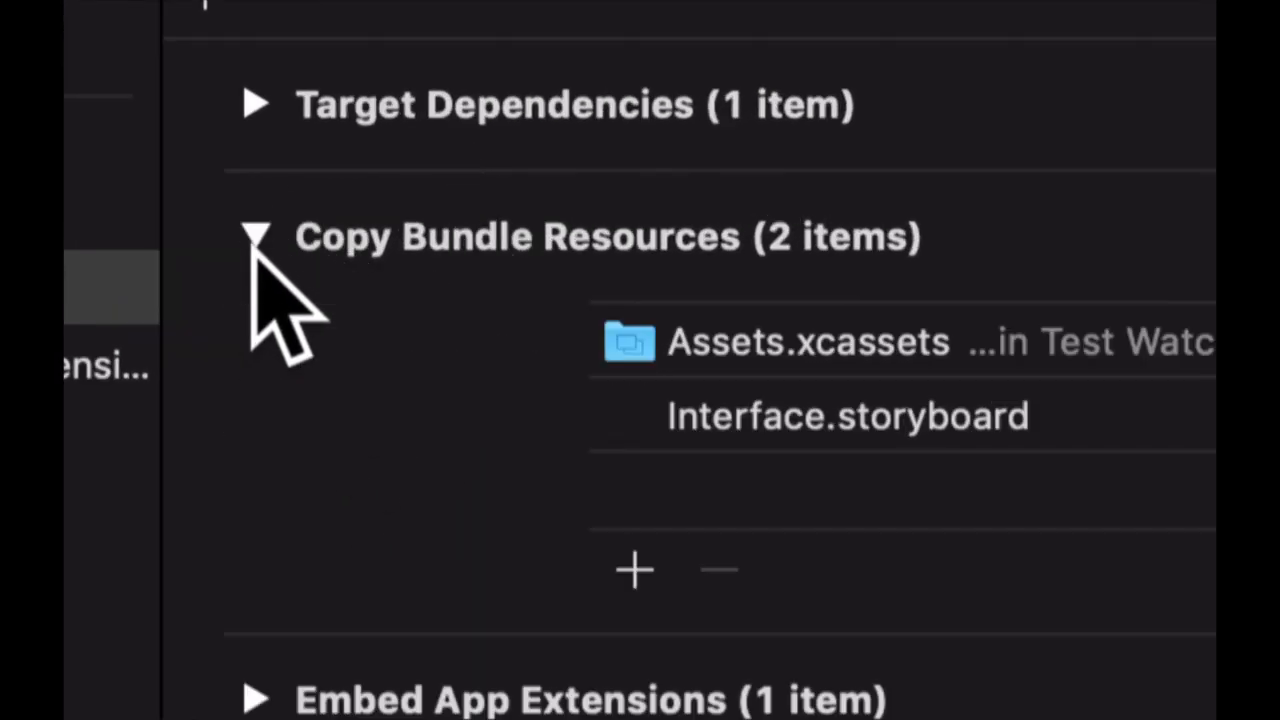
pyautogui.click(634, 570)
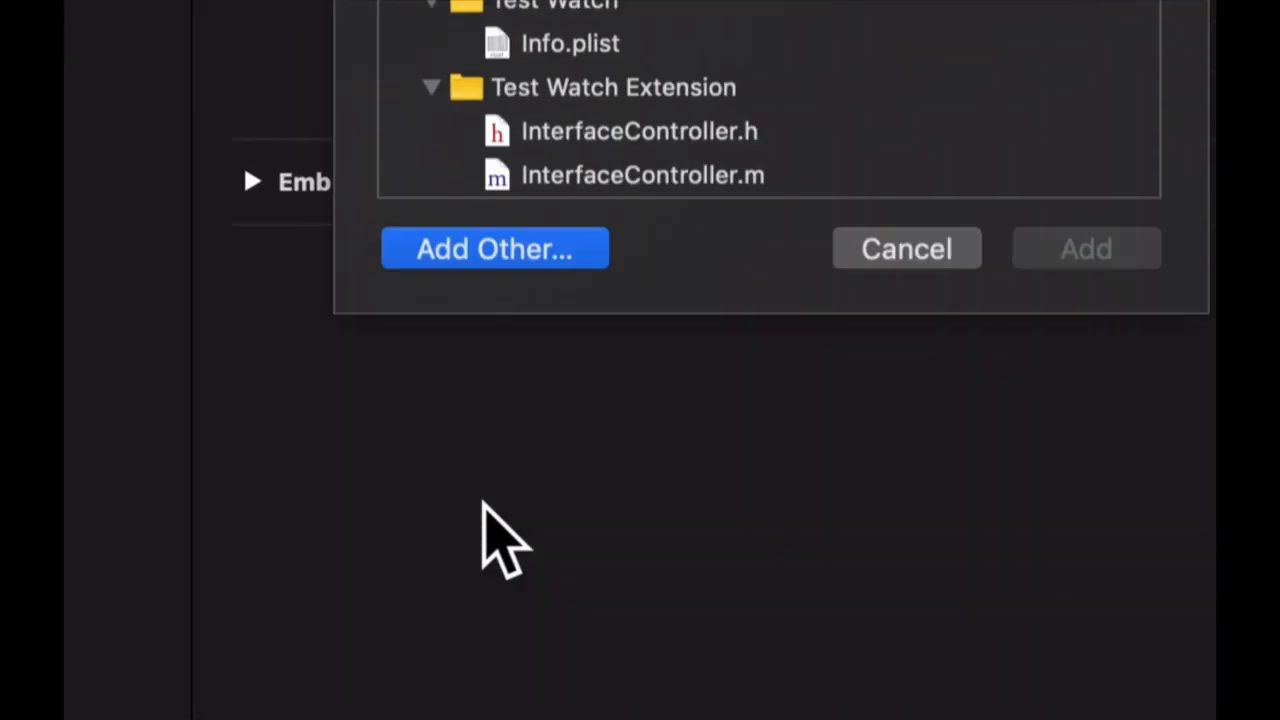
pyautogui.click(494, 248)
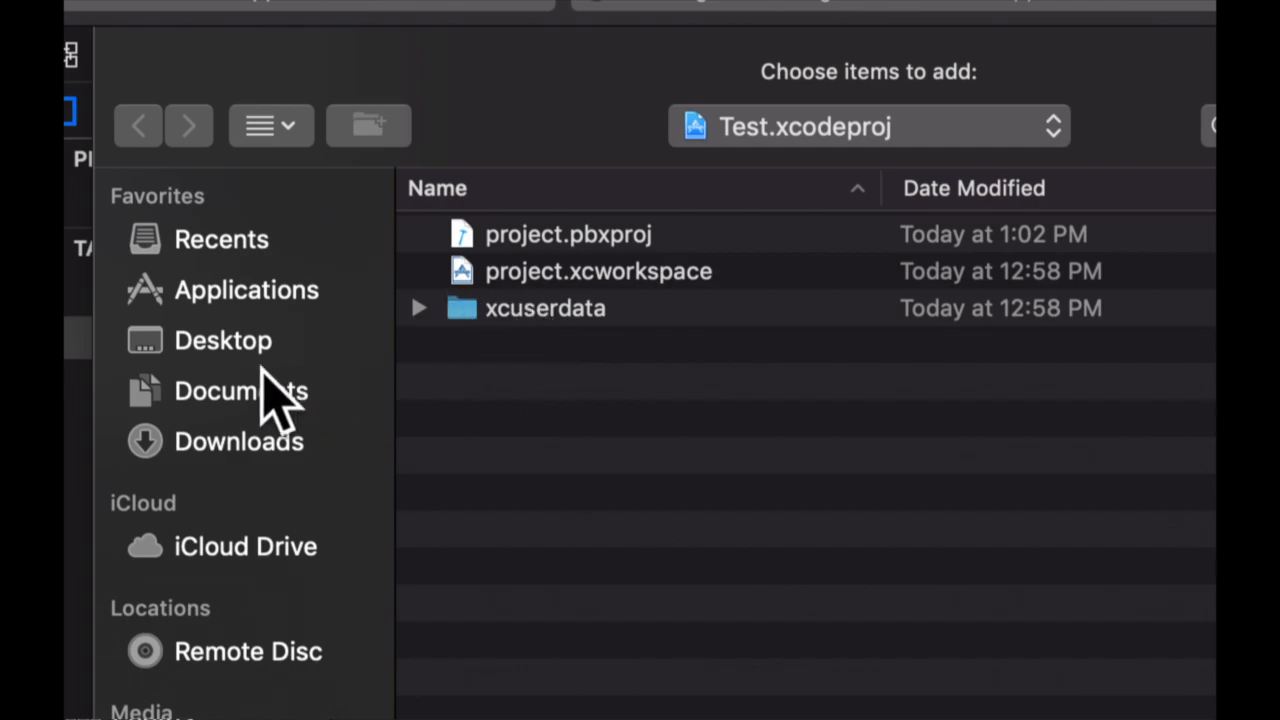
pyautogui.click(222, 340)
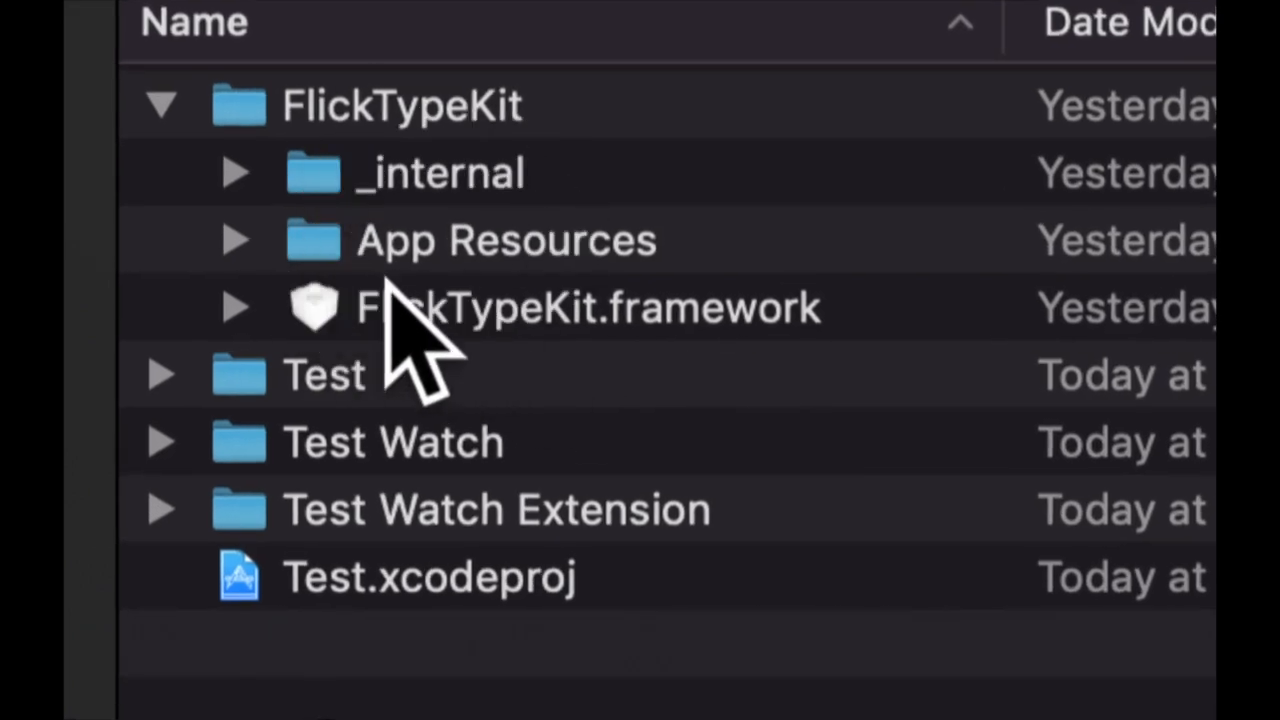
pyautogui.click(237, 239)
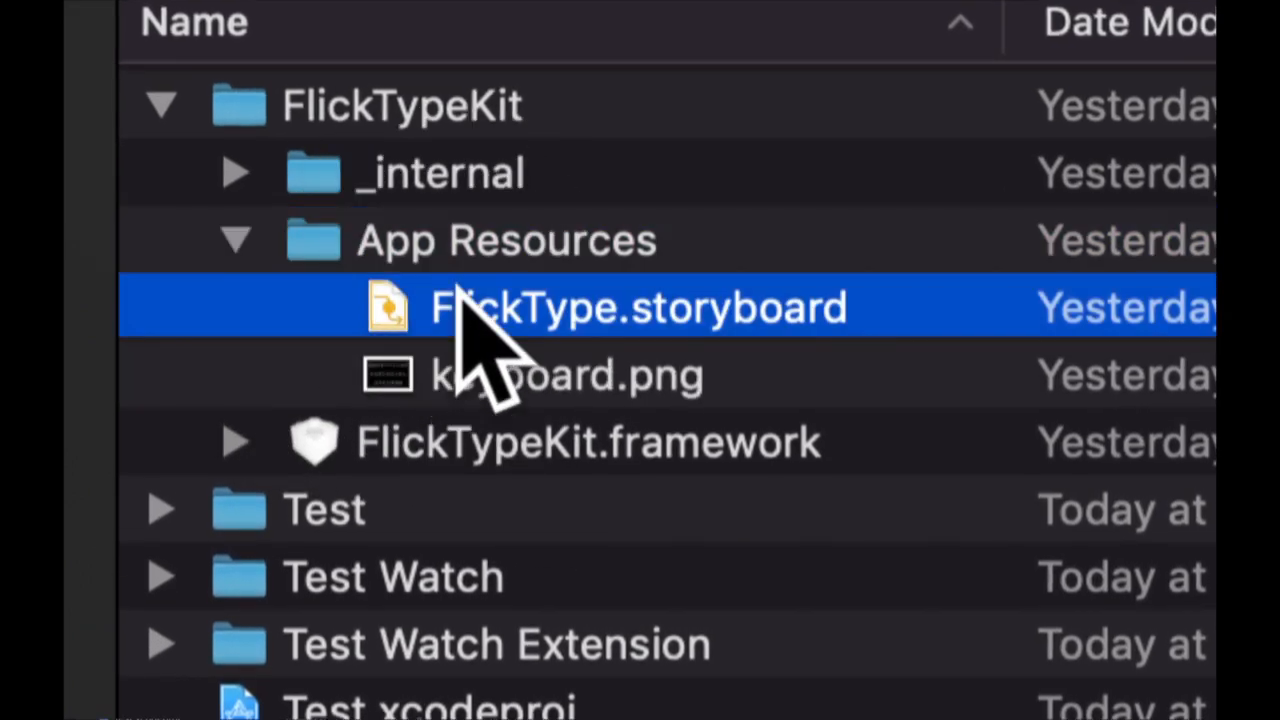
pyautogui.click(570, 375)
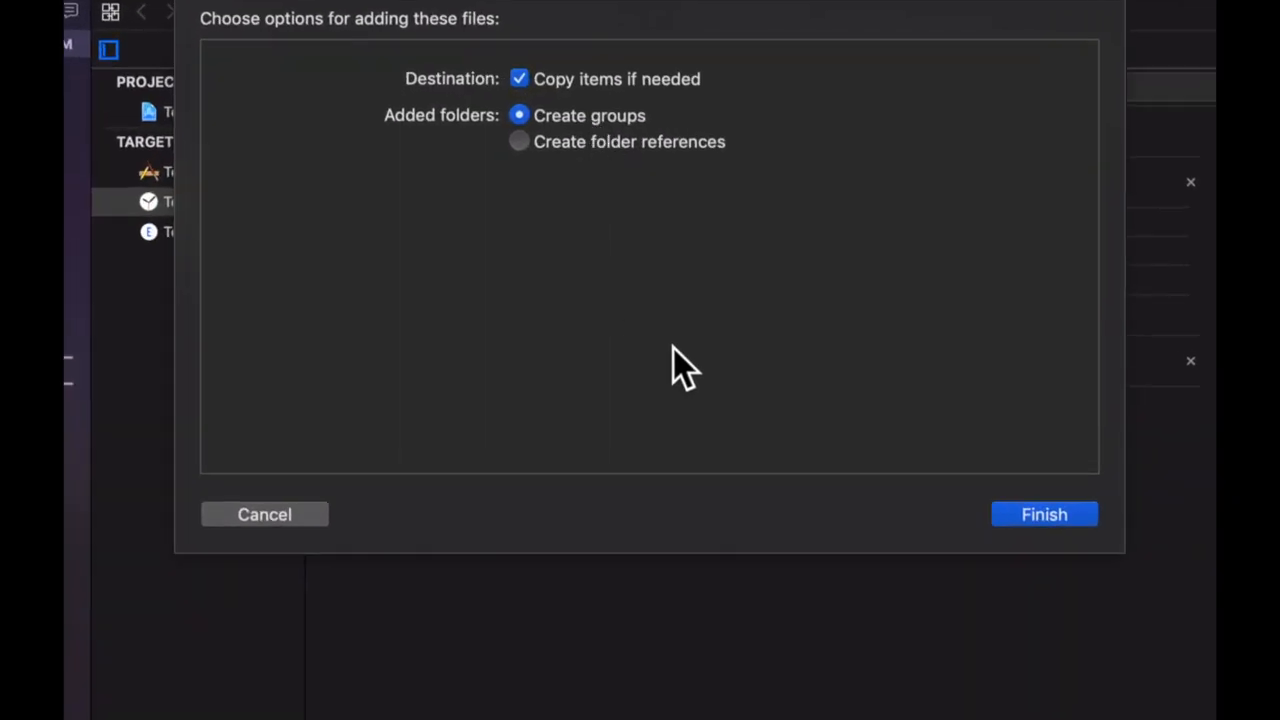
pyautogui.click(1044, 513)
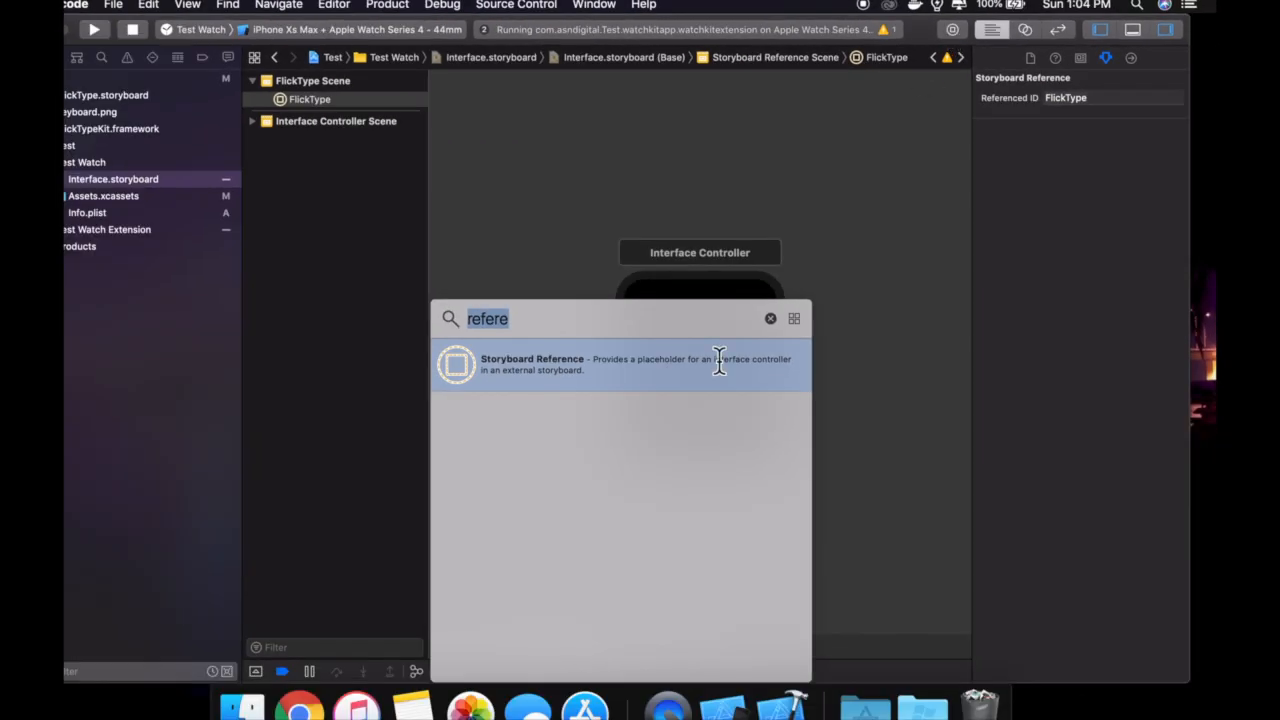
# Drag a Button from the Object Library onto the watch Interface Controller
pyautogui.write('button')
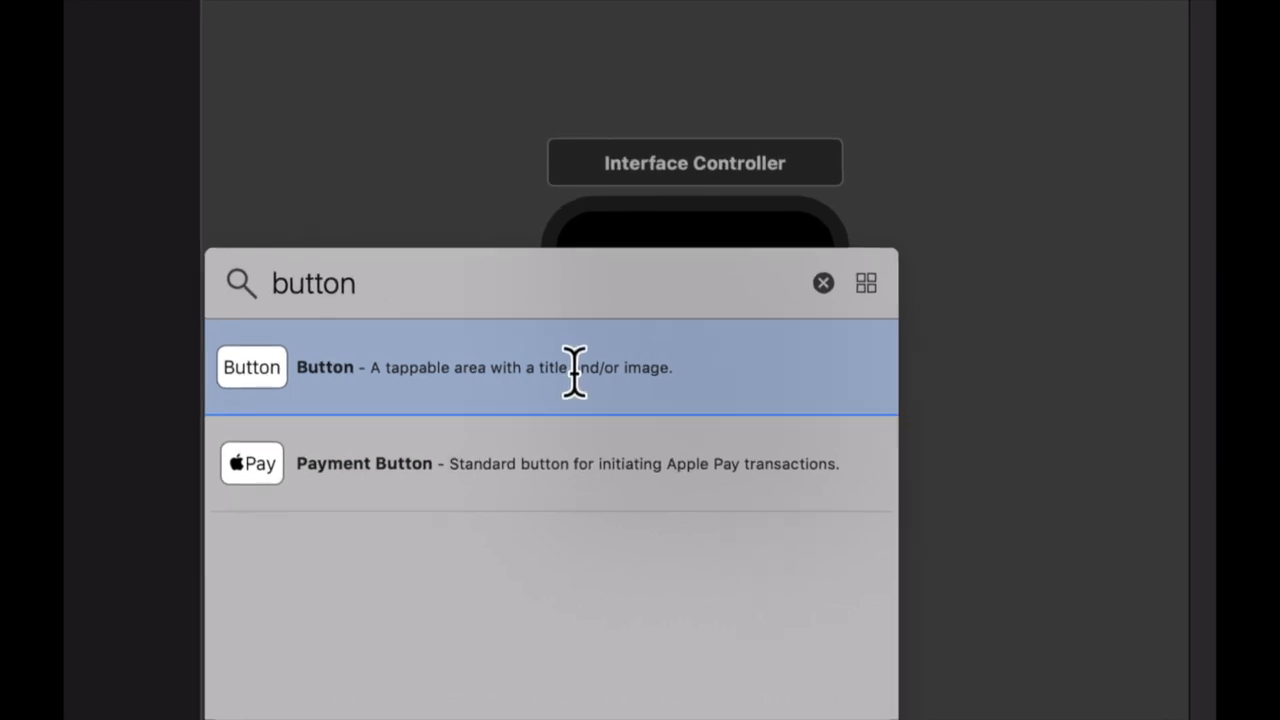
pyautogui.moveTo(251, 367); pyautogui.dragTo(716, 288)
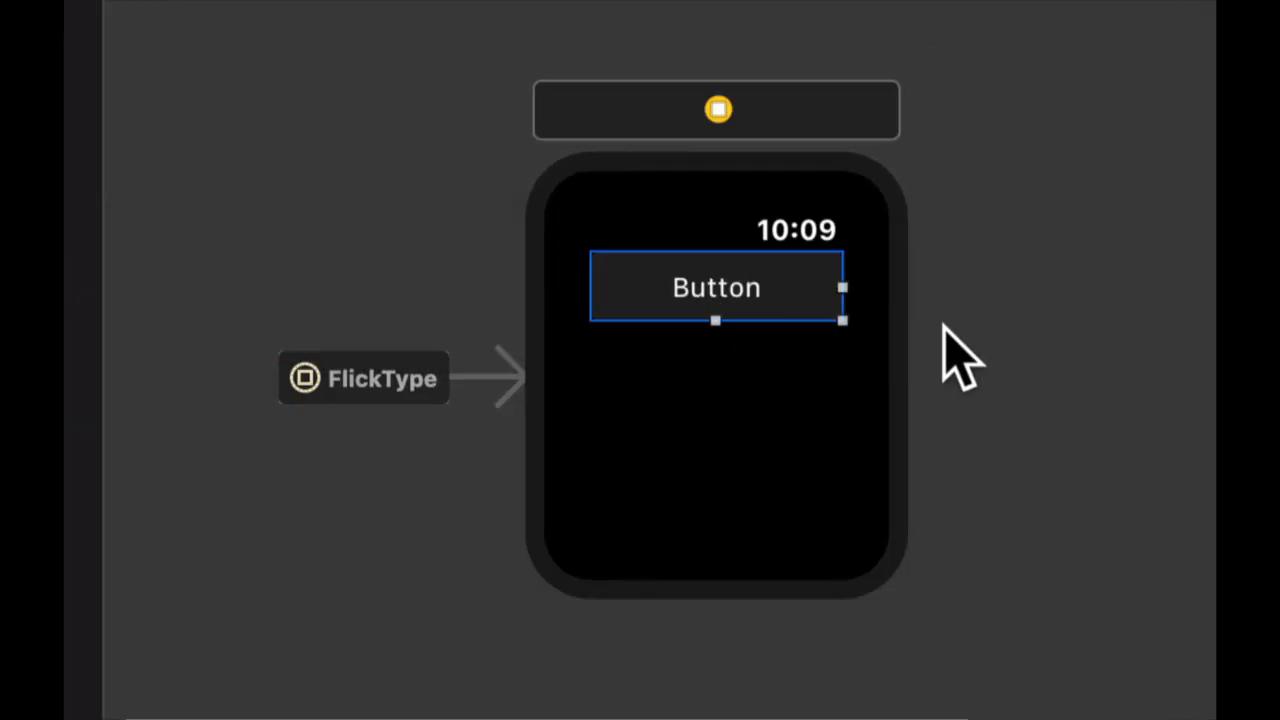
pyautogui.moveTo(405, 385)
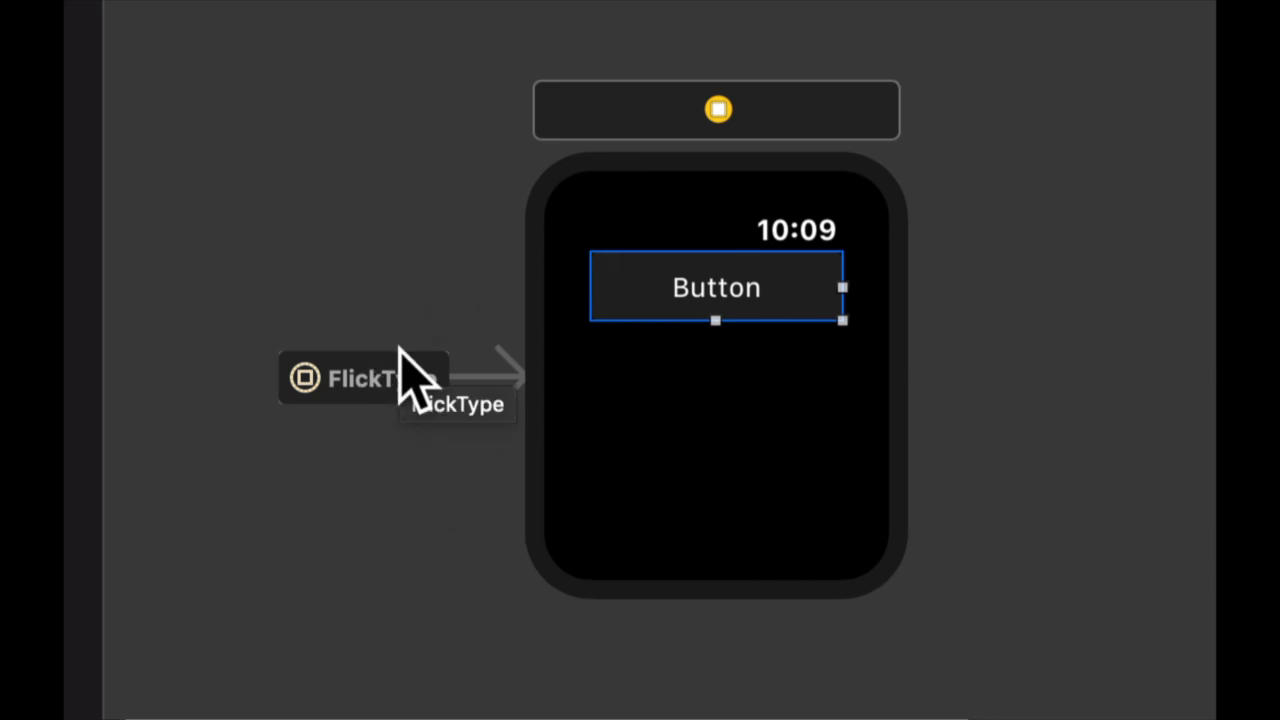
pyautogui.moveTo(805, 485)
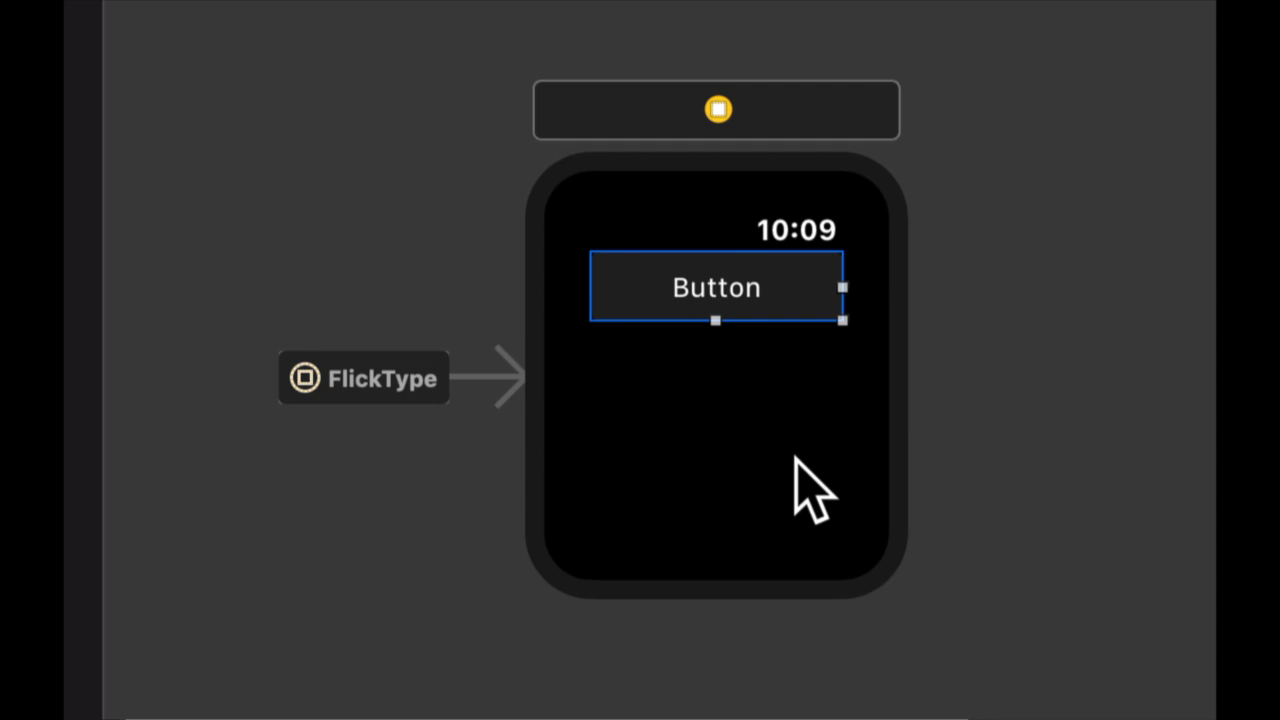
pyautogui.moveTo(520, 455)
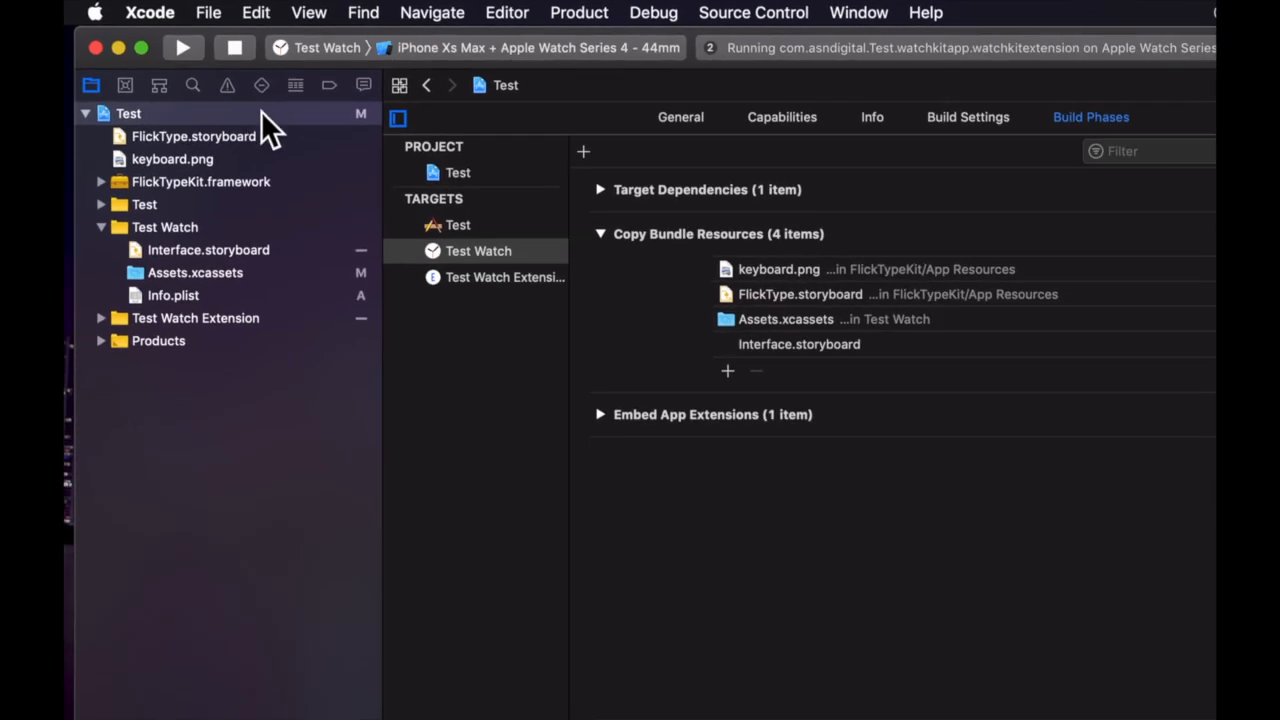
# Filter Test Watch Extension build settings by 'swift' and select Always Embed Swift Standard Libraries
pyautogui.click(373, 195)
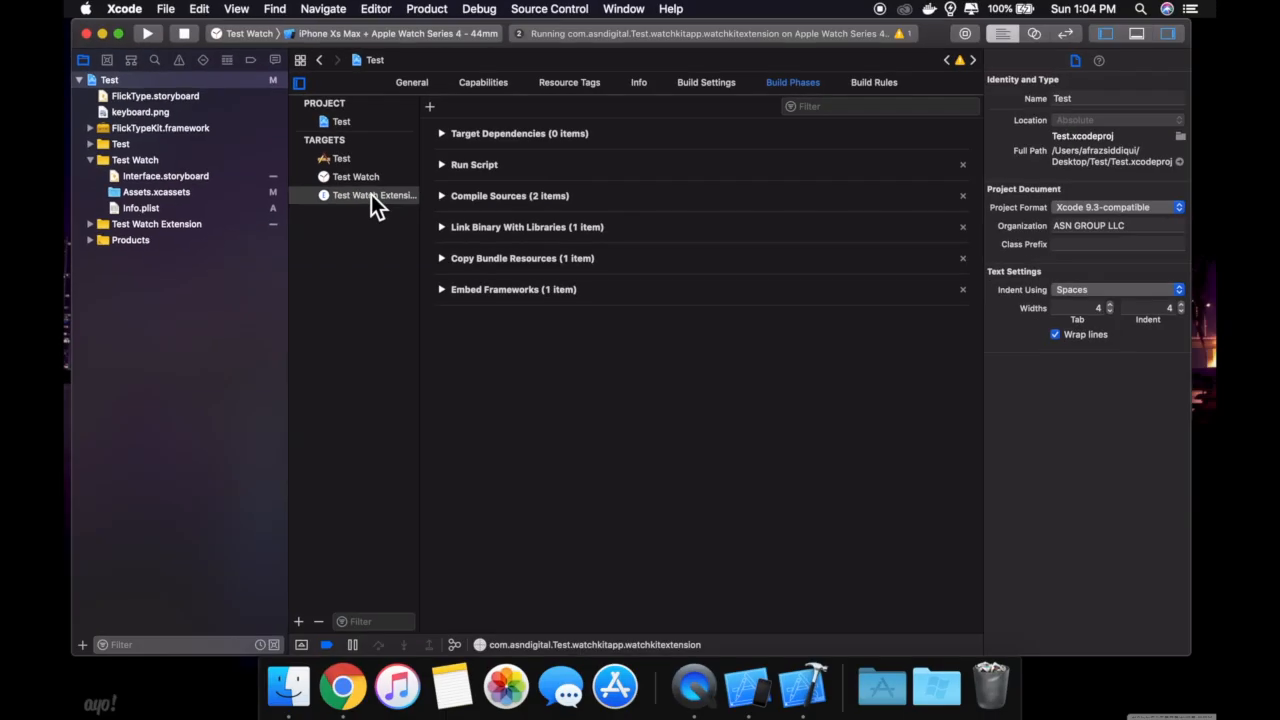
pyautogui.click(706, 82)
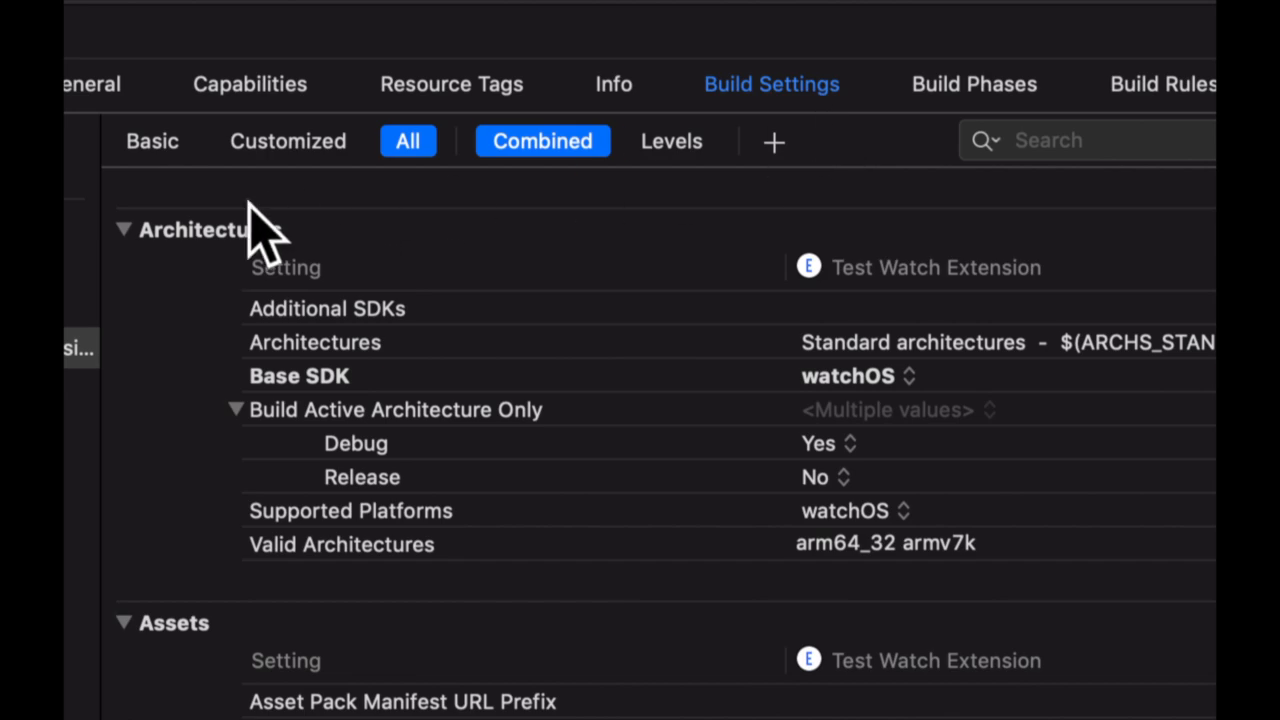
pyautogui.click(1060, 140)
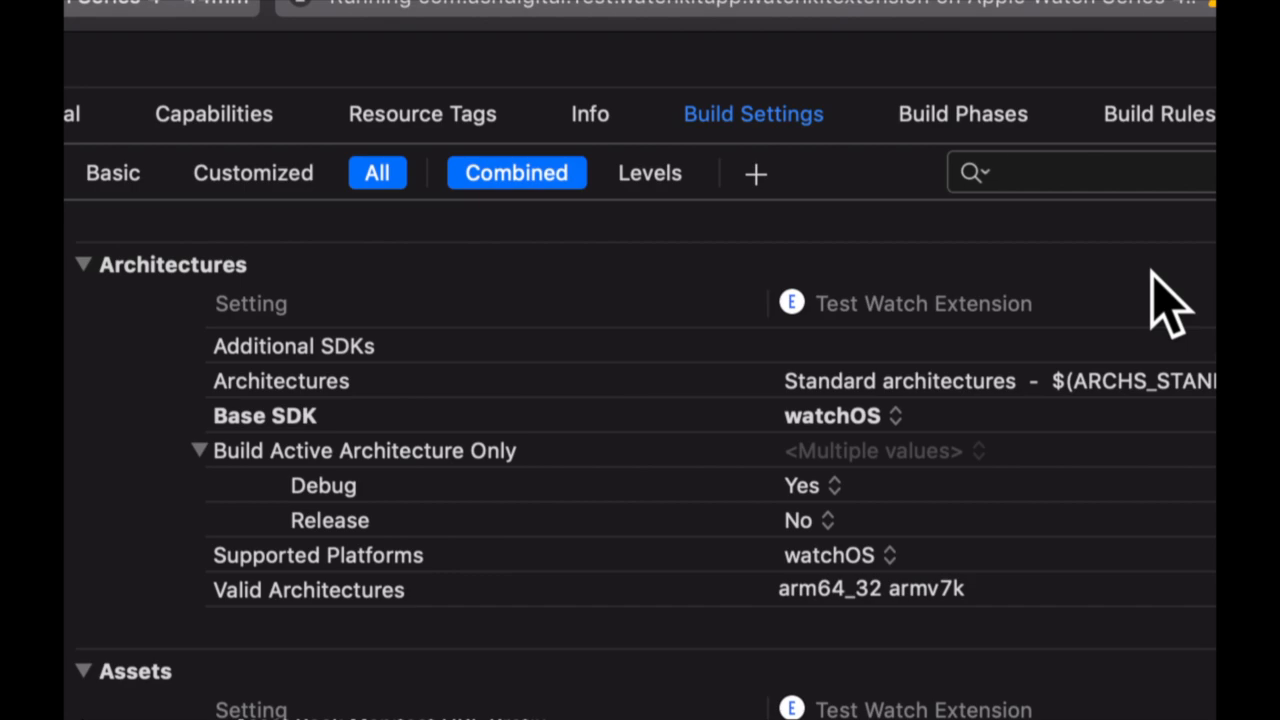
pyautogui.write('swift')
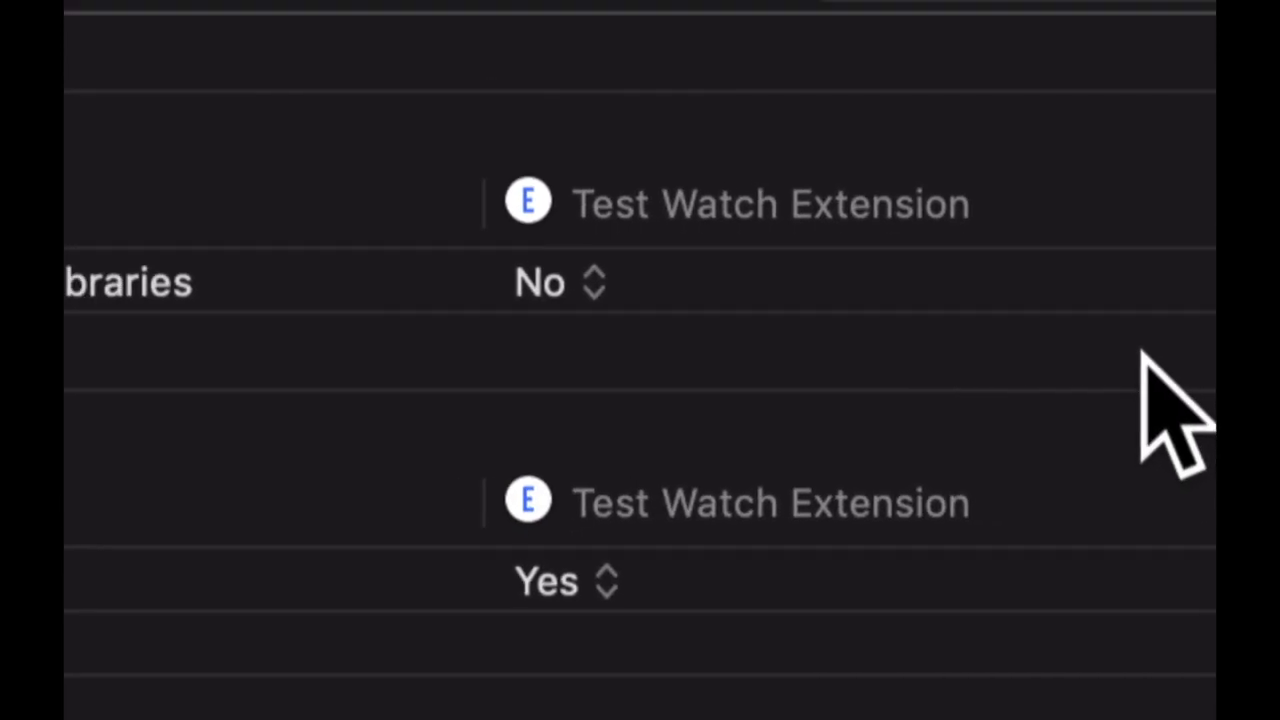
pyautogui.click(545, 282)
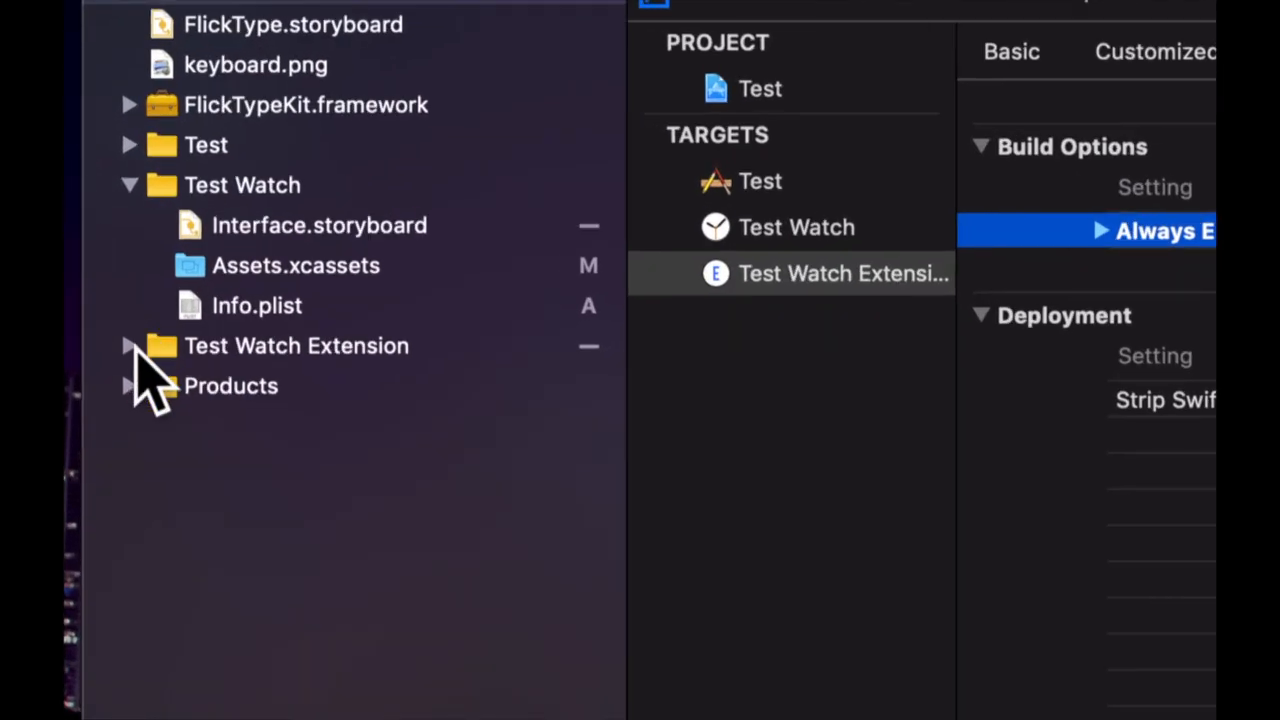
# Declare '- (IBAction)buttonPressed:(id)sender;' in the watch extension's InterfaceController.h
pyautogui.click(129, 345)
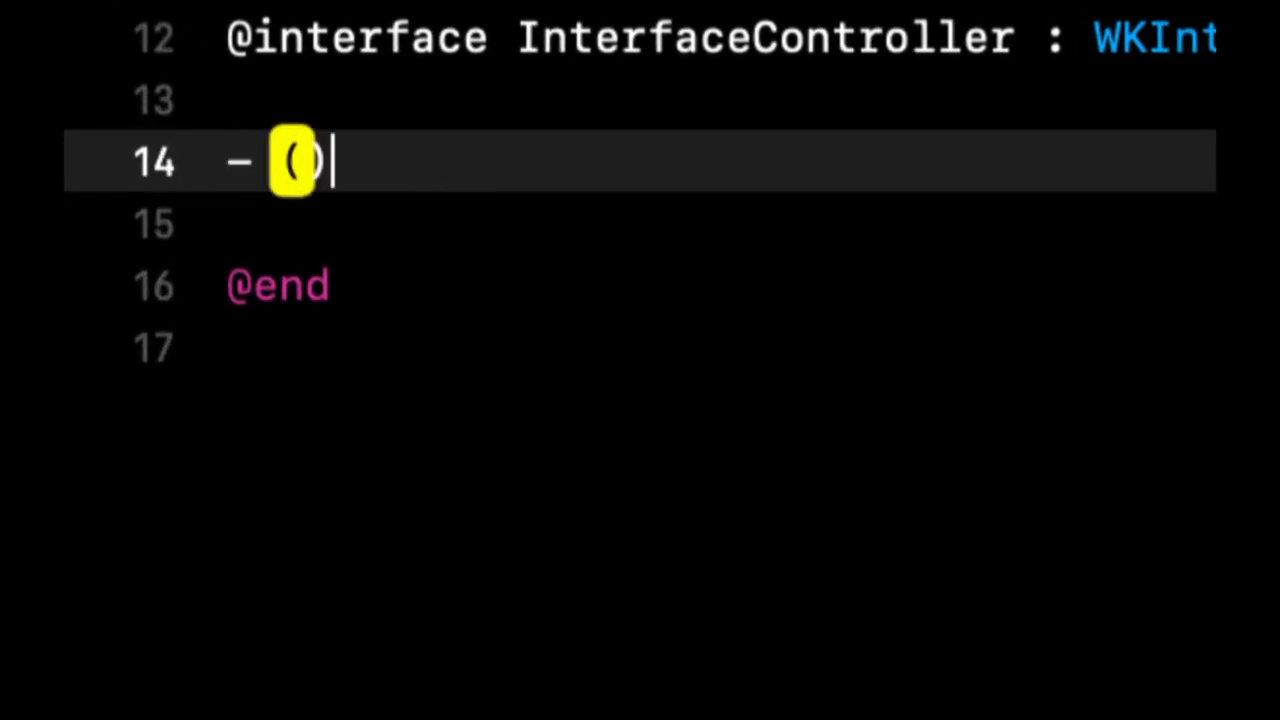
pyautogui.write('ibaction')
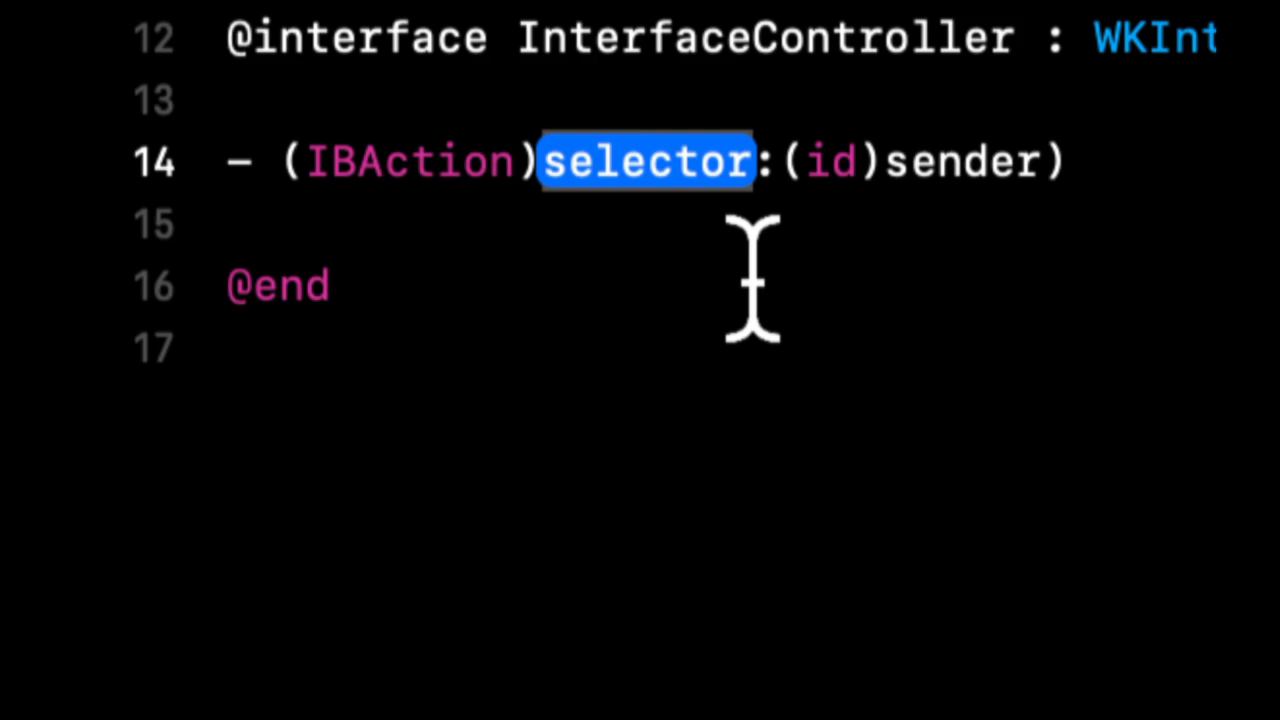
pyautogui.write('buttonPress')
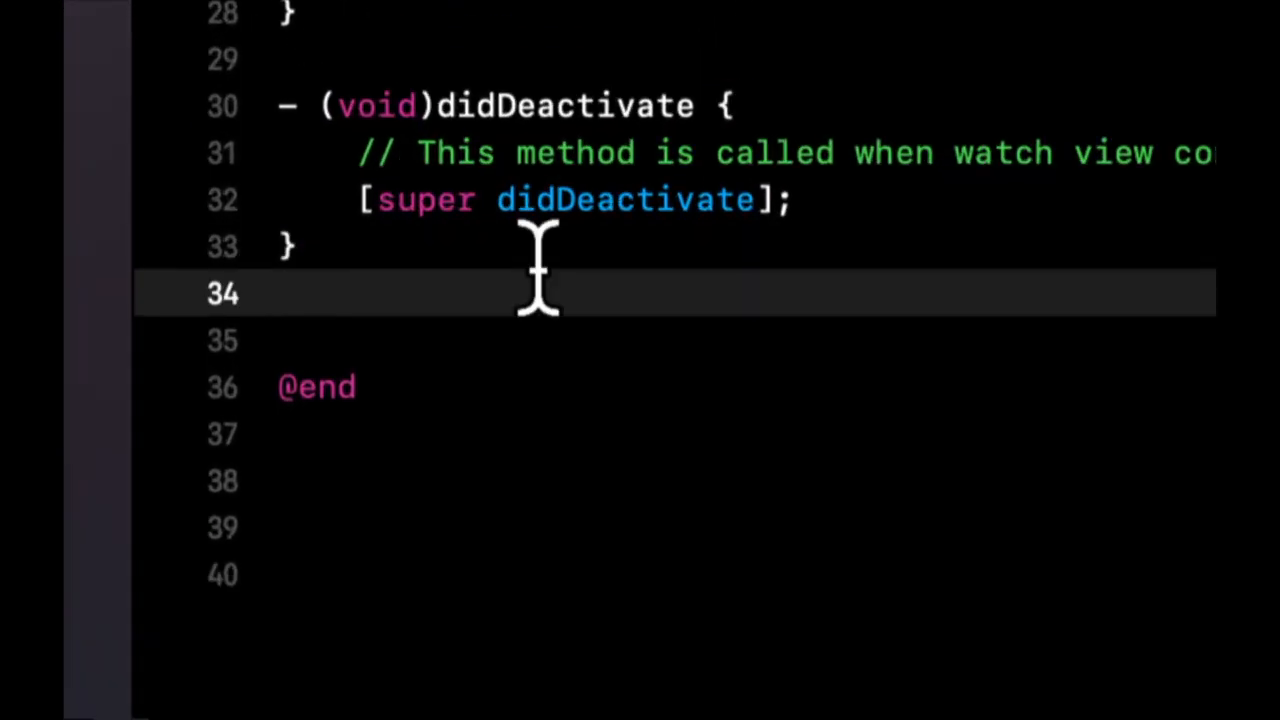
pyautogui.press('Backspace')
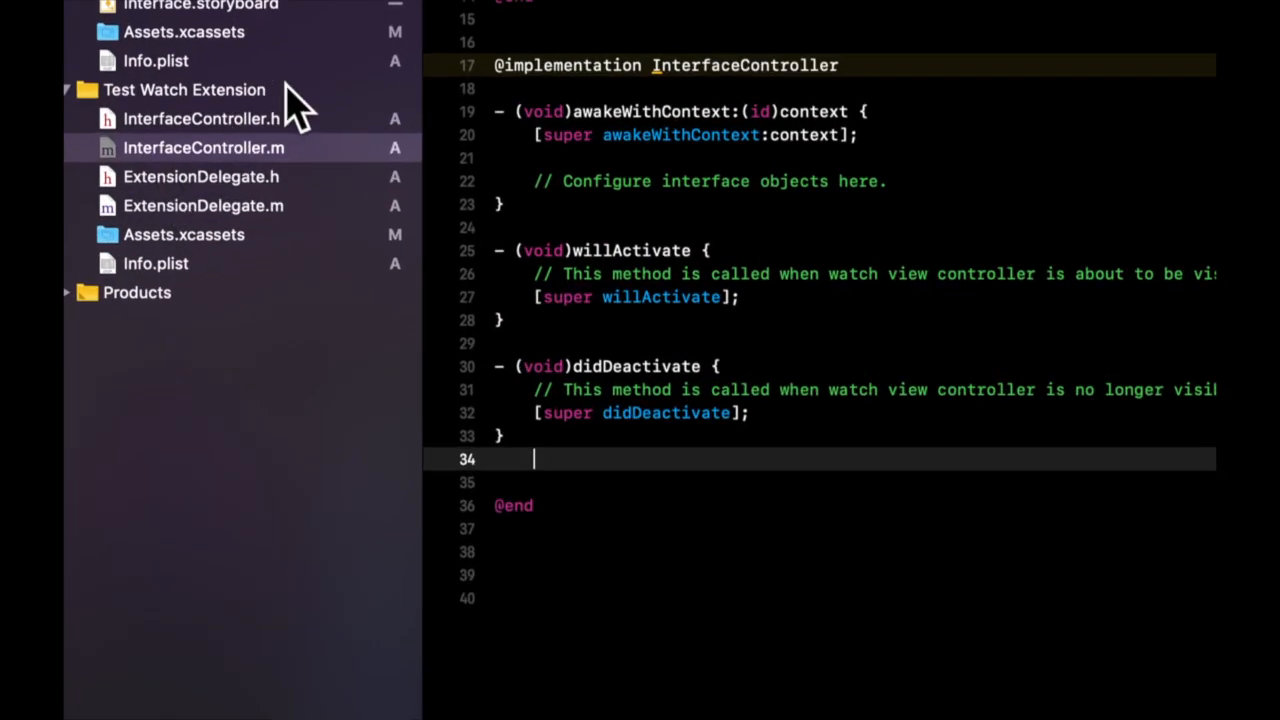
pyautogui.click(202, 118)
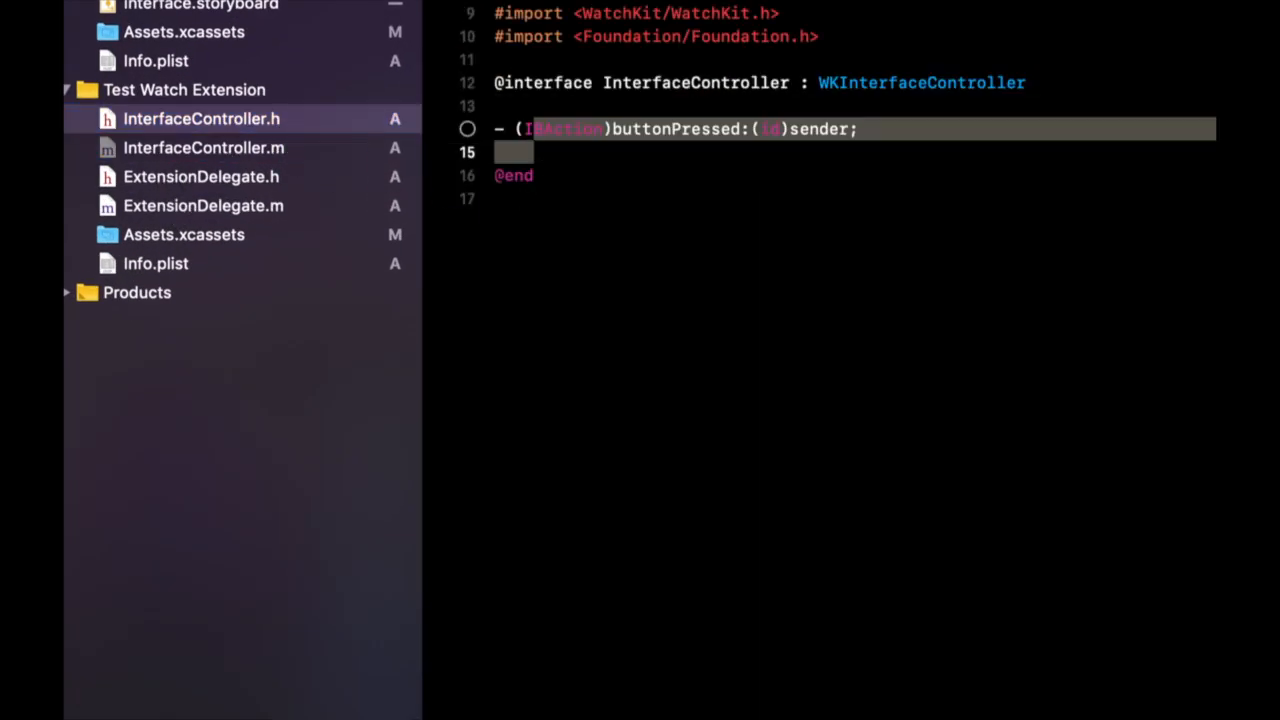
pyautogui.click(203, 147)
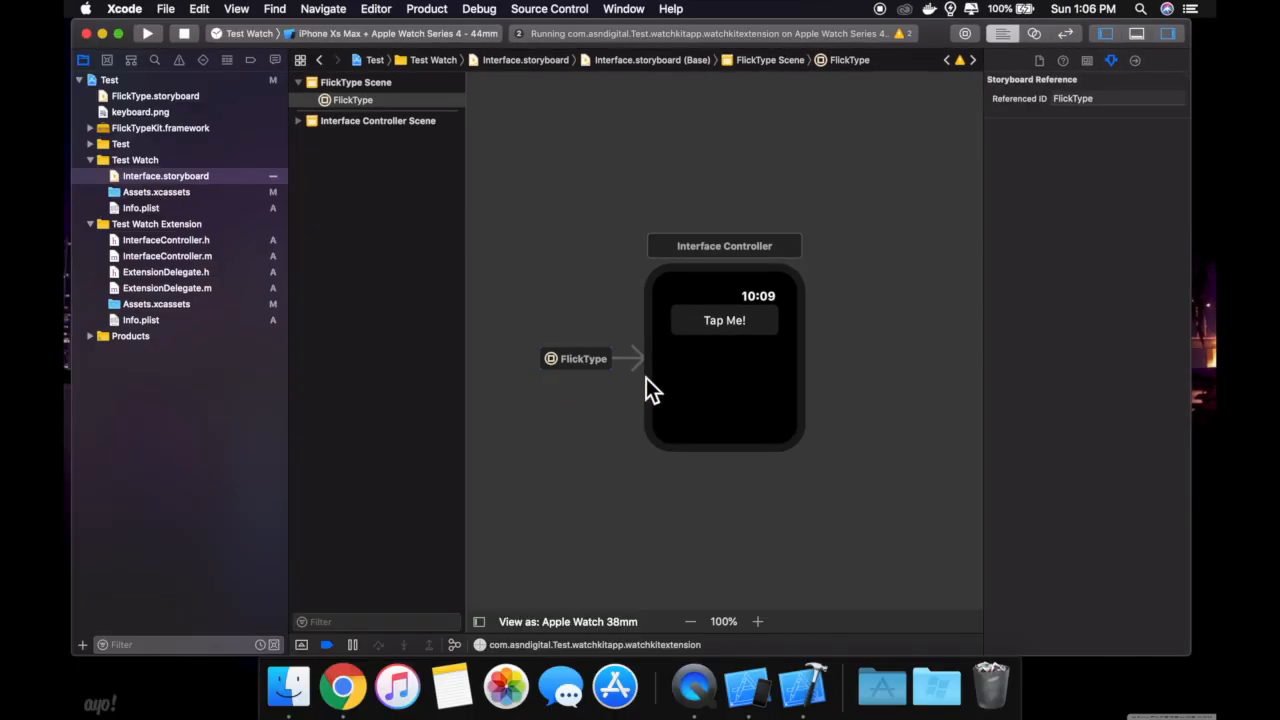
pyautogui.moveTo(823, 332)
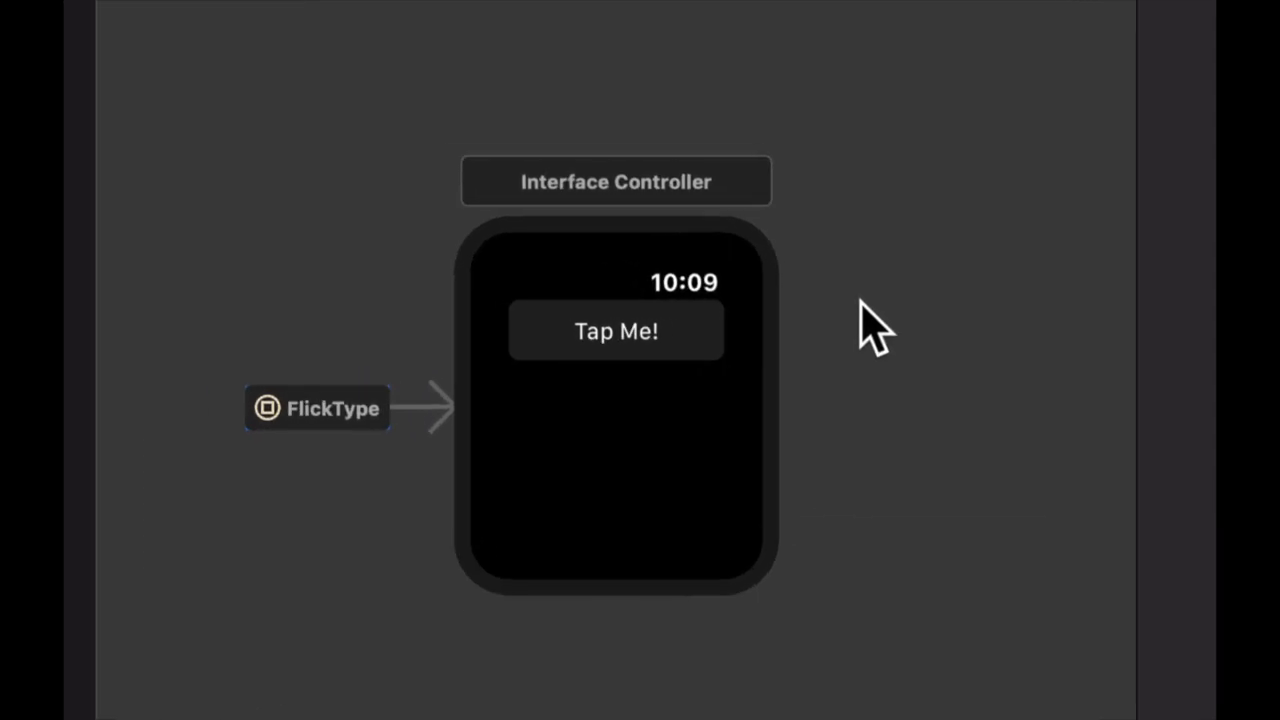
# Select the Interface Controller in the storyboard, then open InterfaceController.m
pyautogui.click(586, 166)
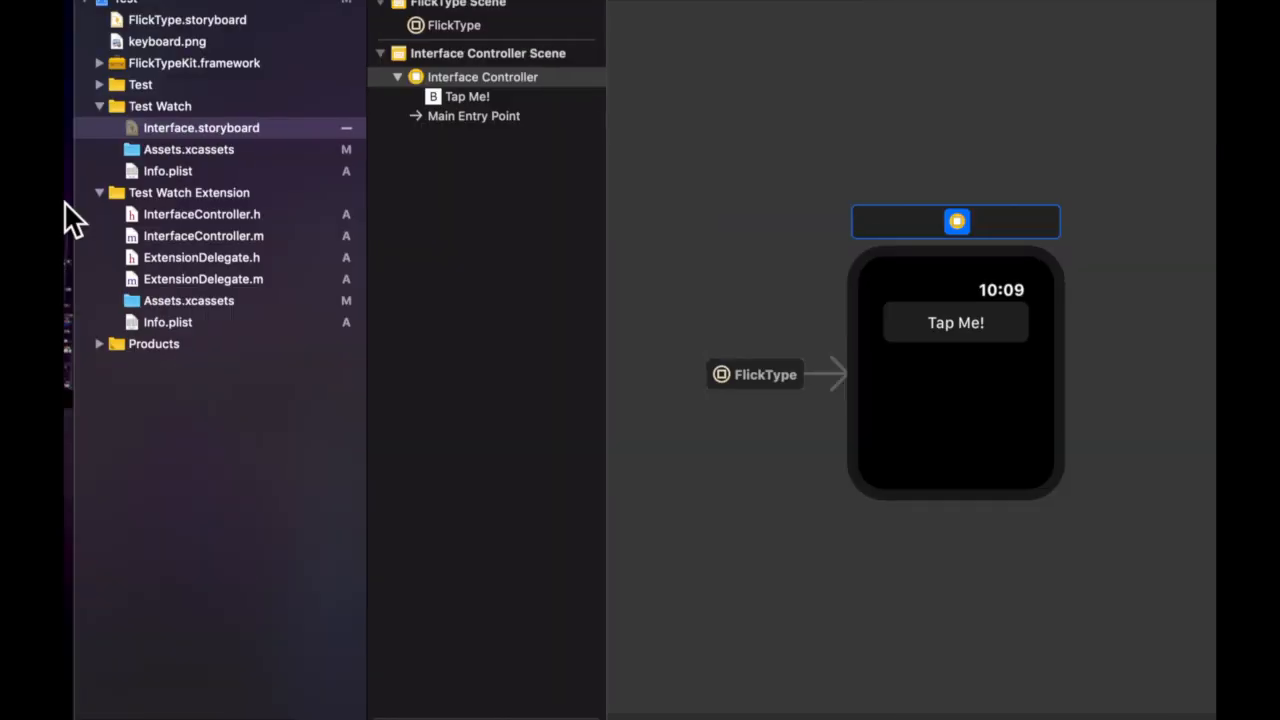
pyautogui.click(202, 235)
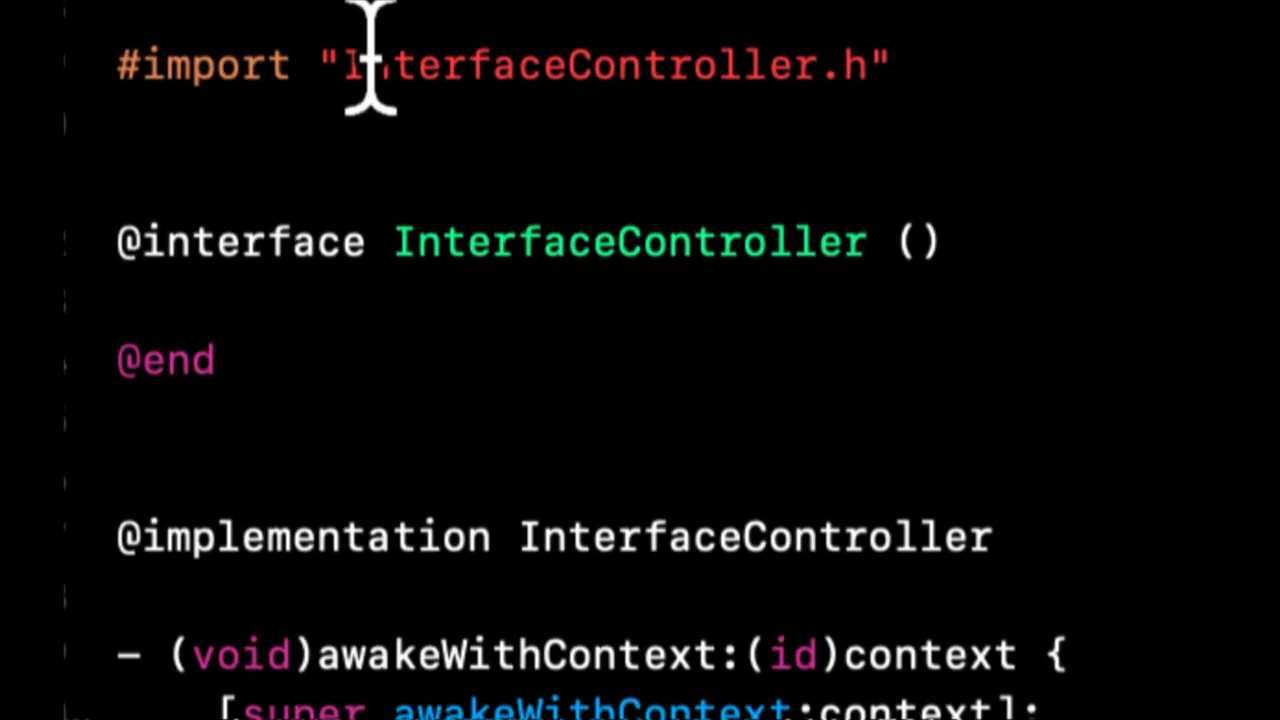
# Import the FlickTypeKit header and add an empty buttonPressed: method in InterfaceController.m
pyautogui.write('#i')
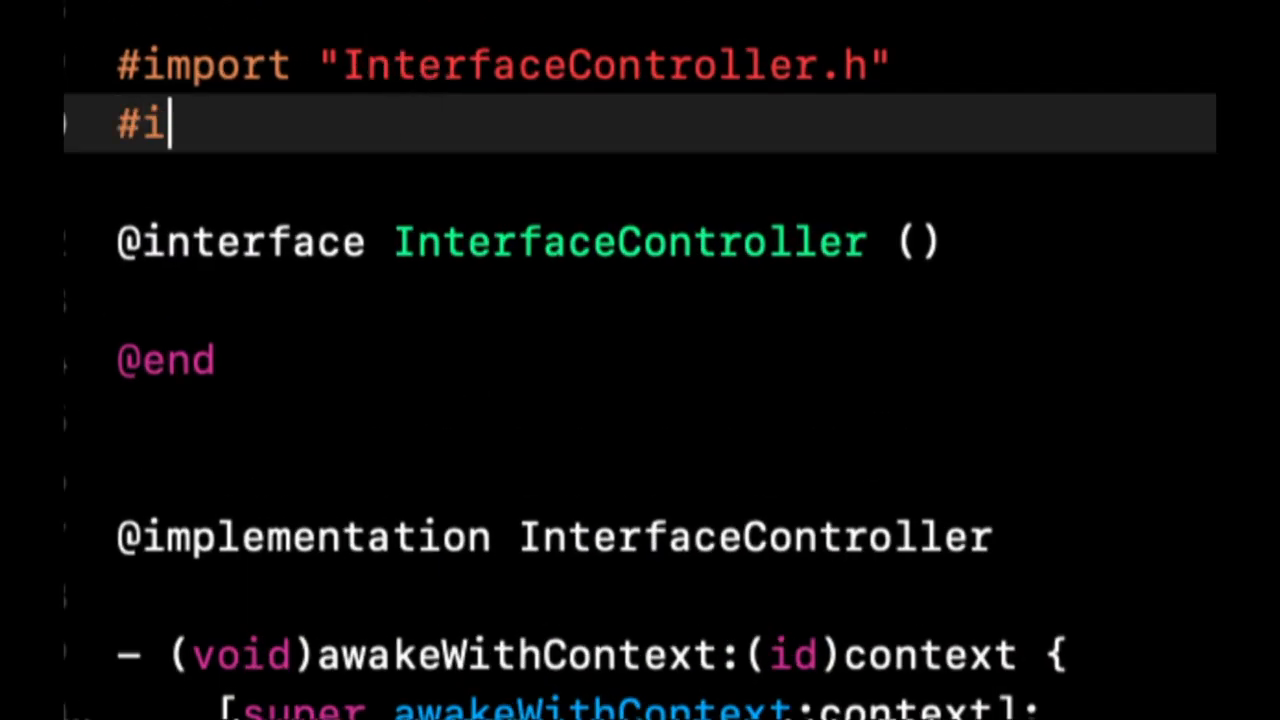
pyautogui.write('m')
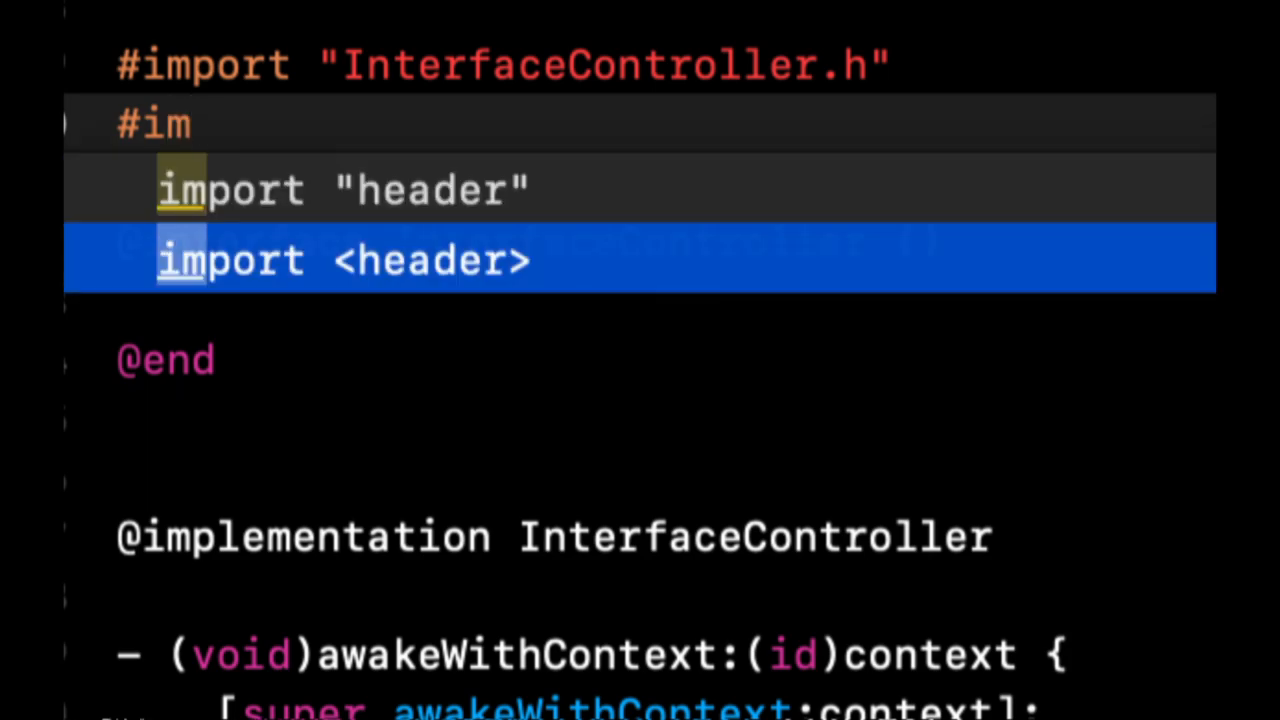
pyautogui.write('Flick')
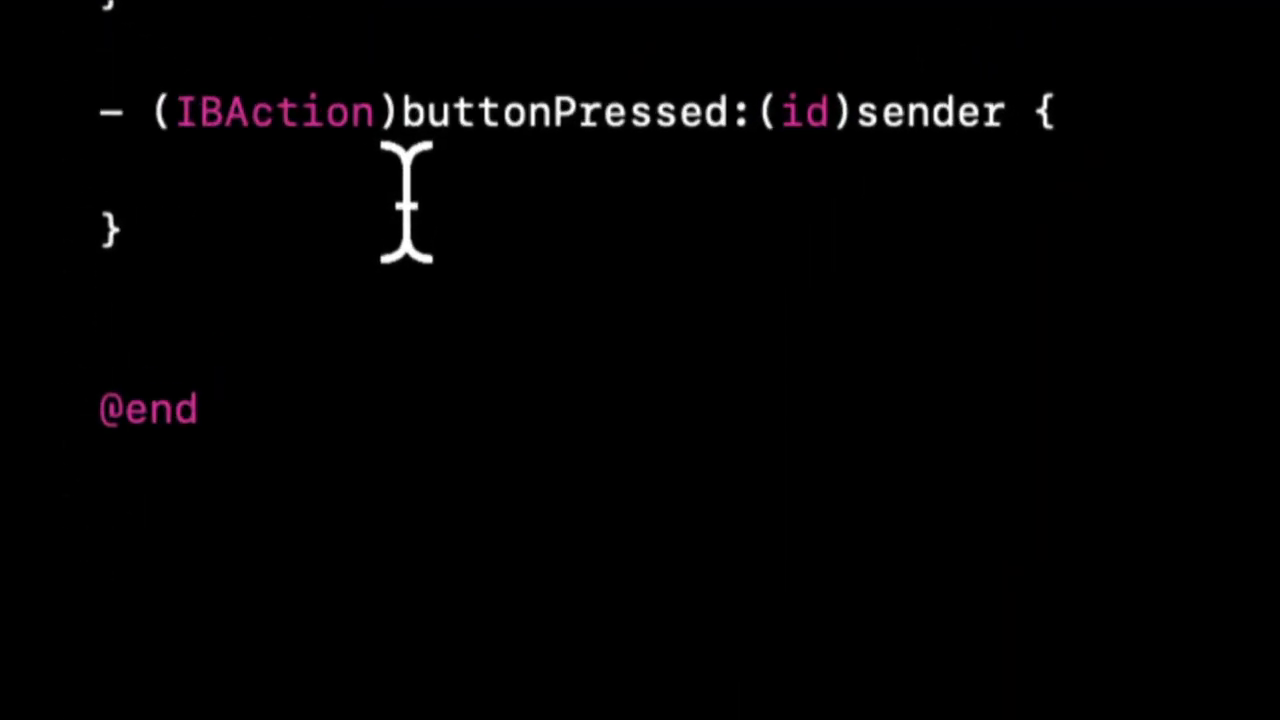
# Write a presentTextInputController call with an input mode and an (NSArray *items) completion block
pyautogui.write('[self')
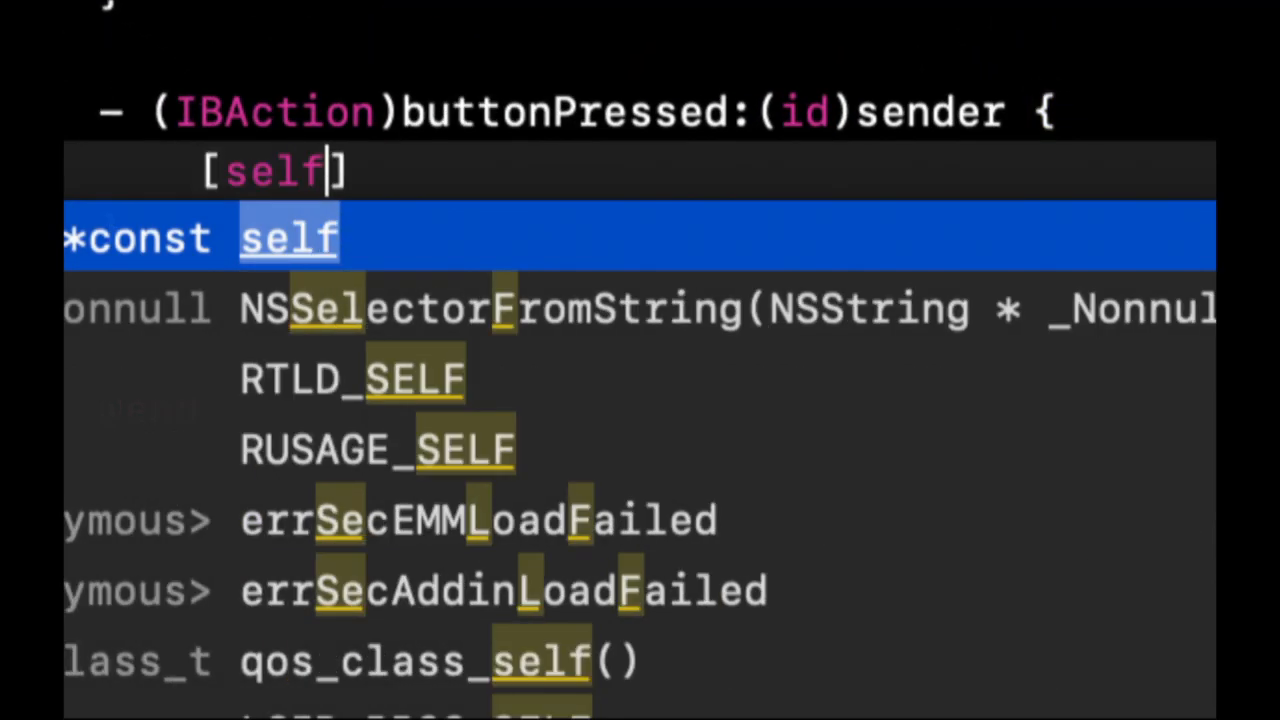
pyautogui.write('presentte')
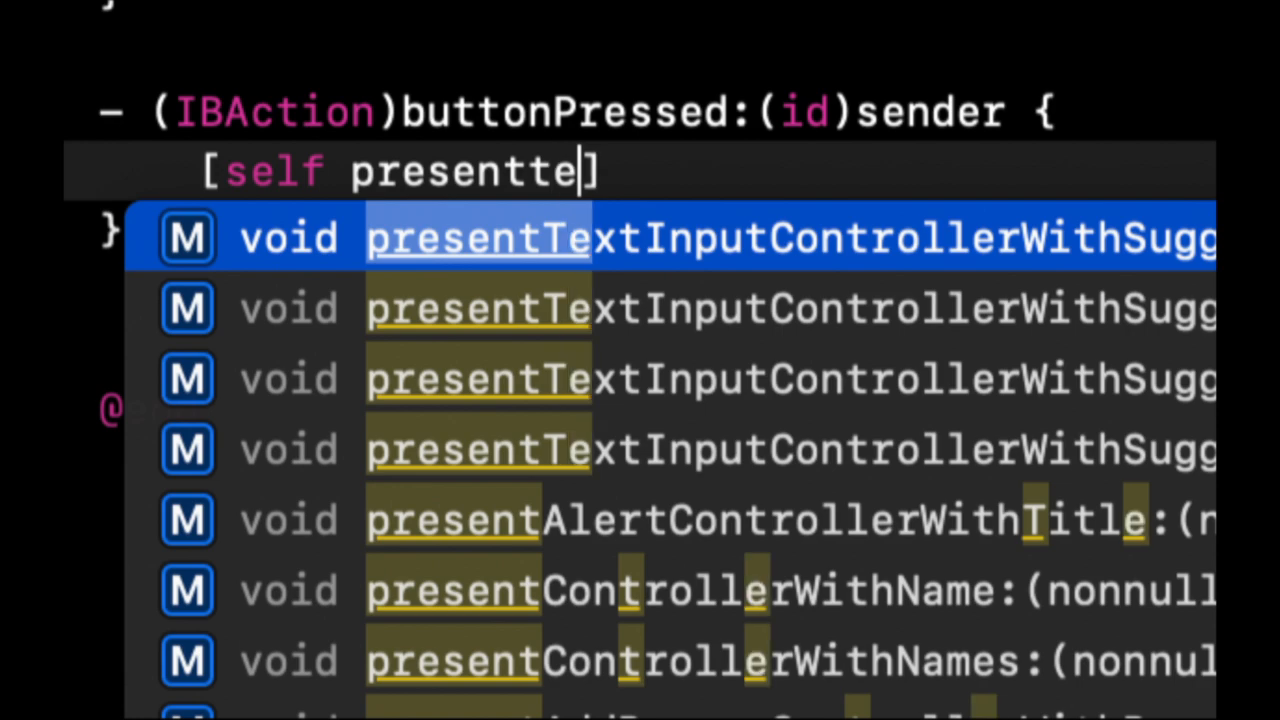
pyautogui.write('textinputcon')
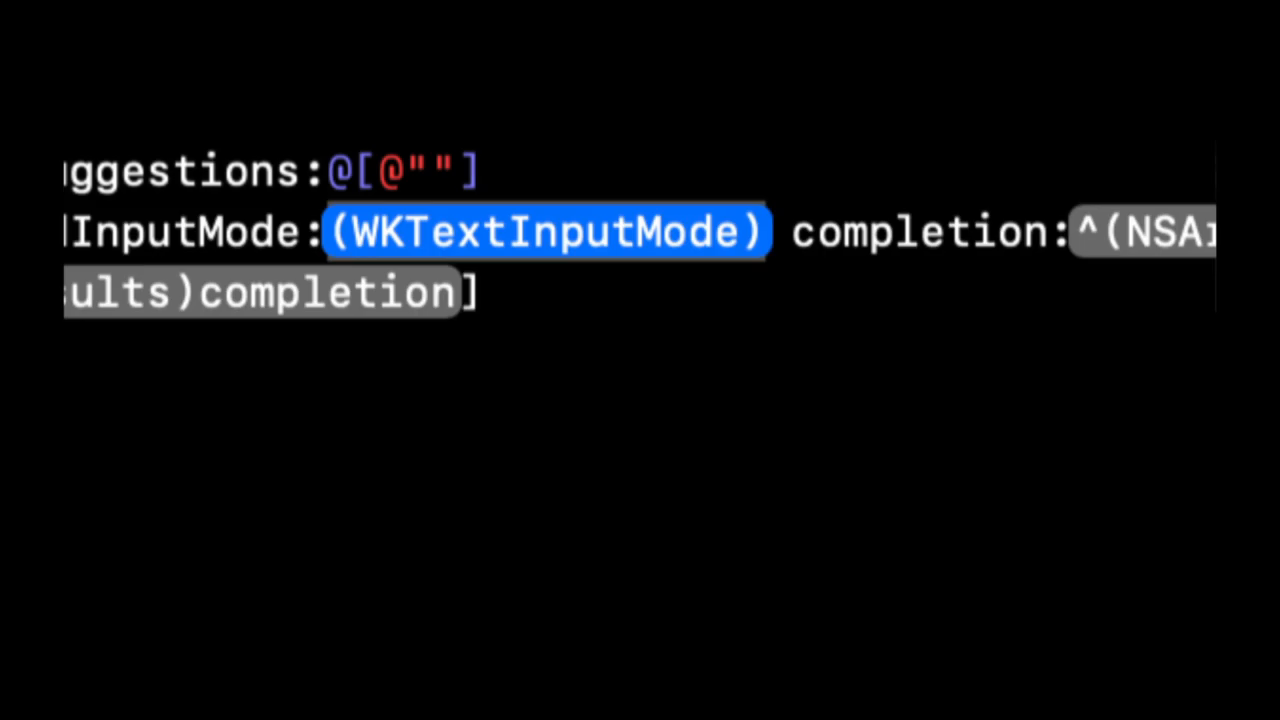
pyautogui.write('wk')
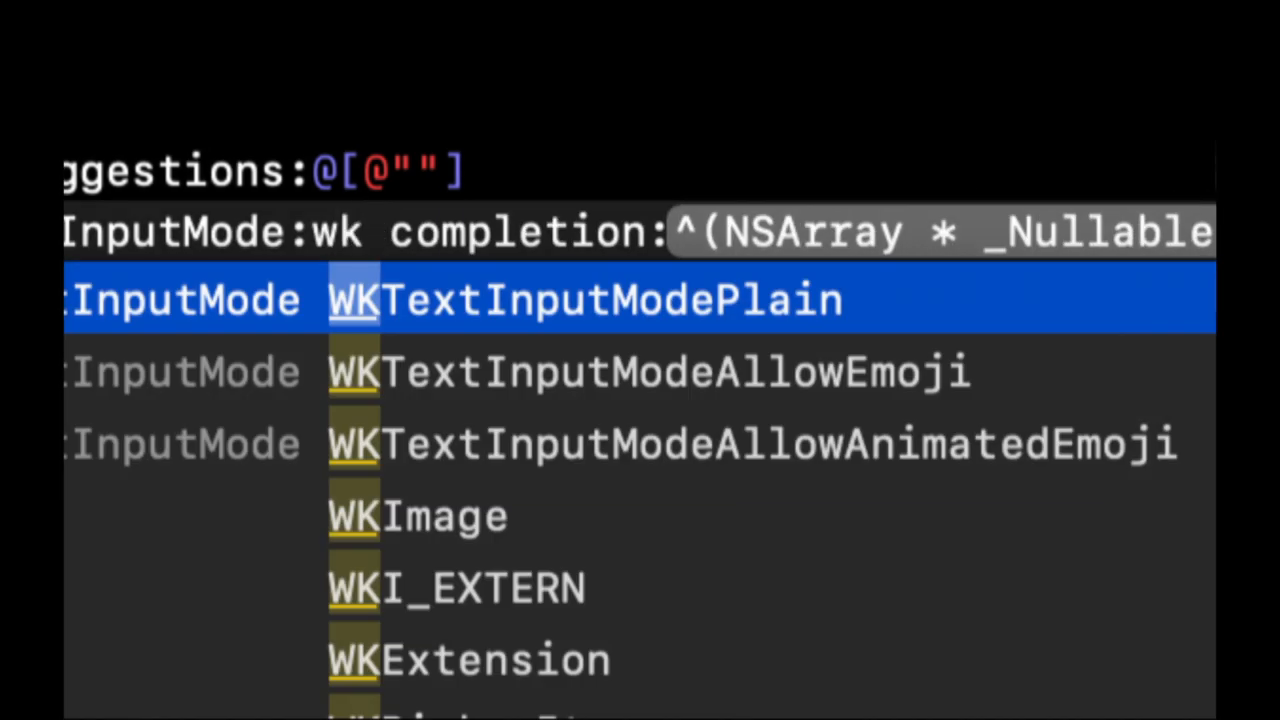
pyautogui.write('inputmode')
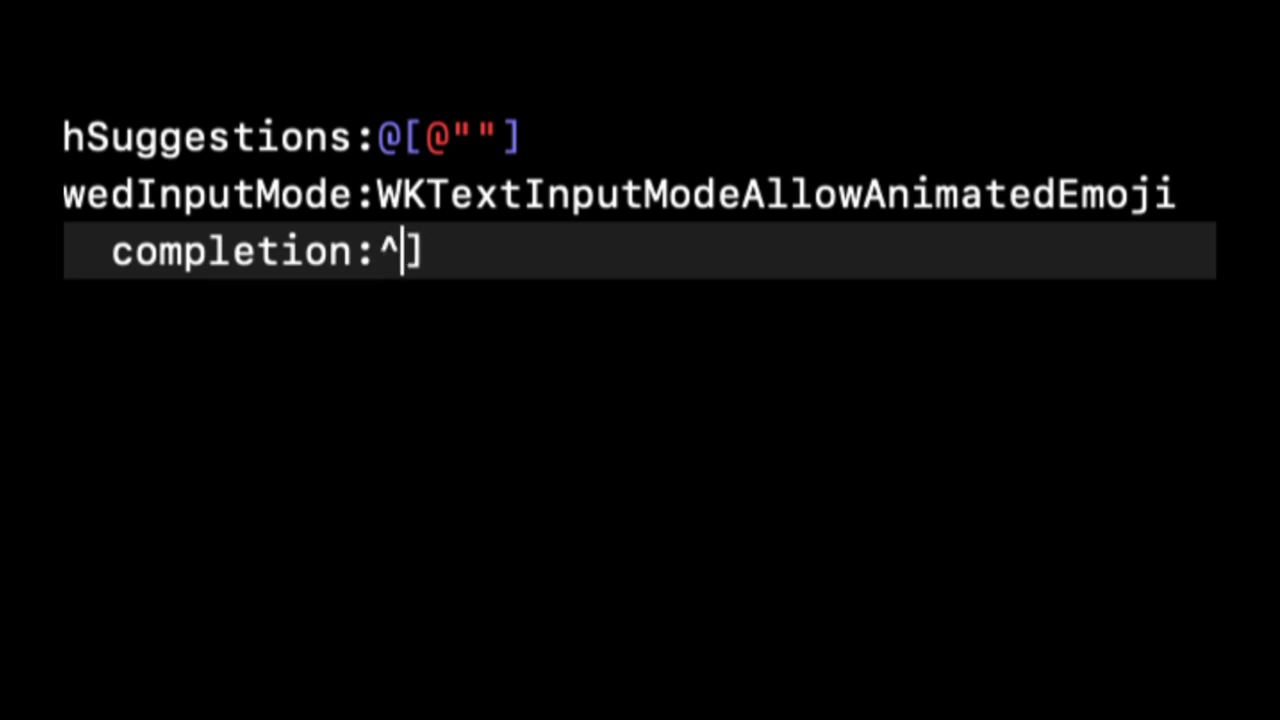
pyautogui.write('(NSArray')
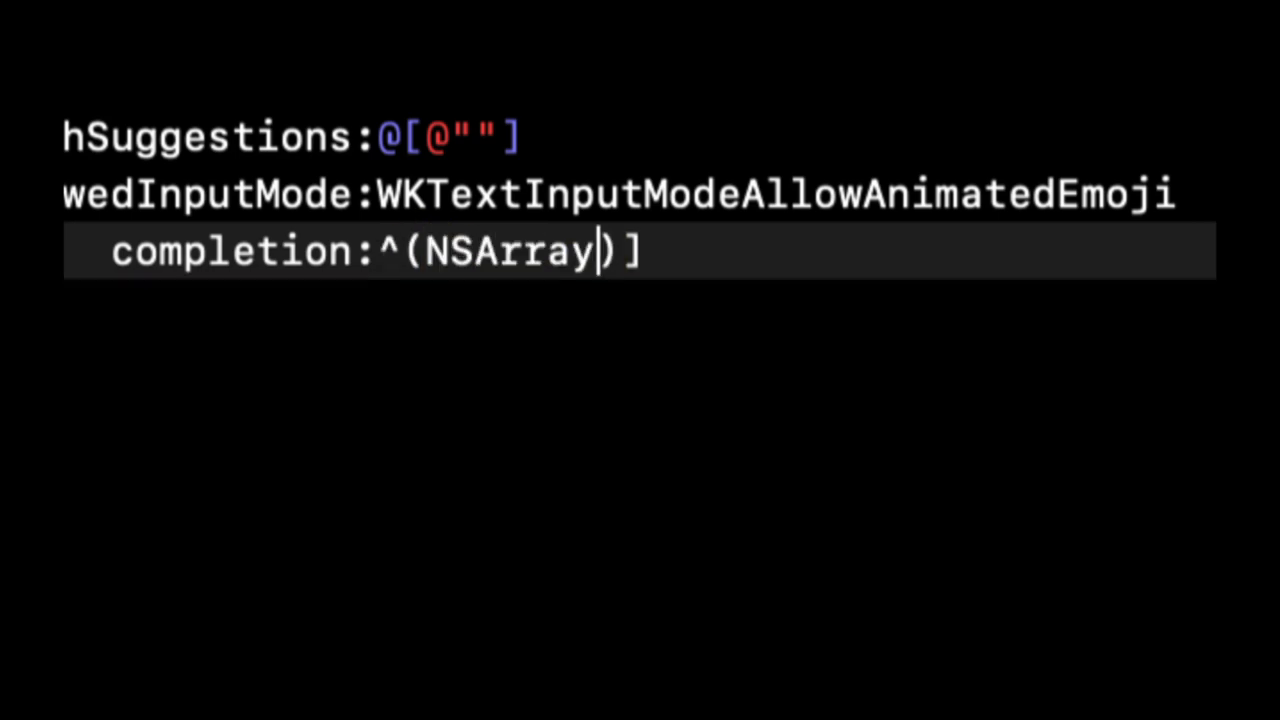
pyautogui.write('*items')
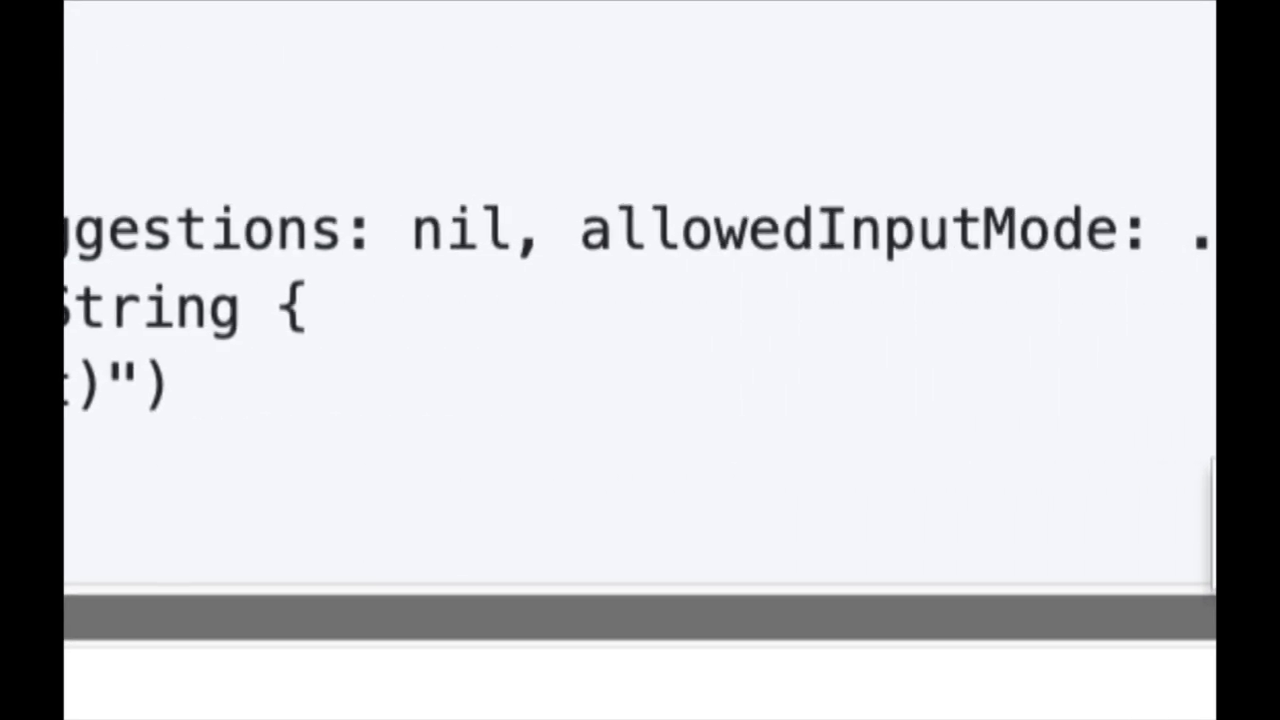
# Scroll the FlickTypeKit README in Chrome to the Swift usage code sample
pyautogui.hscroll(3)
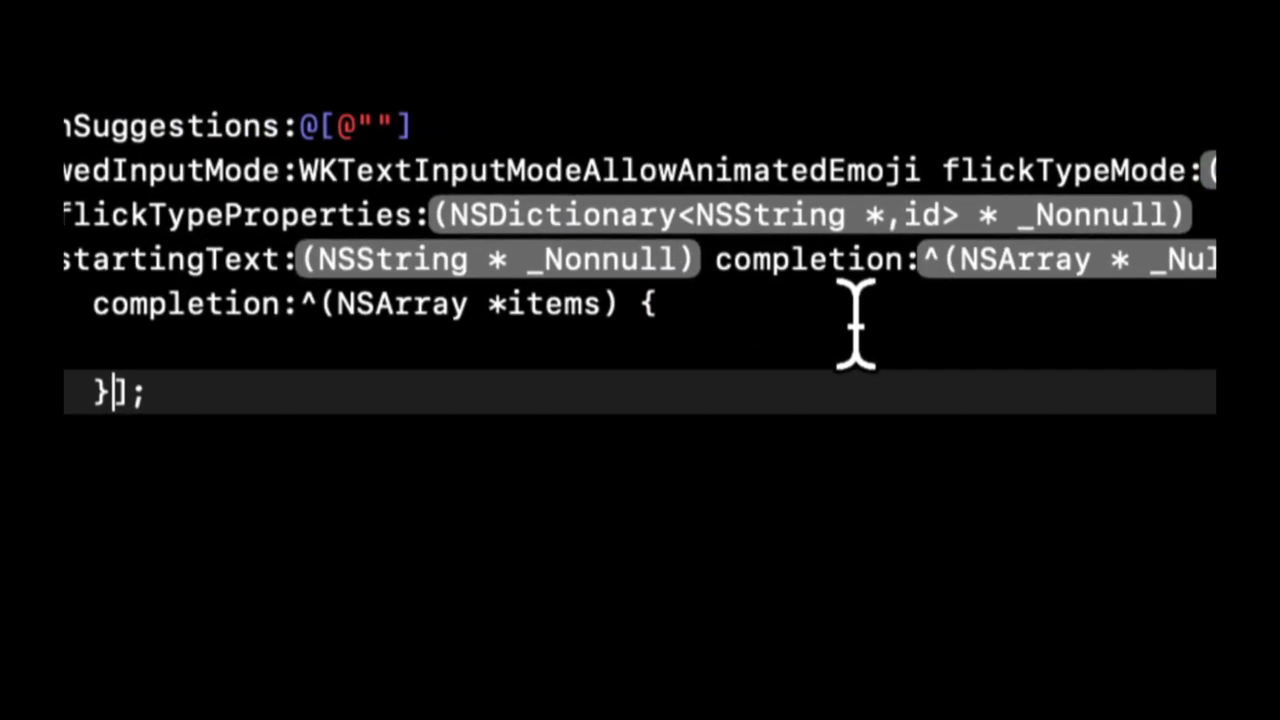
pyautogui.moveTo(942, 285)
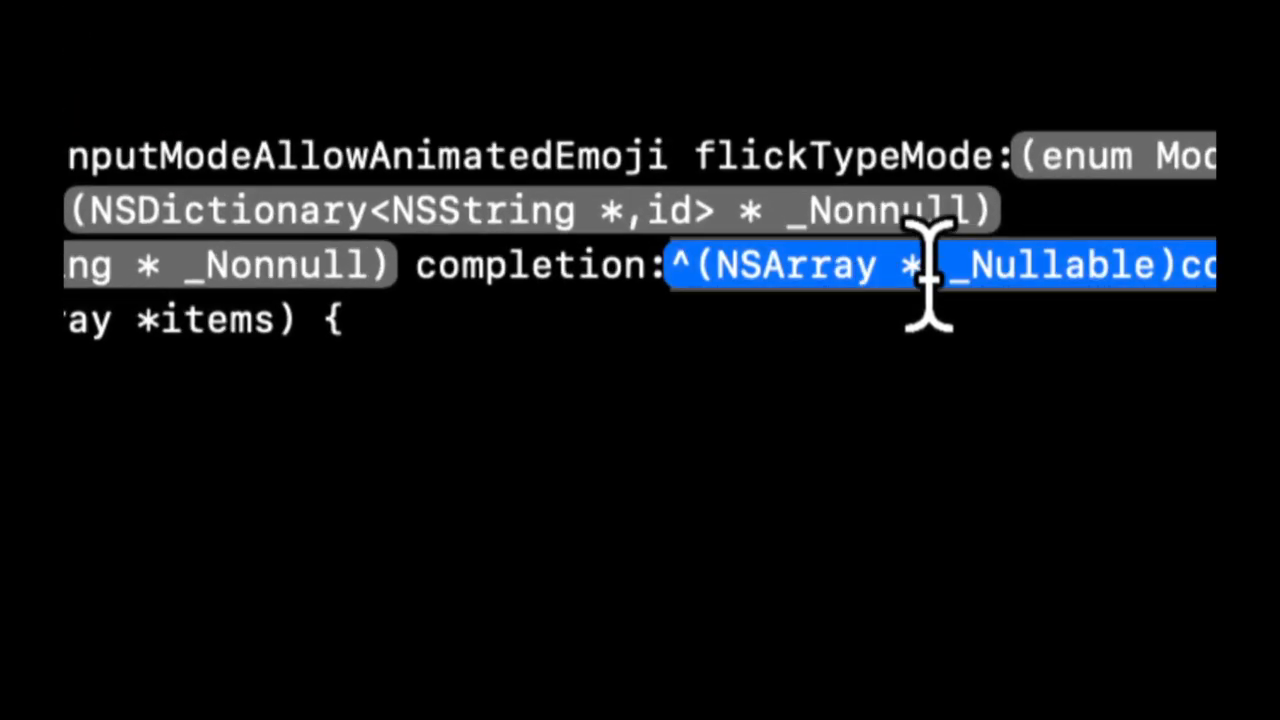
# Delete the duplicate completion placeholder and fill in the flickTypeMode value
pyautogui.press('Delete')
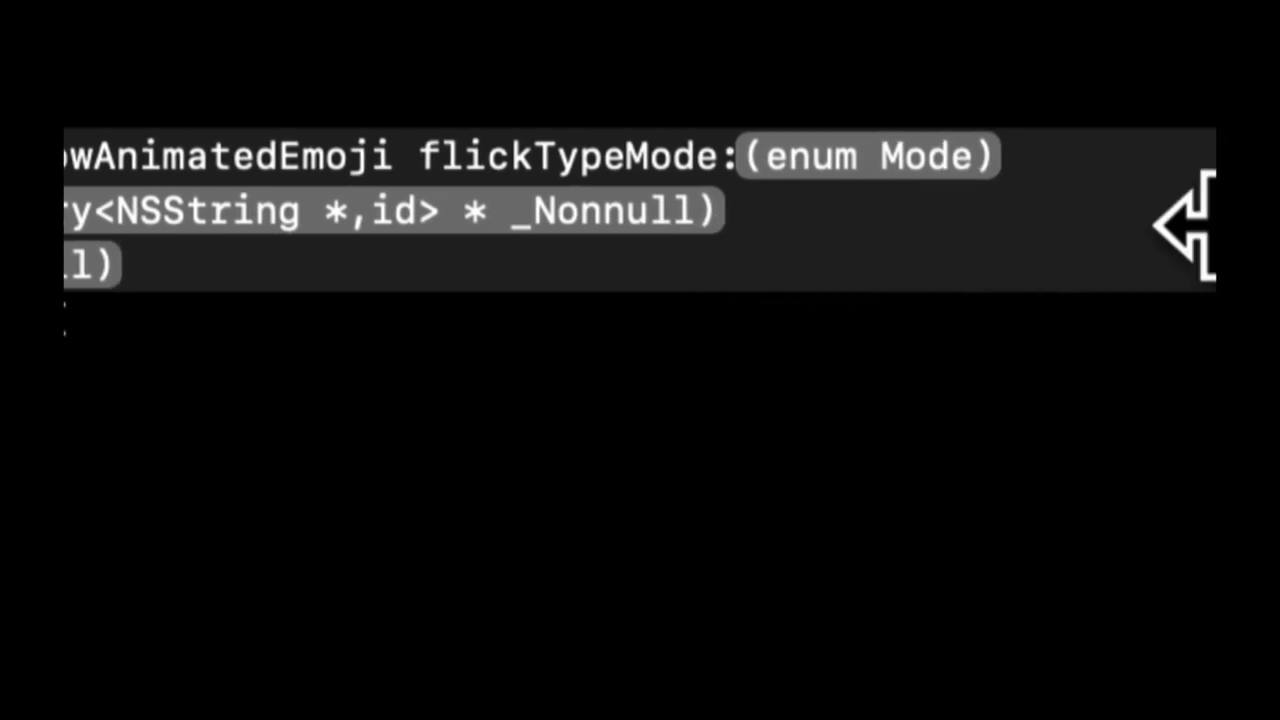
pyautogui.doubleClick(862, 156)
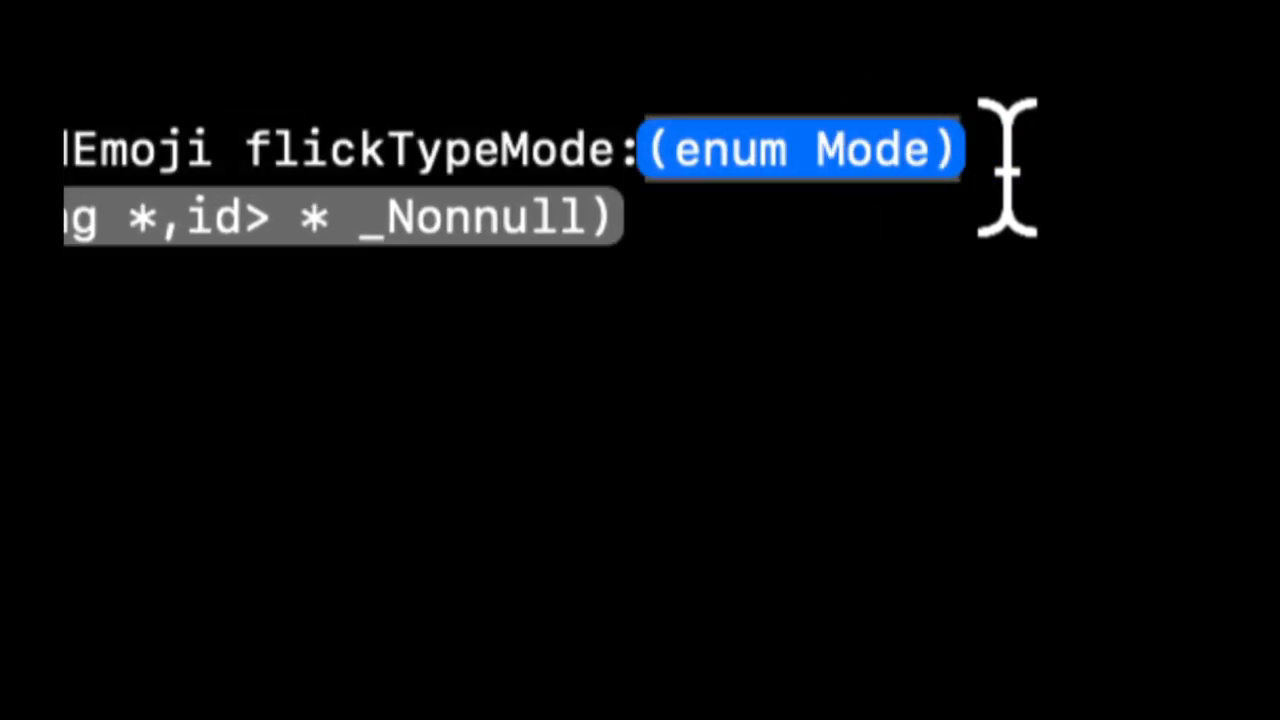
pyautogui.write('mode')
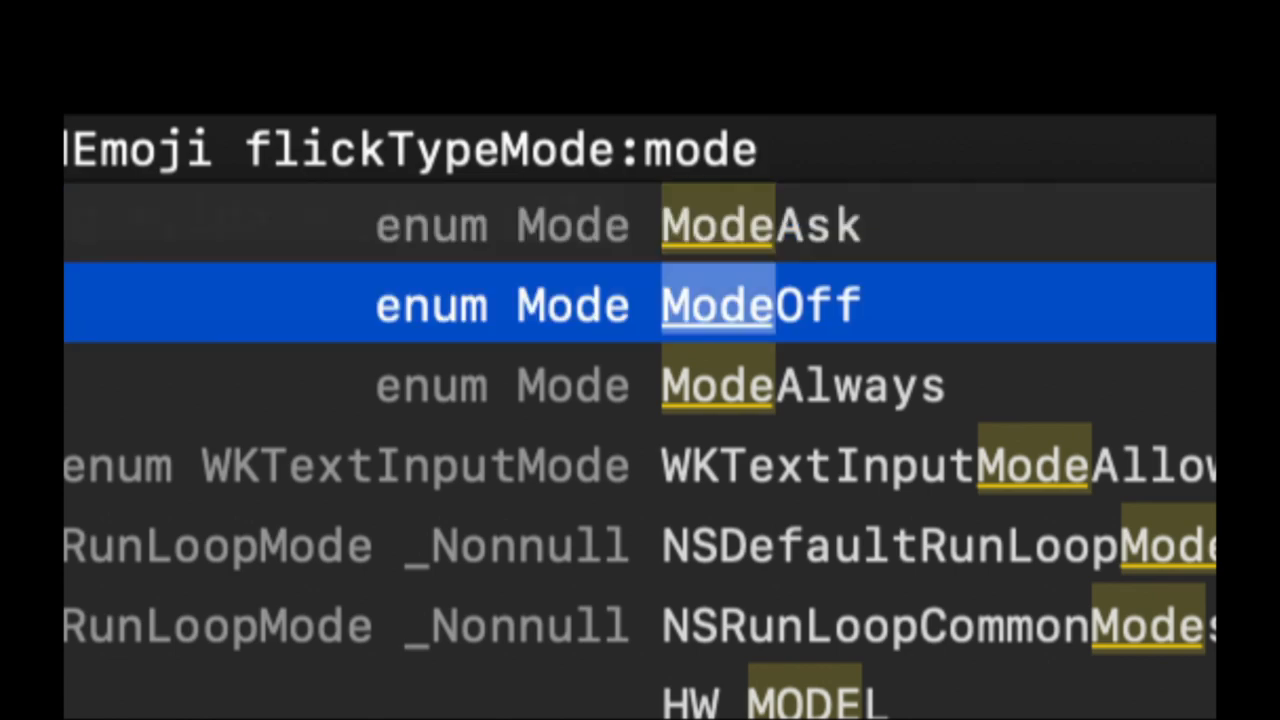
pyautogui.press('Up')
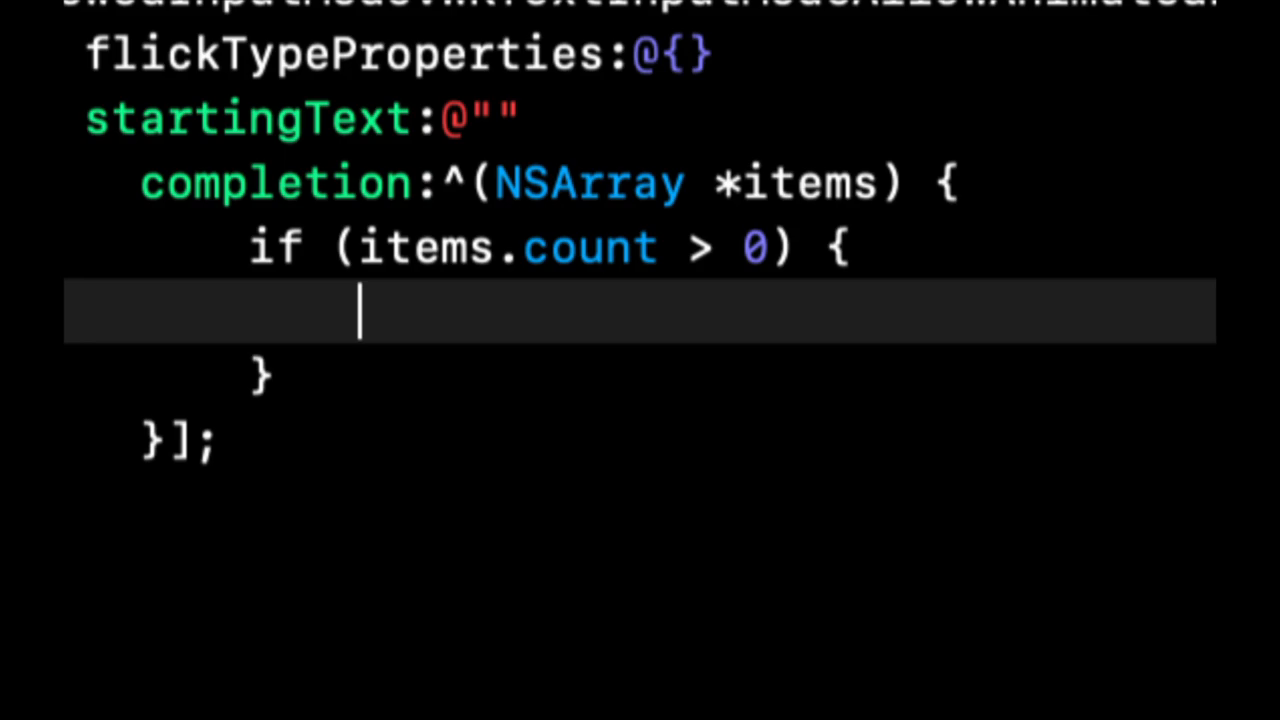
# Log the first typed item with NSLog(@"%@", items.firstObject) inside the if block
pyautogui.write('NSLog(@"")')
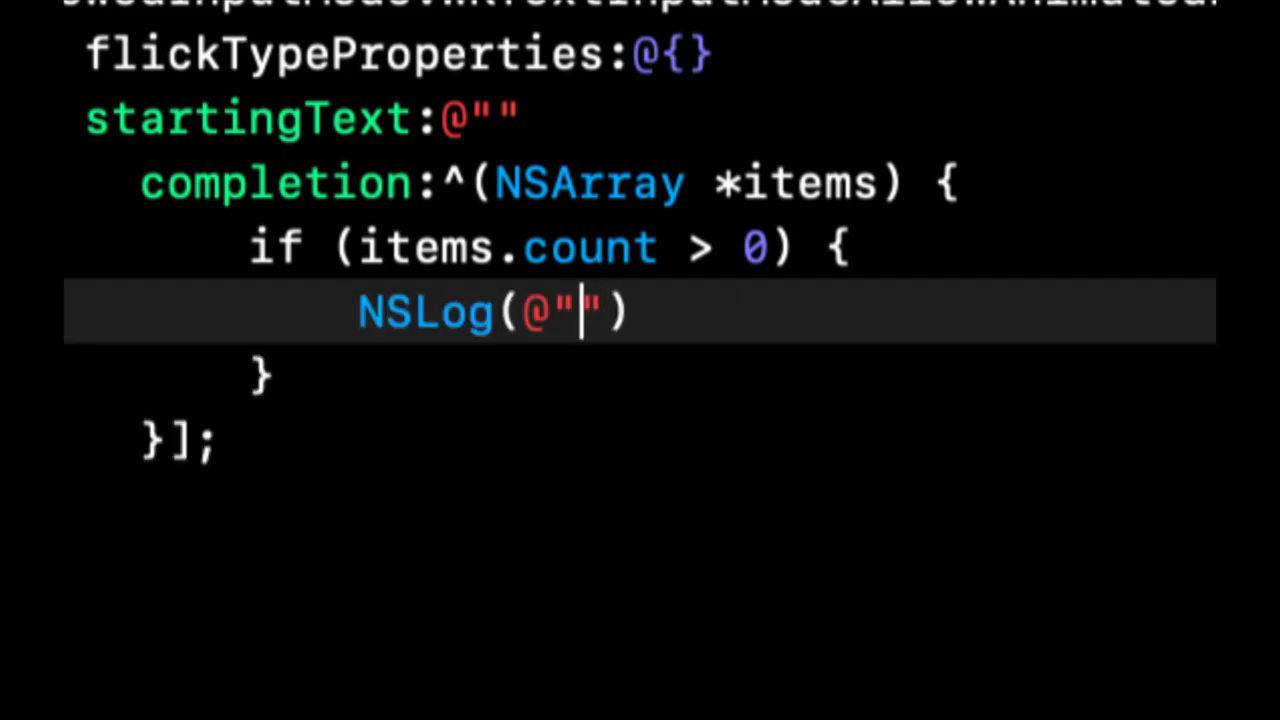
pyautogui.write('%@", ite')
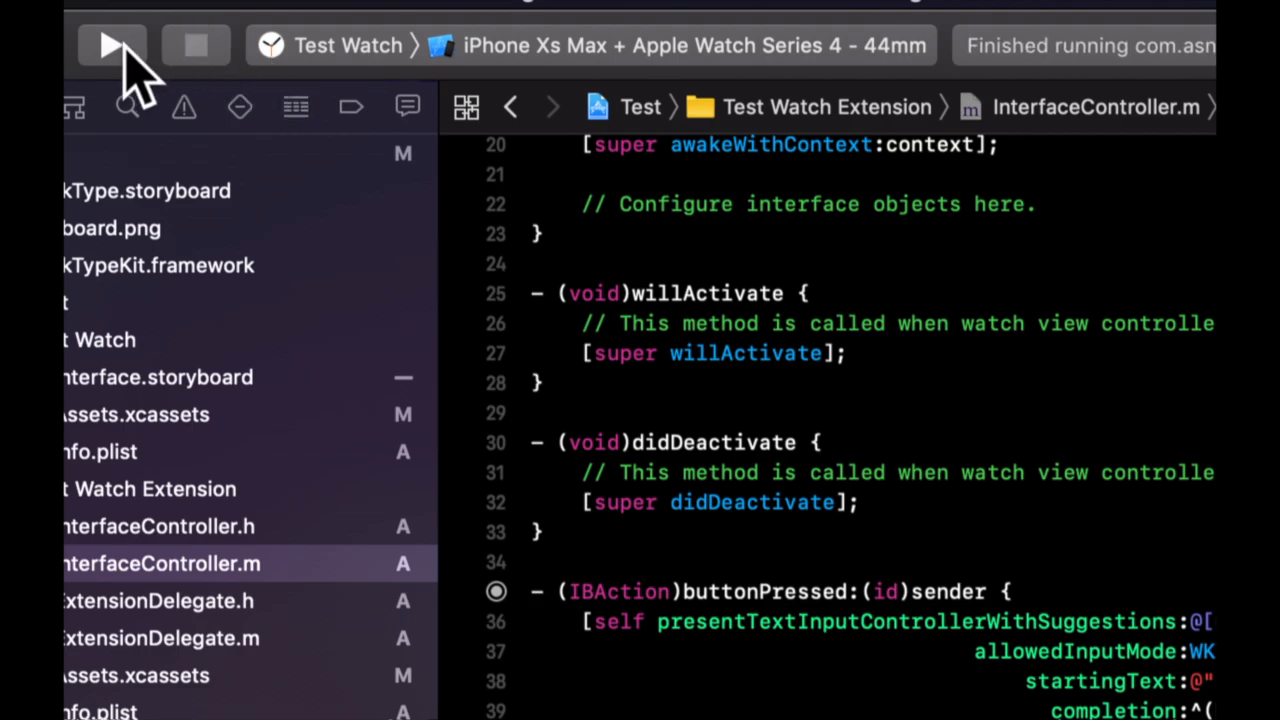
# Build and run Test Watch on the Apple Watch simulator to show Tap Me!
pyautogui.click(108, 44)
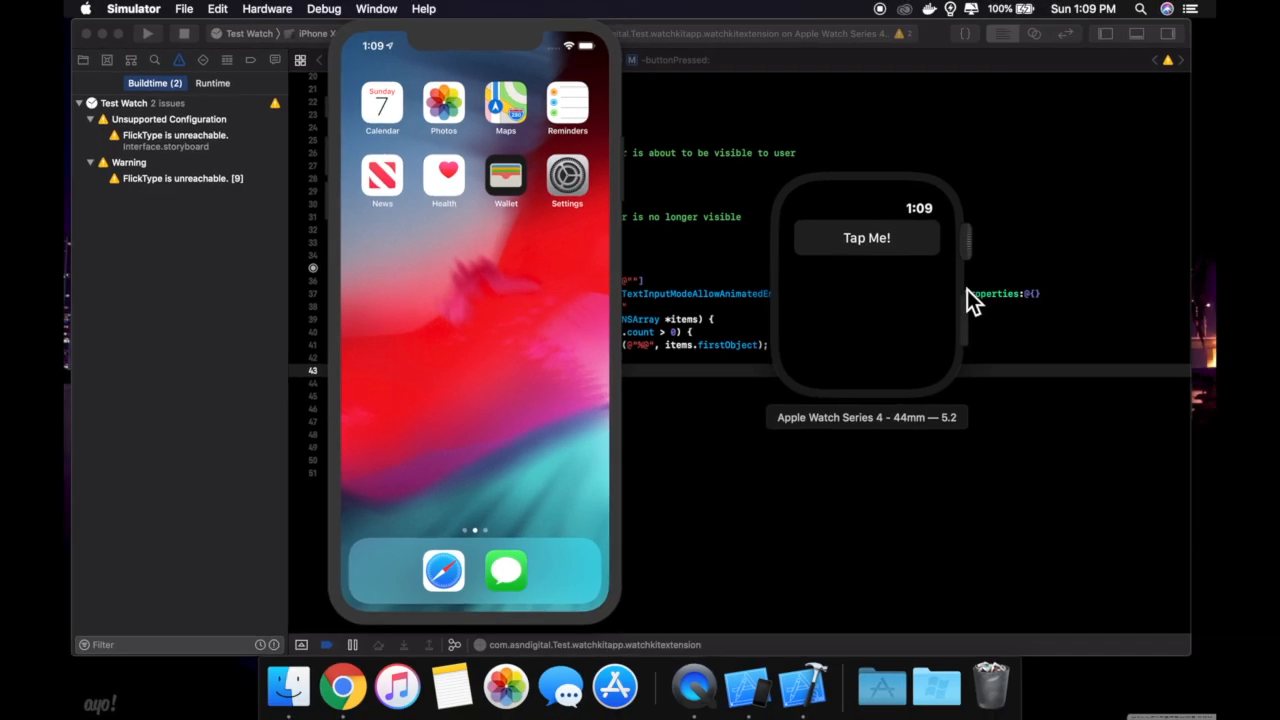
pyautogui.moveTo(952, 280)
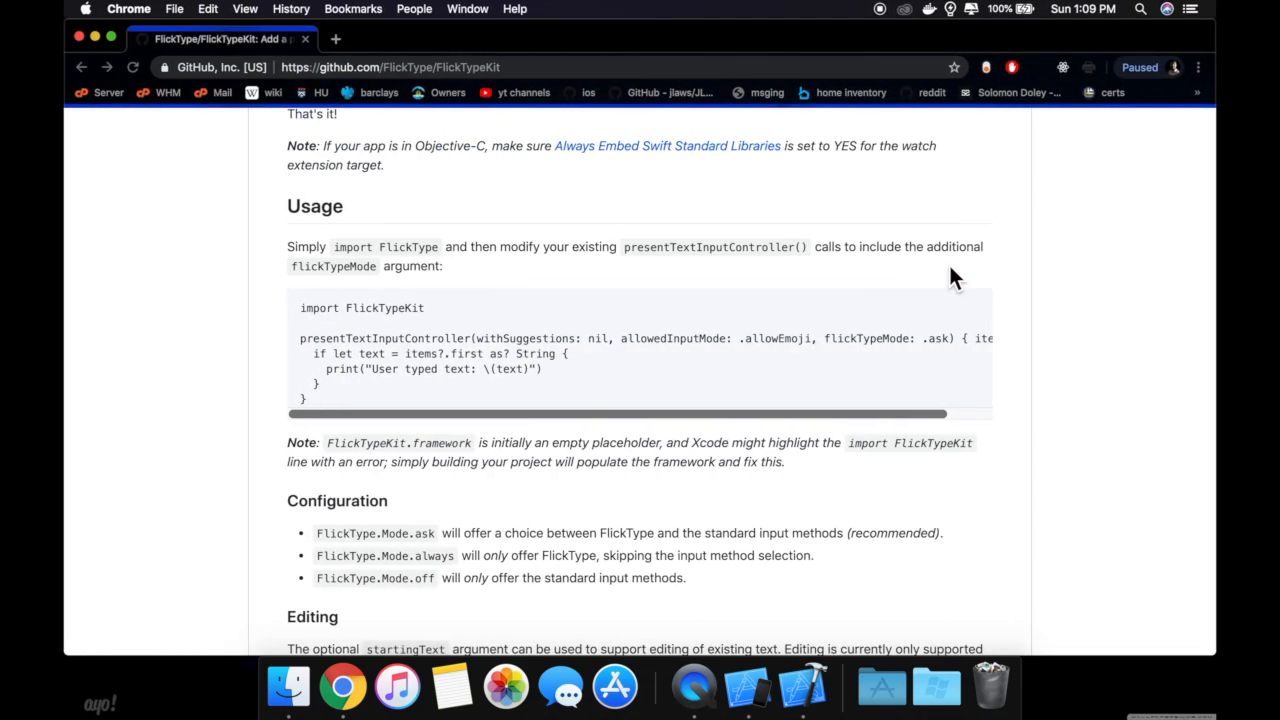
# Scroll the FlickTypeKit readme to recheck the storyboard reference setup step
pyautogui.scroll(3)
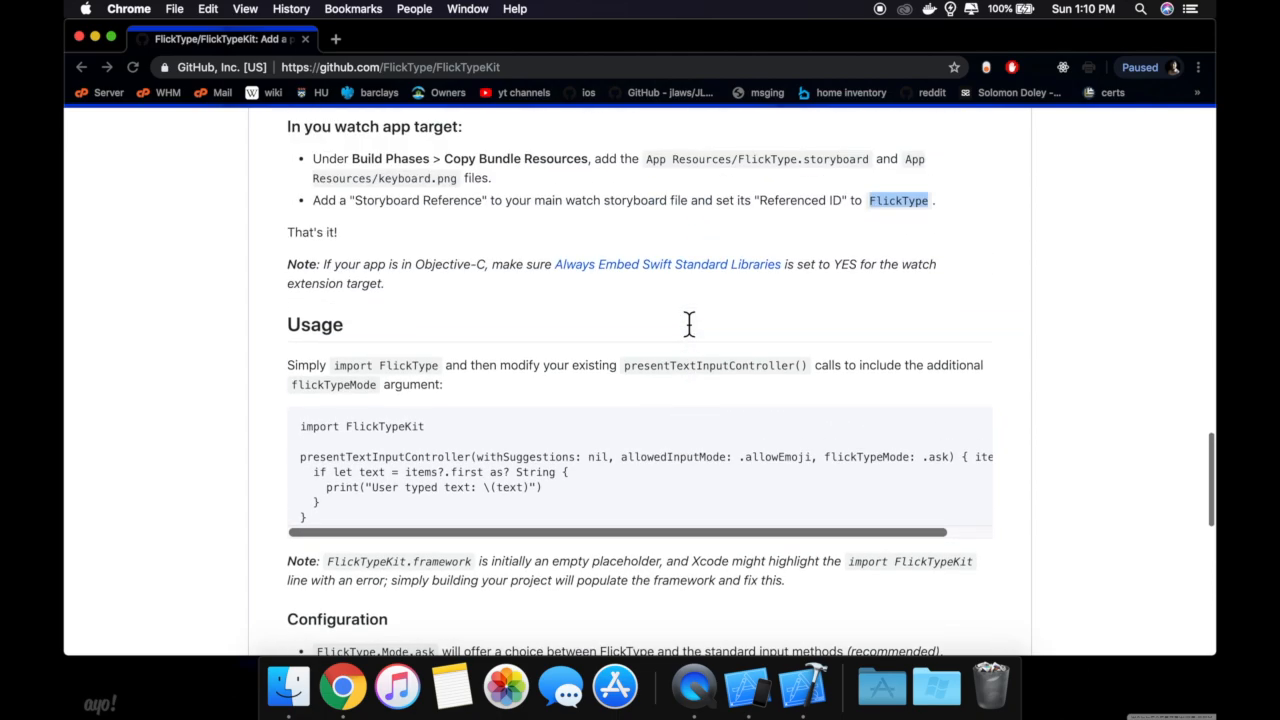
pyautogui.scroll(-3)
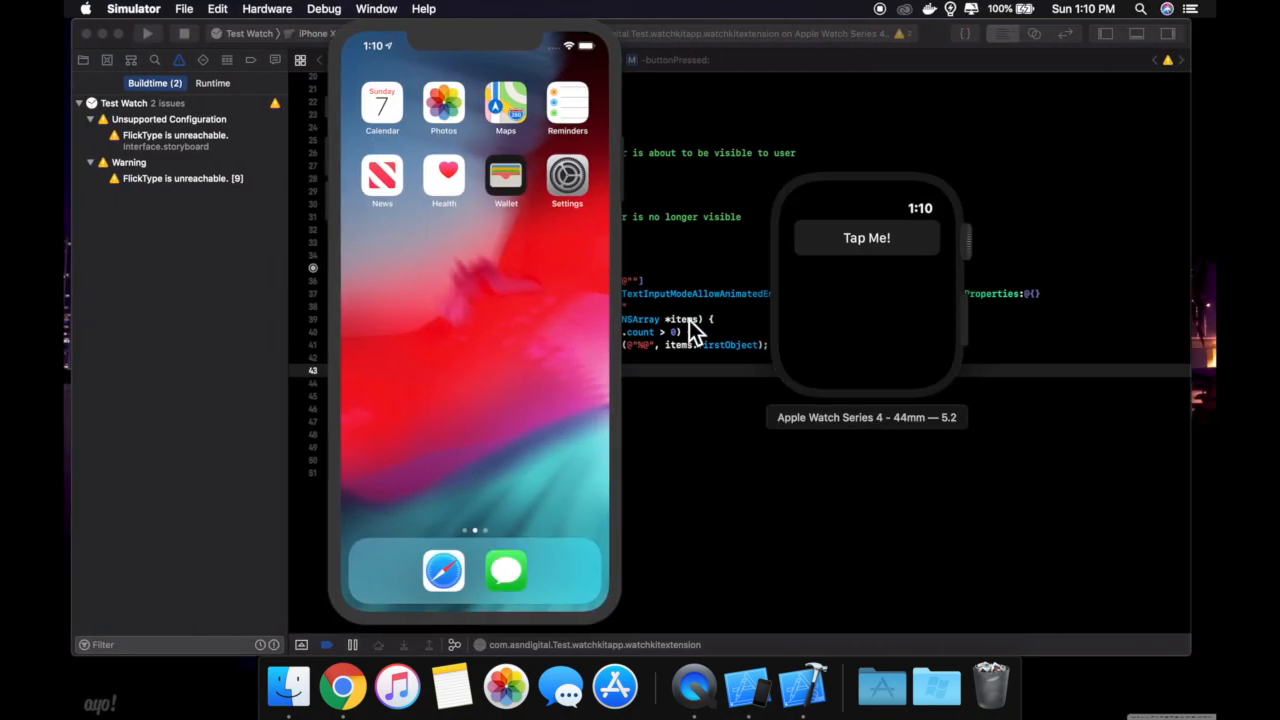
pyautogui.moveTo(865, 320)
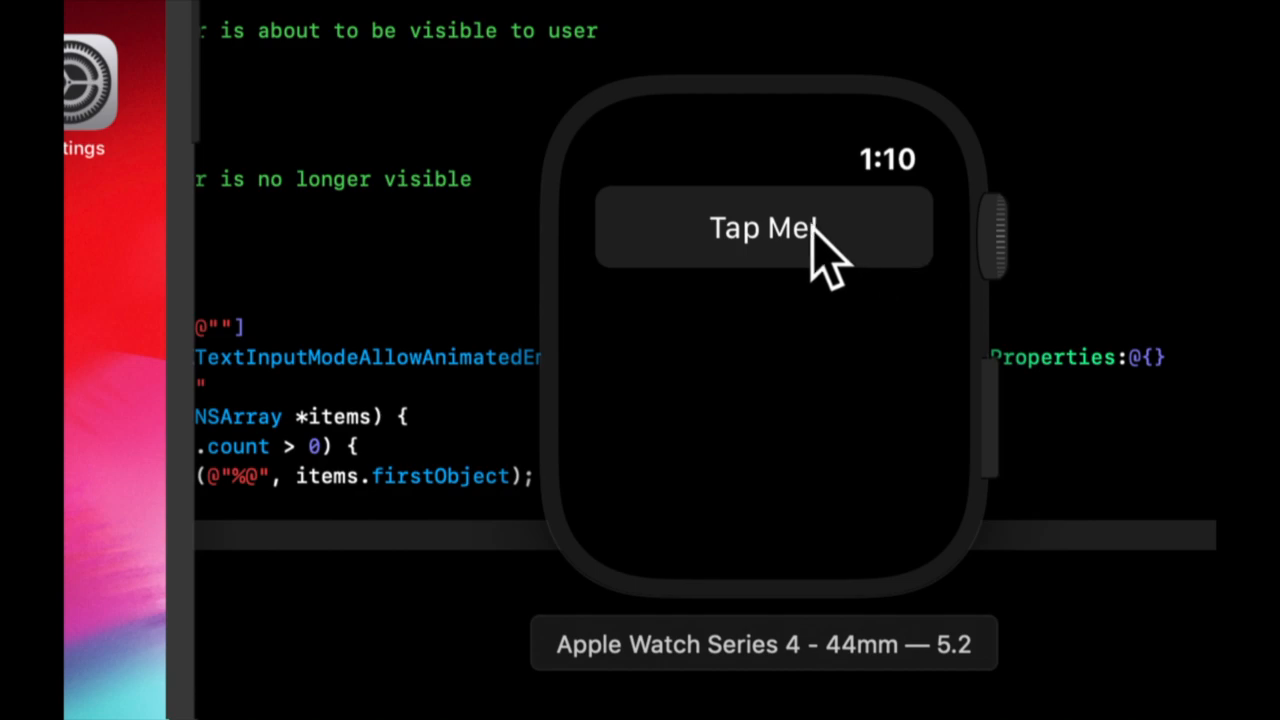
# Tap Me! on the simulated watch and choose FlickType Keyboard from the input options
pyautogui.click(762, 227)
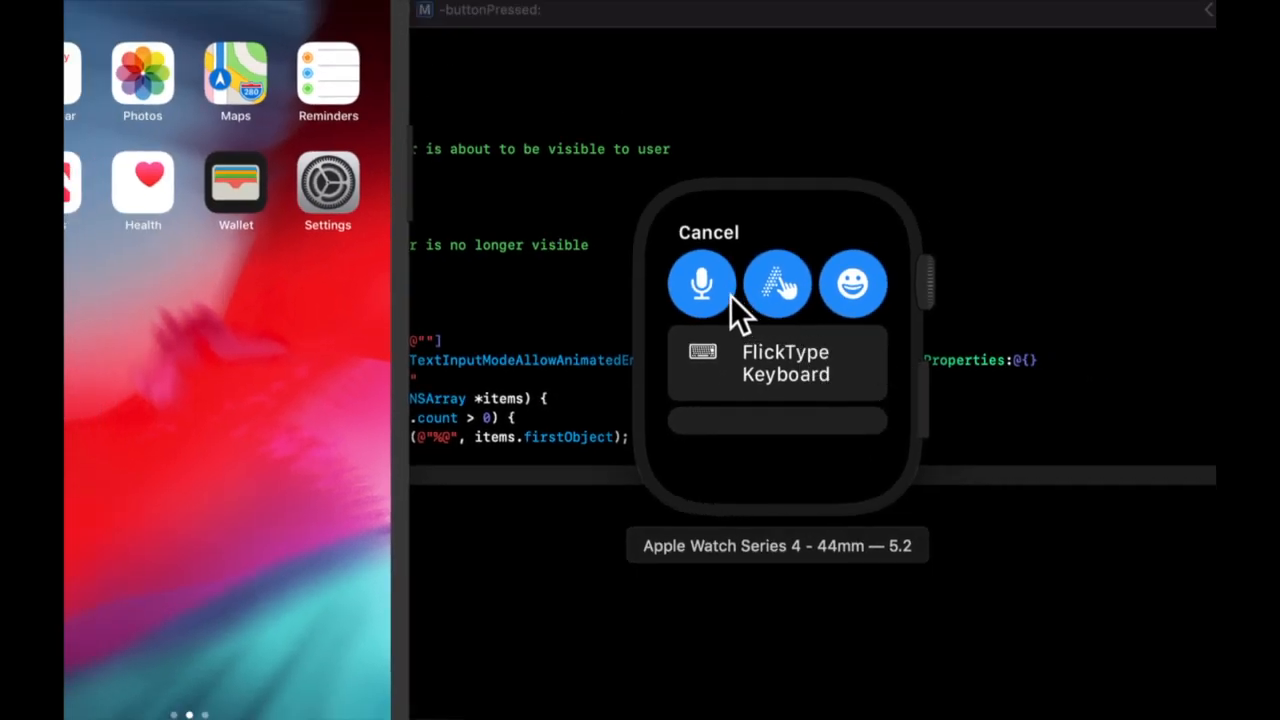
pyautogui.click(776, 362)
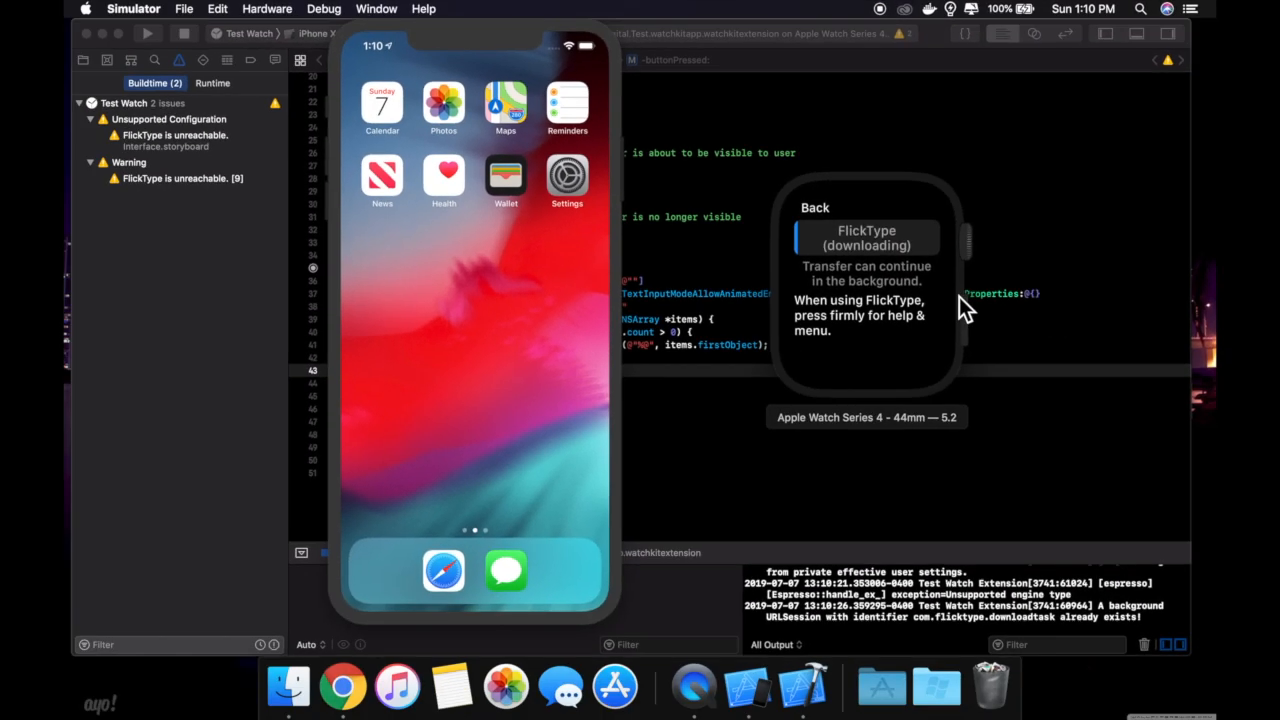
pyautogui.moveTo(950, 278)
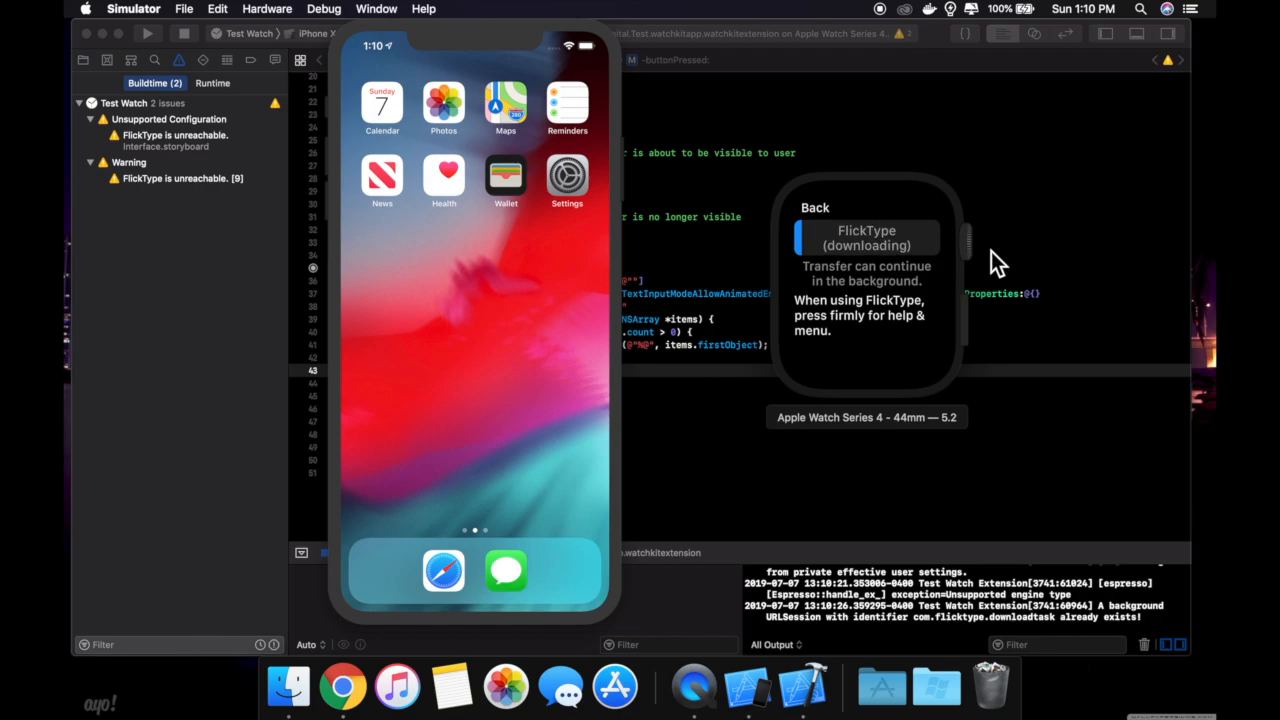
pyautogui.moveTo(985, 258)
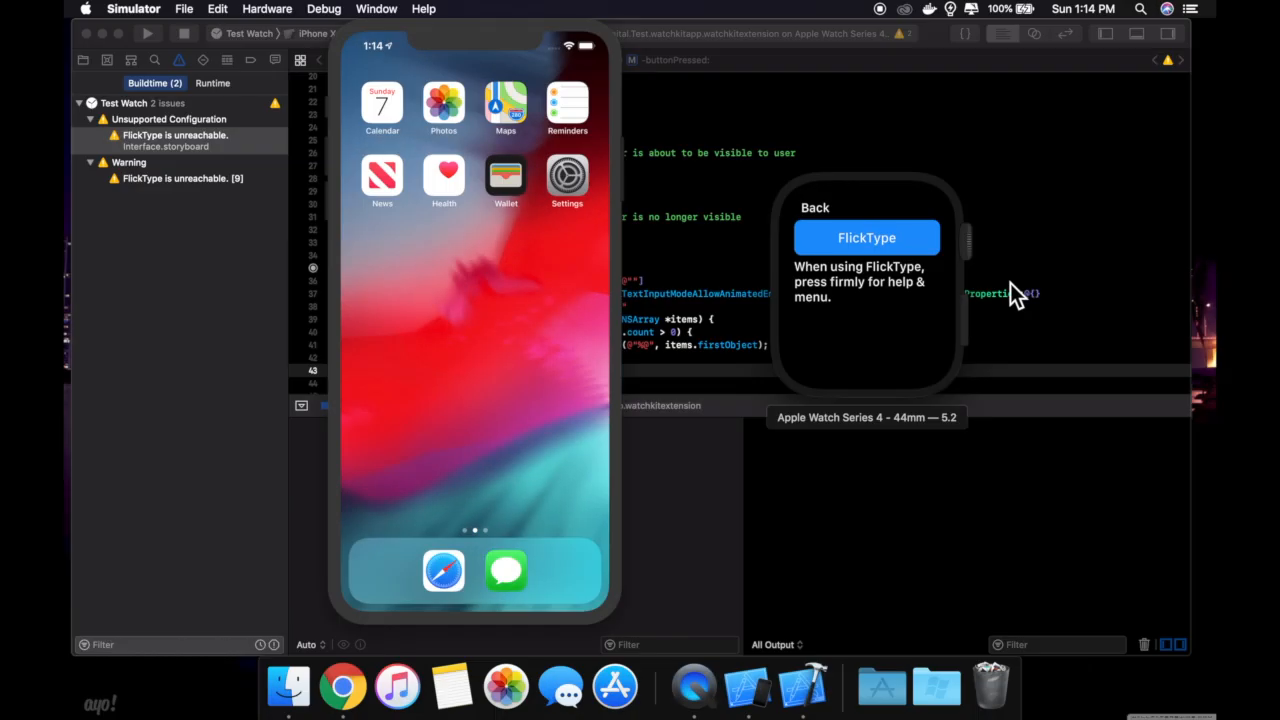
pyautogui.moveTo(1053, 308)
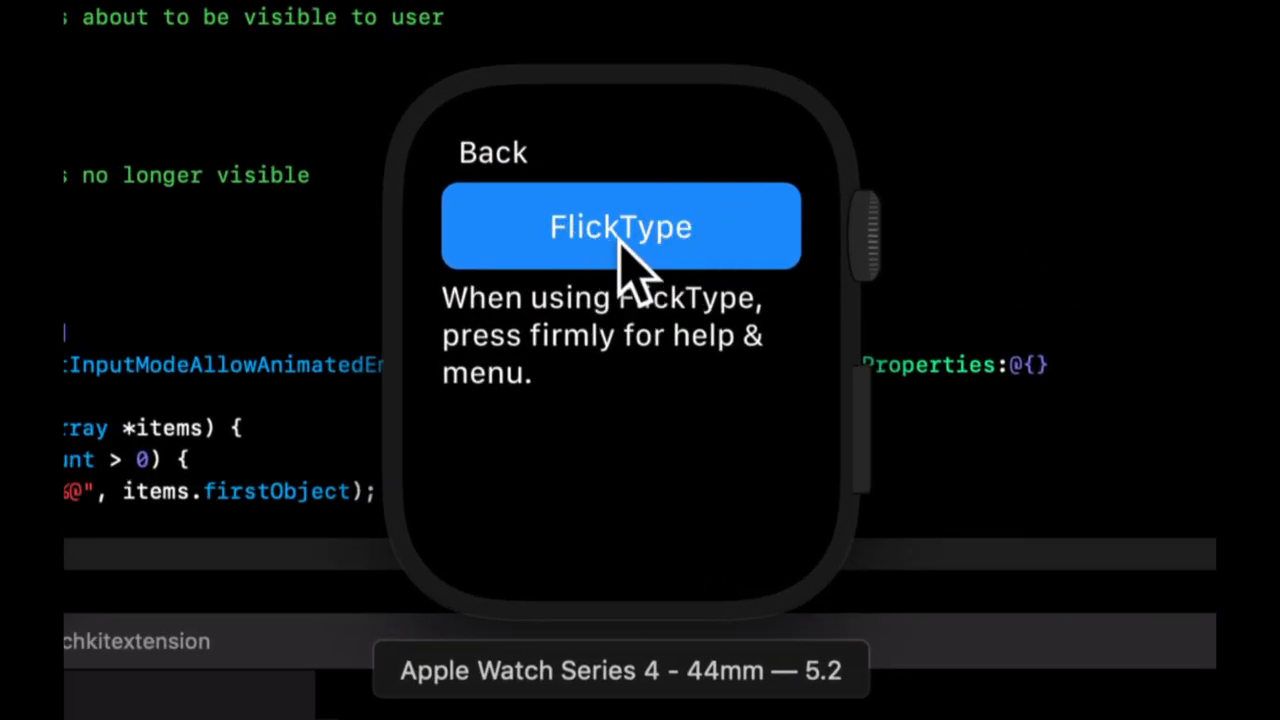
# Type with FlickType after dismissing its help, then pick FlickType Keyboard again from Tap Me!
pyautogui.click(620, 226)
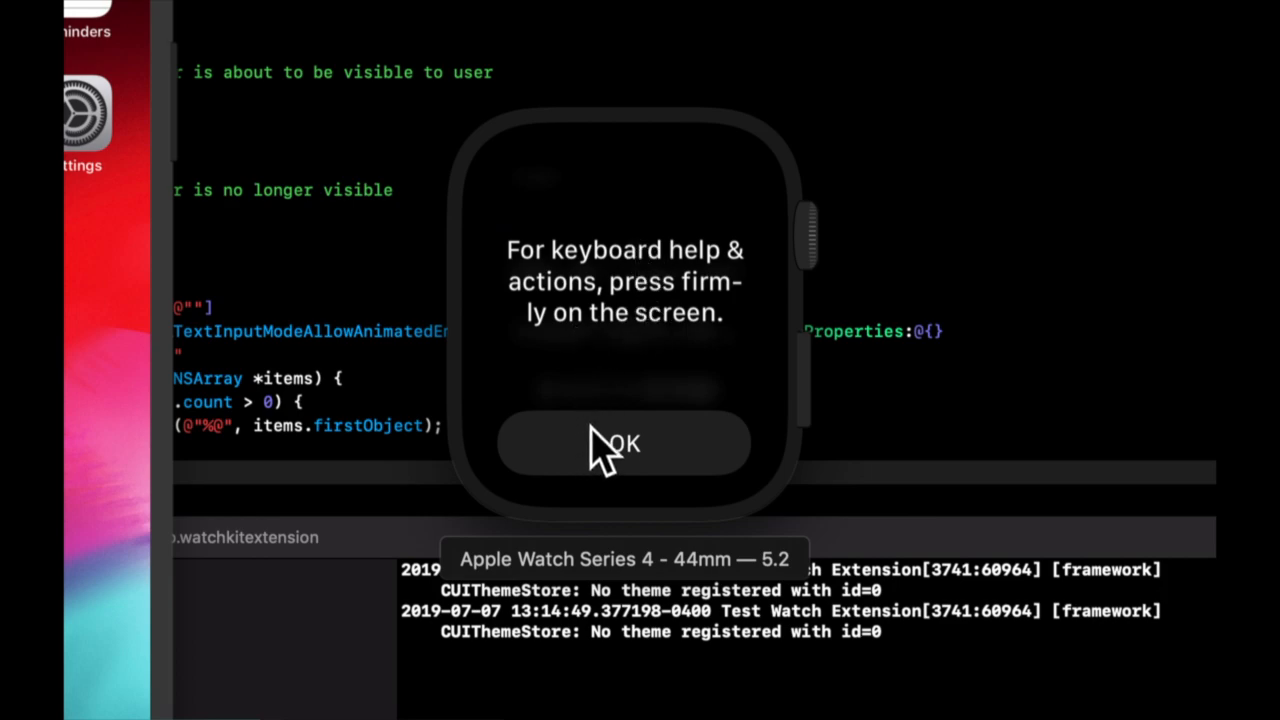
pyautogui.click(623, 444)
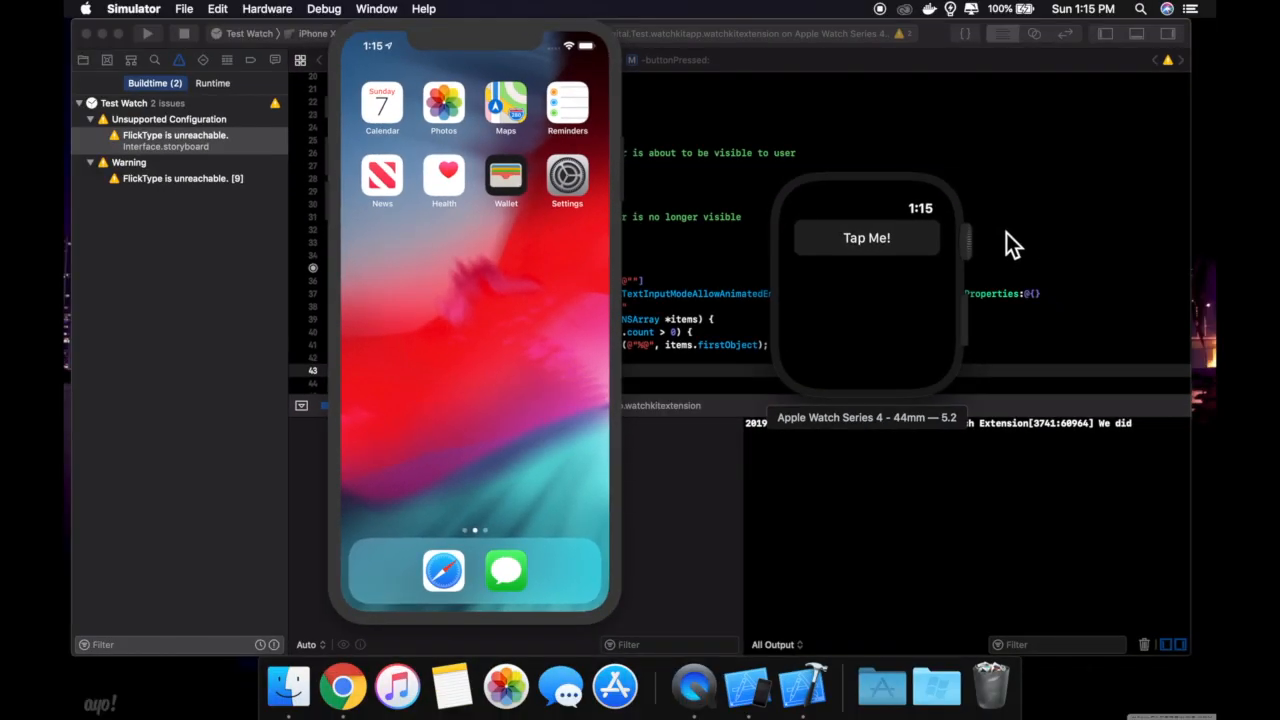
pyautogui.moveTo(905, 268)
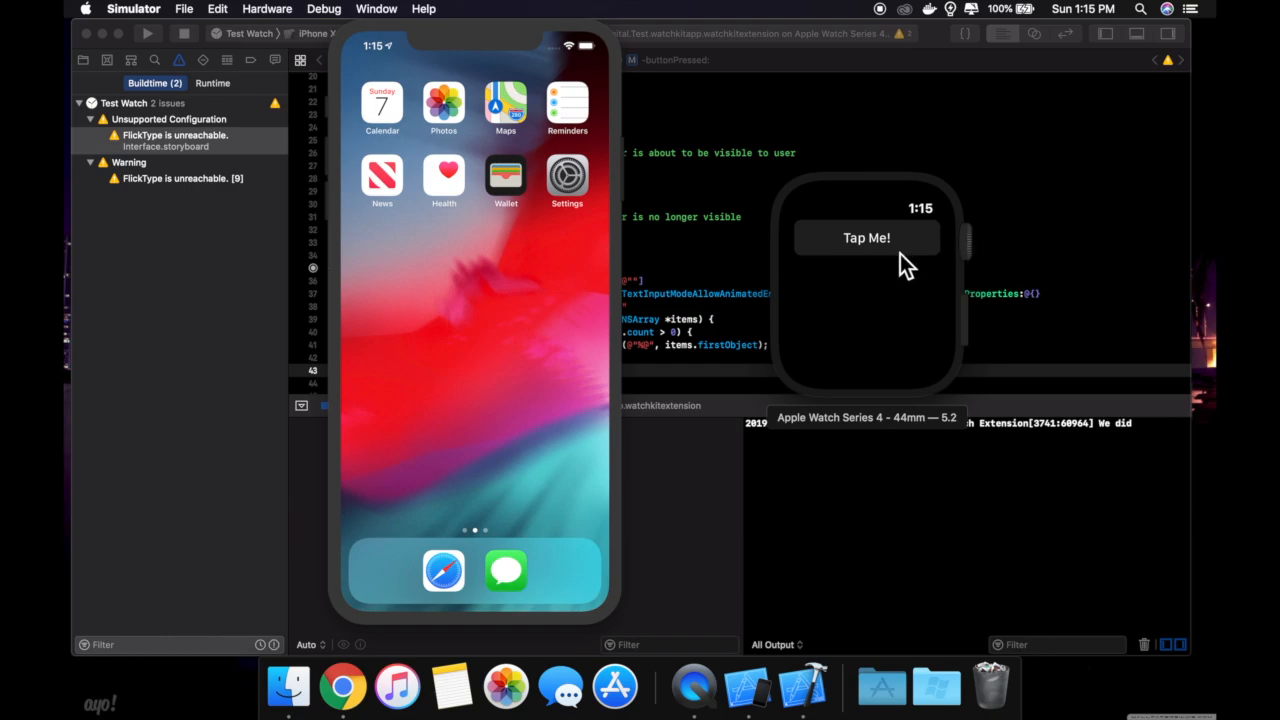
pyautogui.click(866, 237)
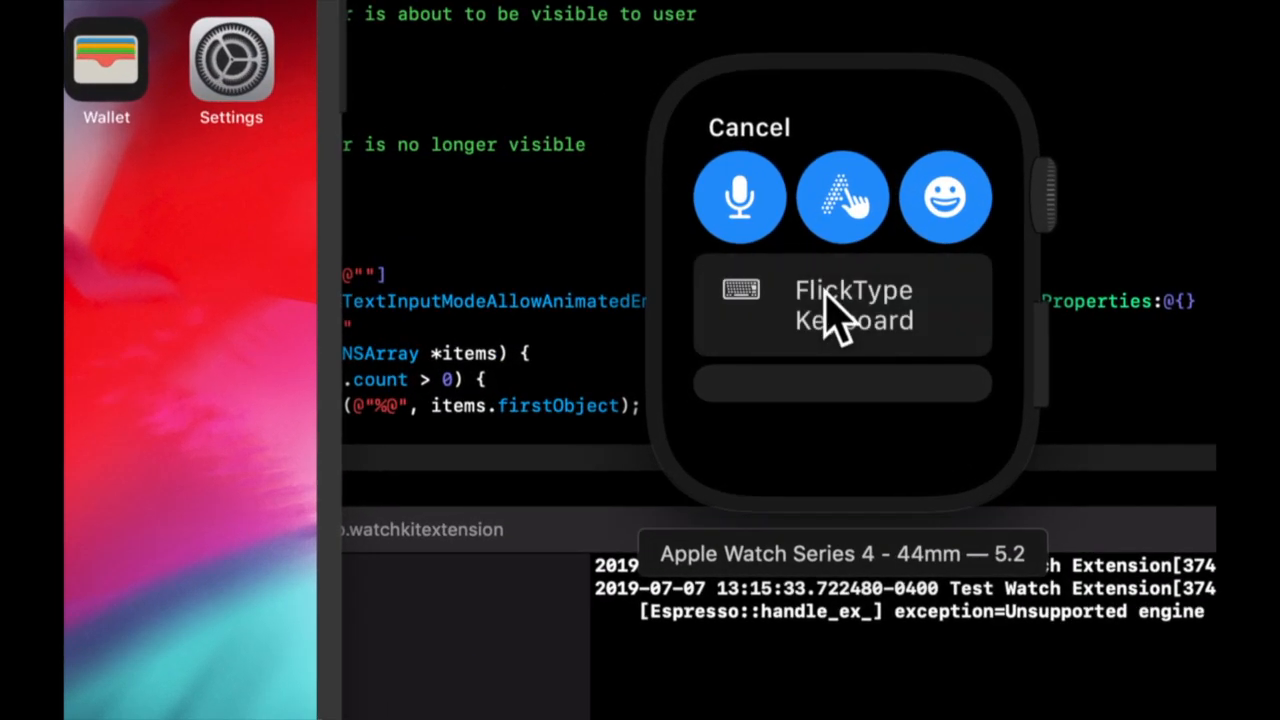
pyautogui.click(843, 197)
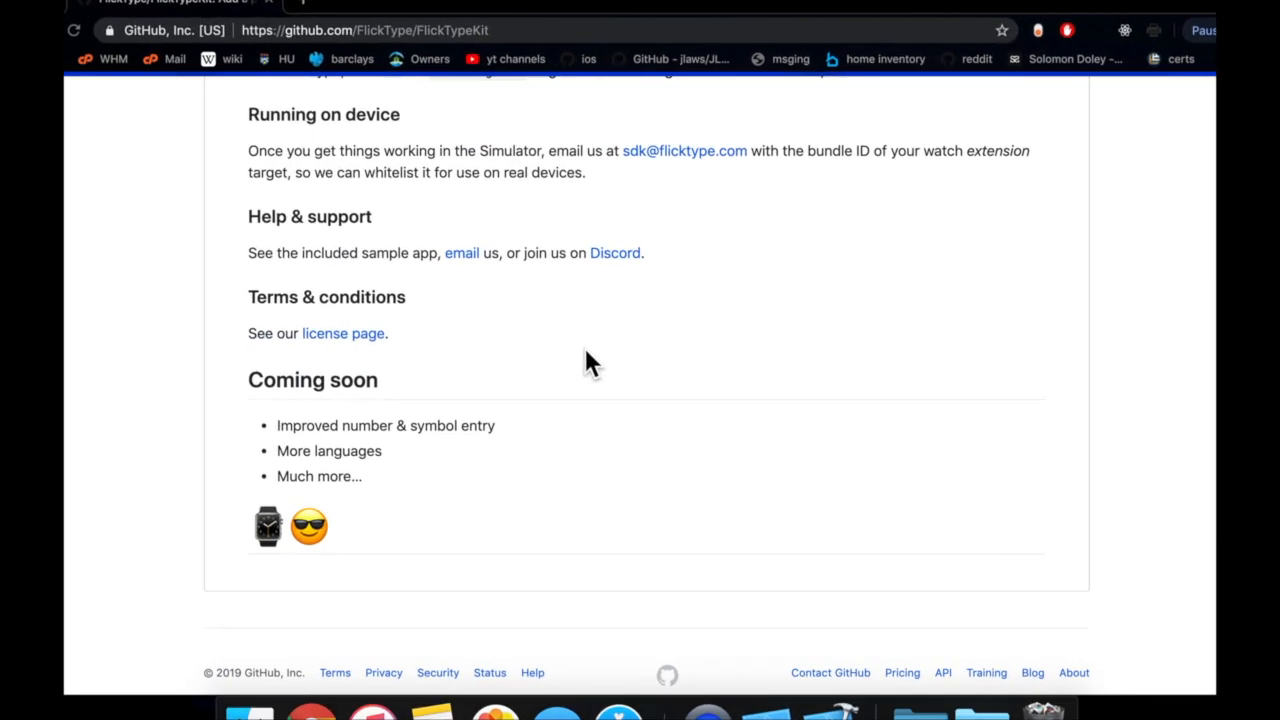
# Scroll the readme up to the FlickTypeKit heading and its keyboard screenshots
pyautogui.scroll(3)
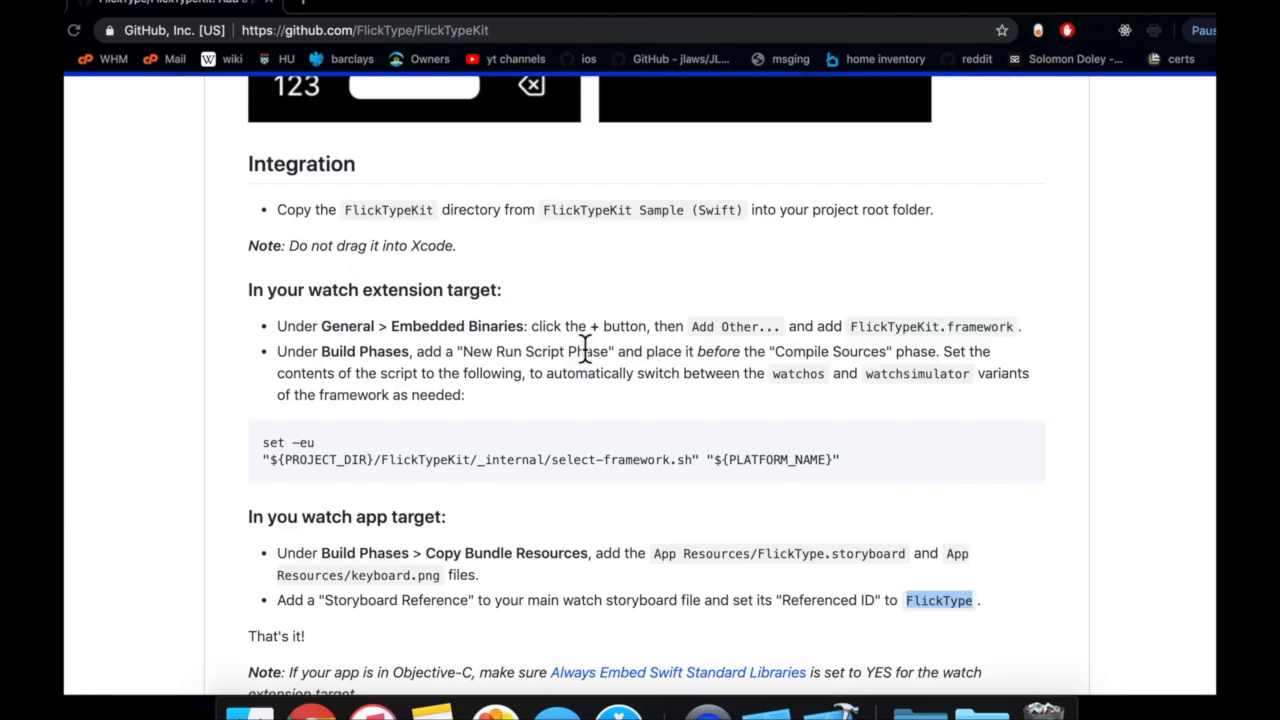
pyautogui.scroll(3)
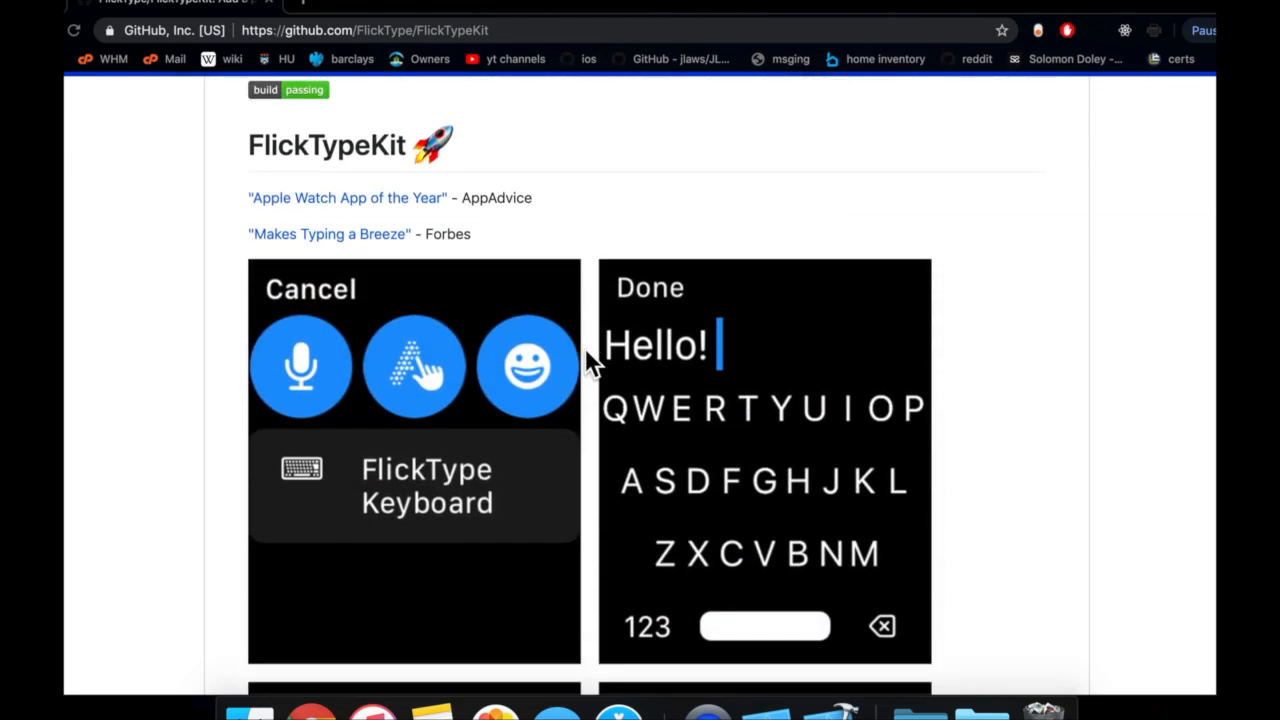